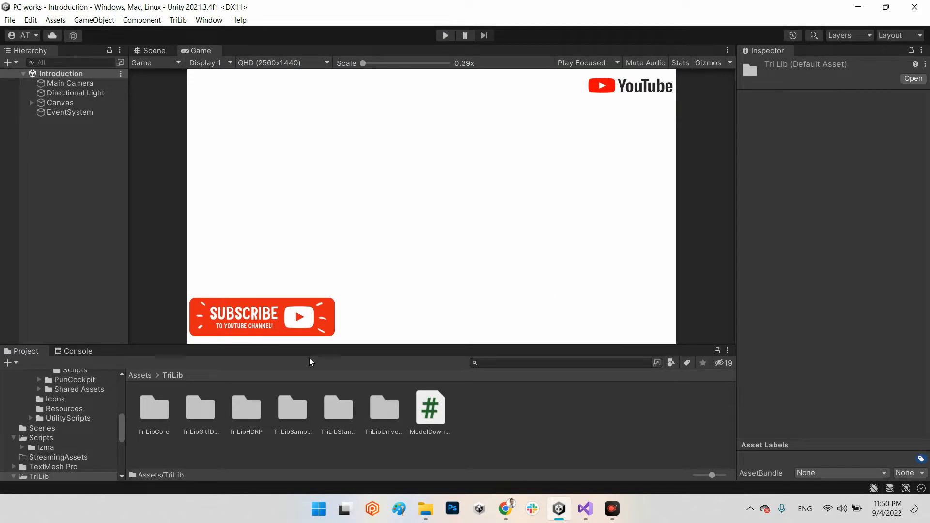
mouse_move(494, 502)
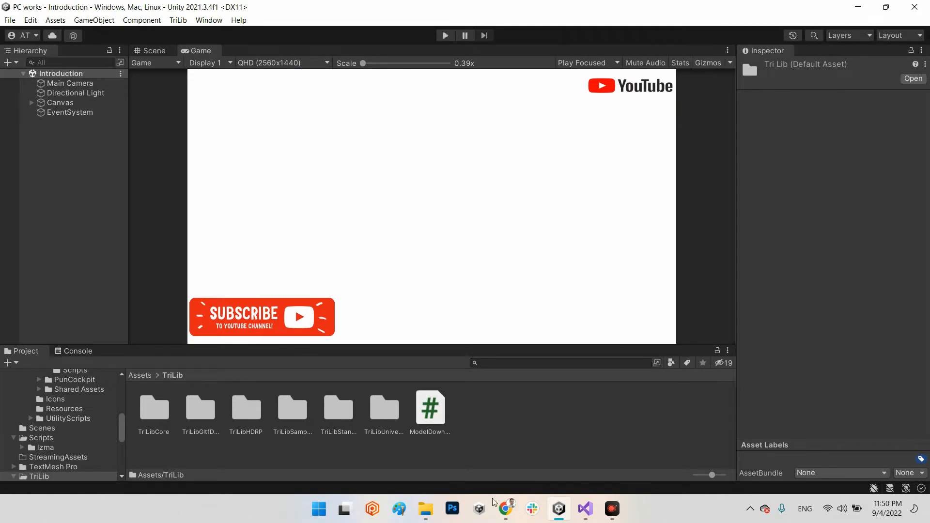
- Open the TriLib 2 store page in Chrome and highlight supported formats like GLTF2
left_click(505, 509)
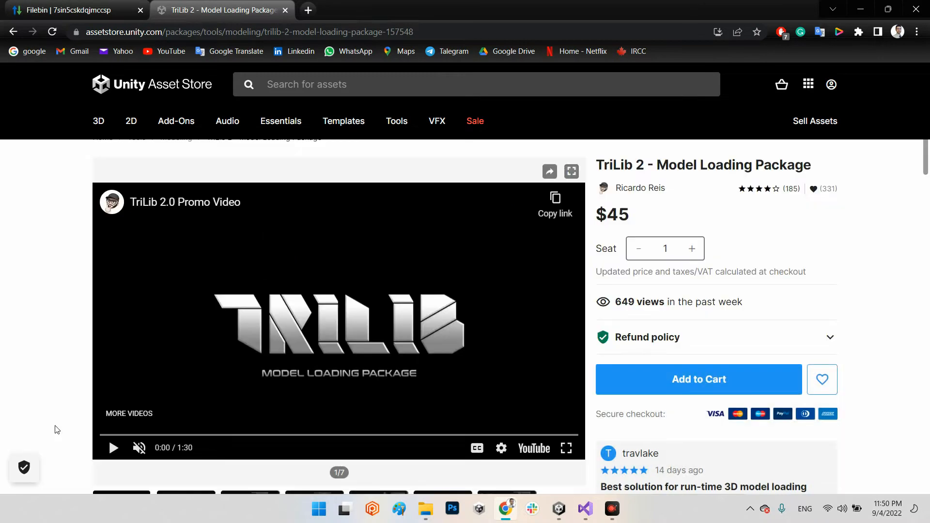
mouse_move(220, 61)
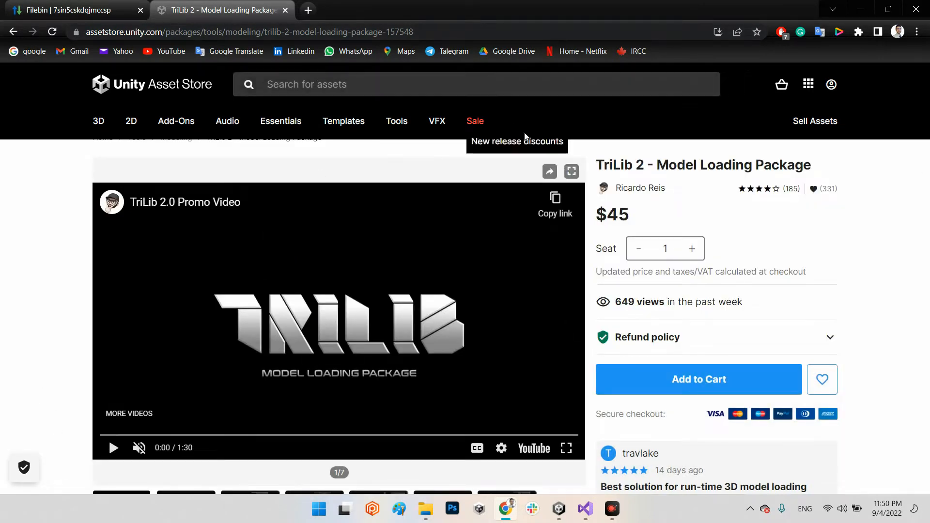
mouse_move(616, 178)
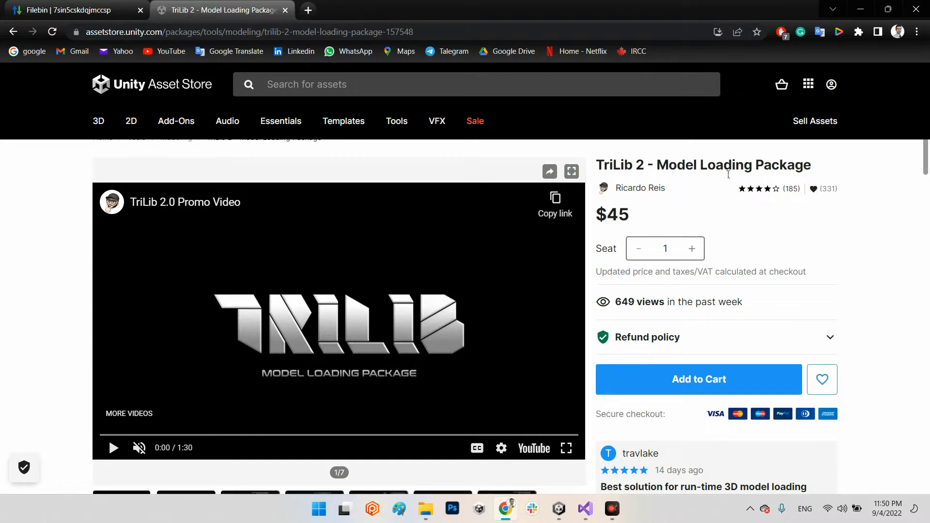
scroll("down", 3)
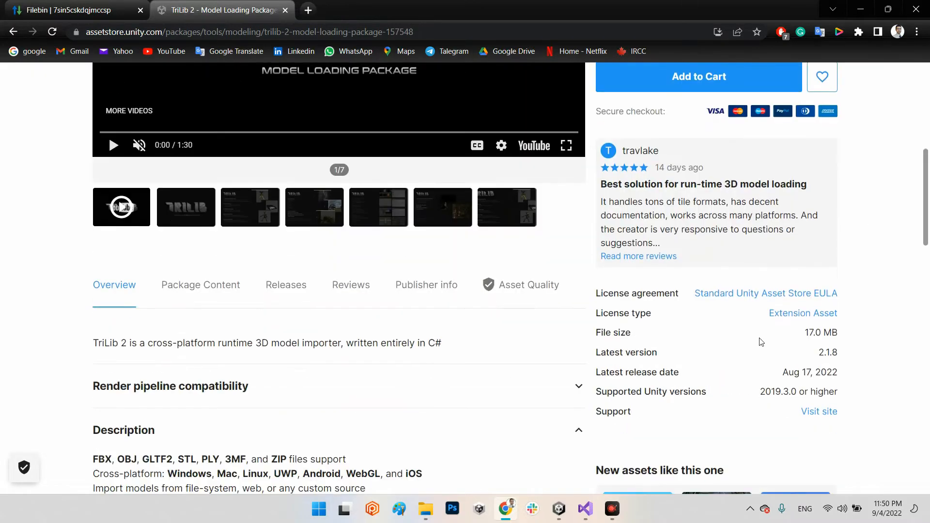
mouse_move(485, 355)
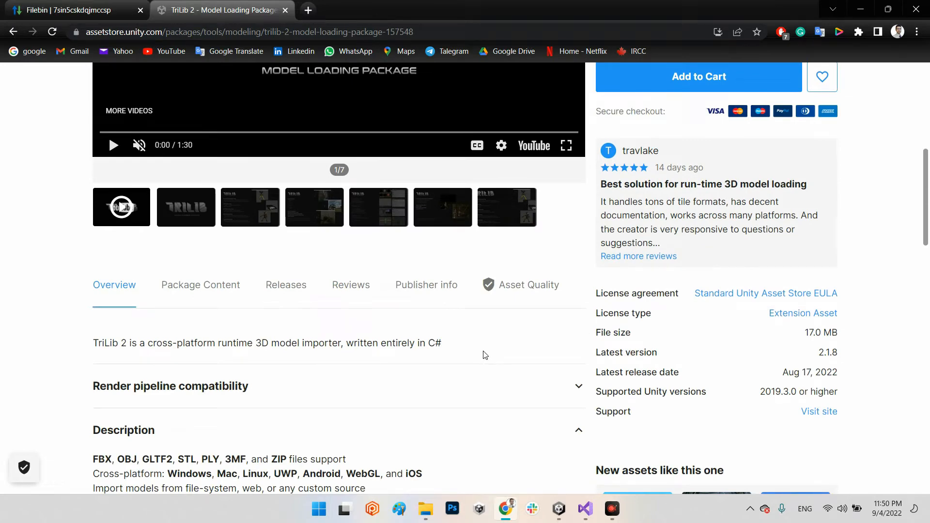
mouse_move(473, 359)
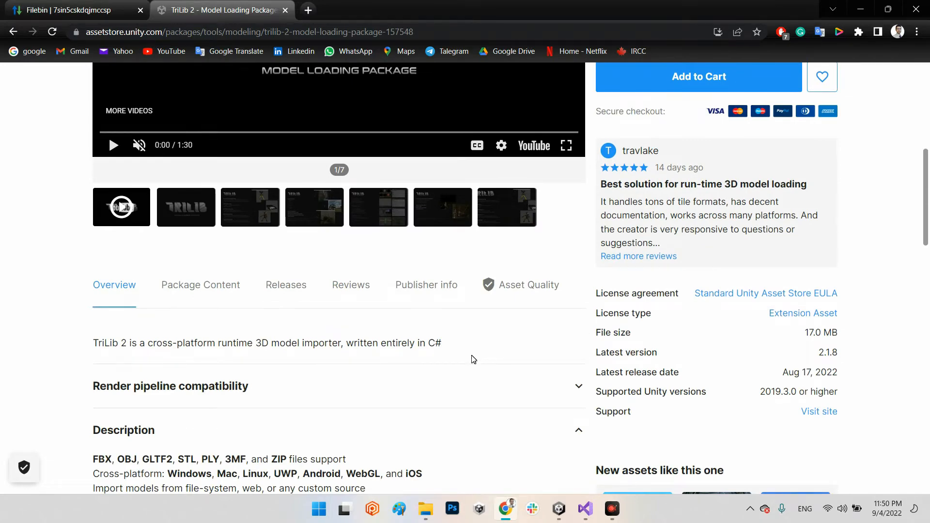
scroll("down", 3)
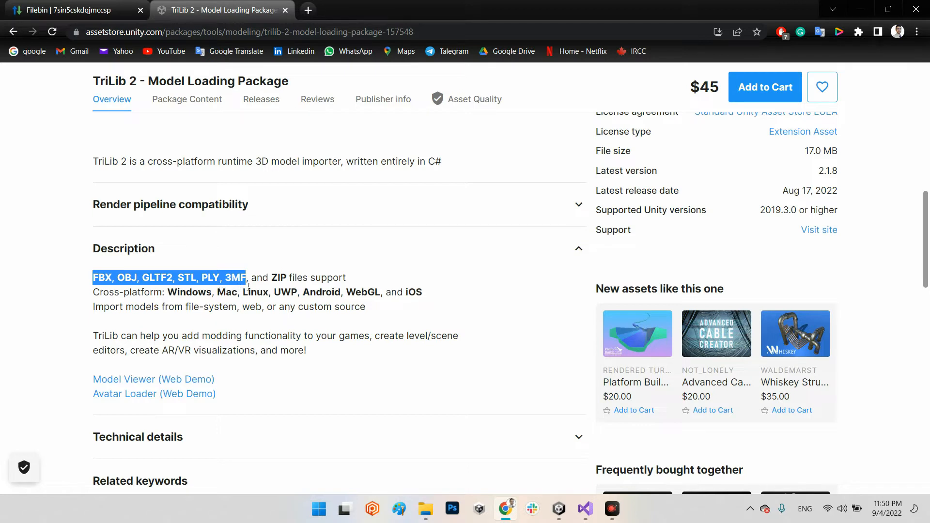
left_click(172, 291)
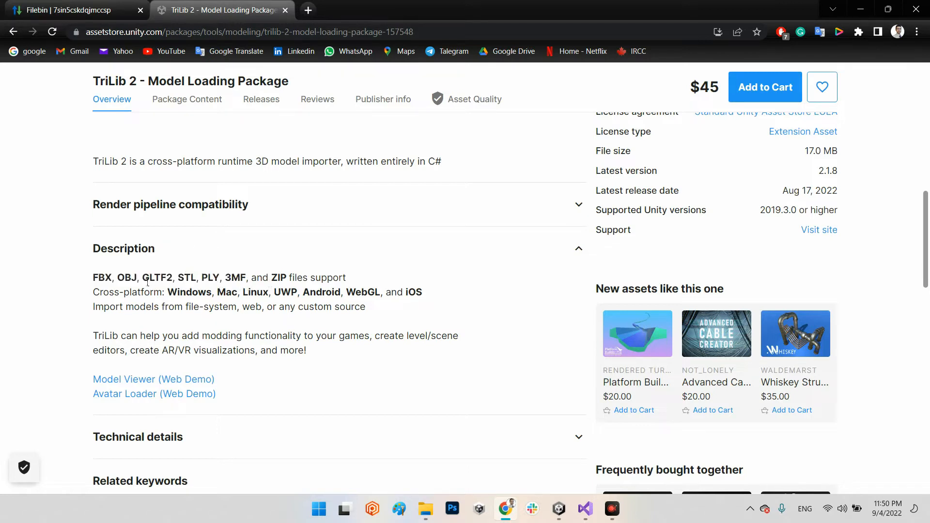
double_click(156, 278)
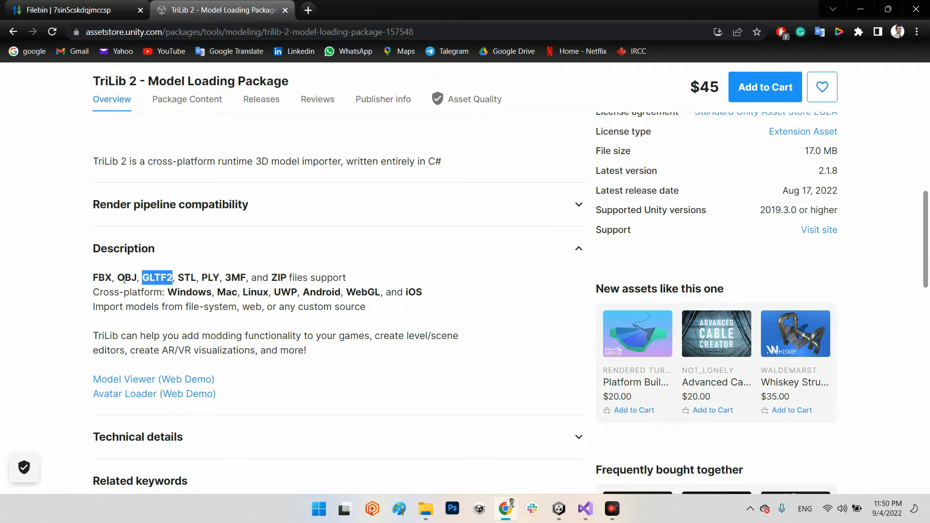
double_click(278, 277)
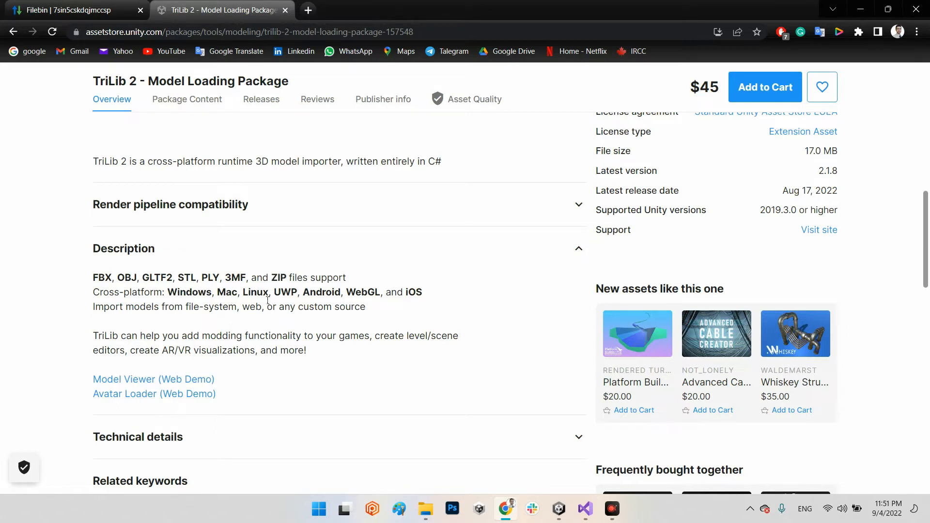
mouse_move(330, 302)
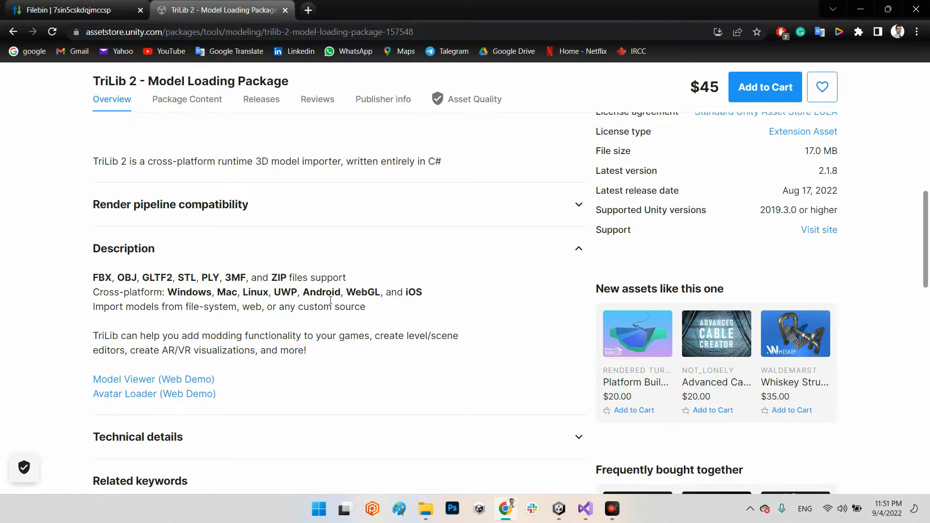
mouse_move(420, 301)
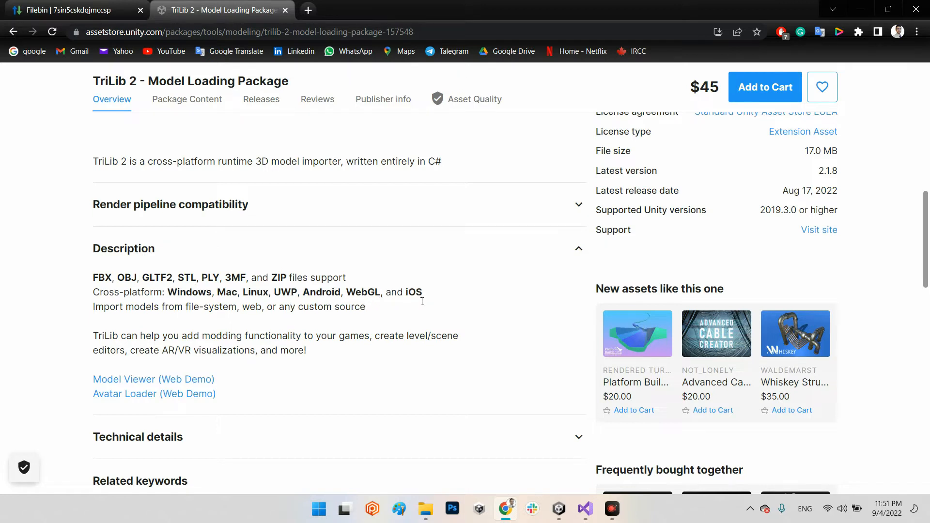
mouse_move(314, 319)
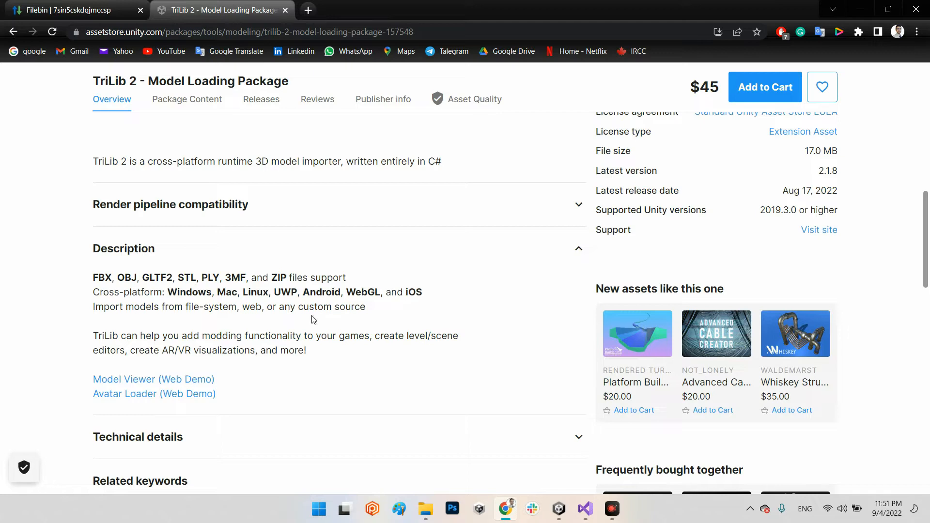
mouse_move(853, 346)
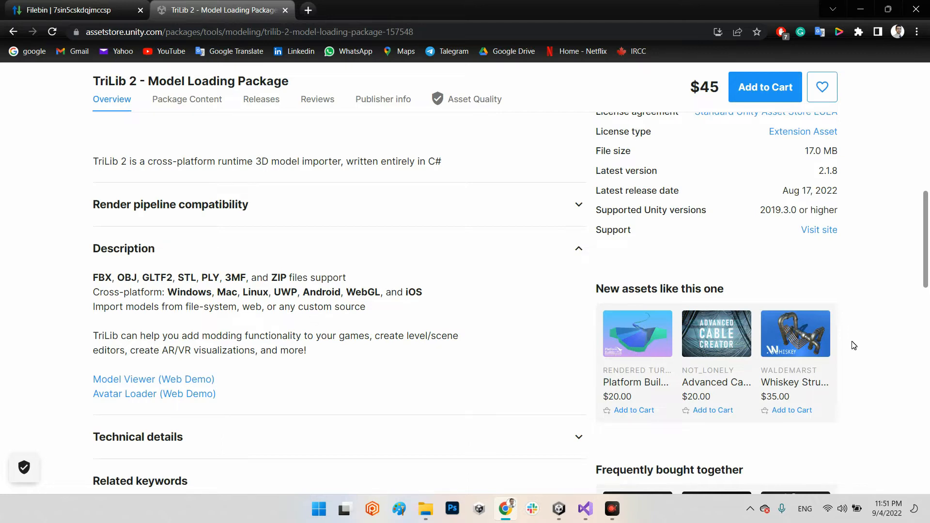
- Scroll back up through the details to the $45 listing
scroll("up", 3)
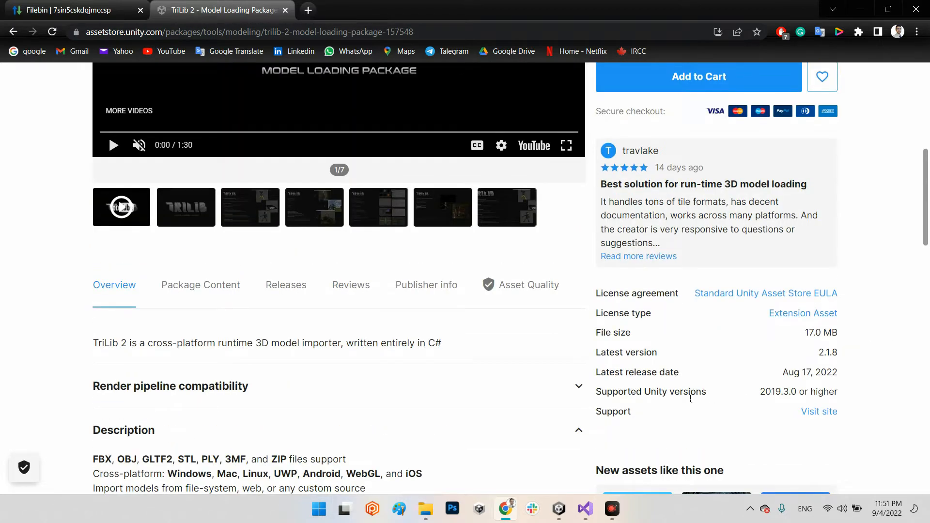
mouse_move(782, 401)
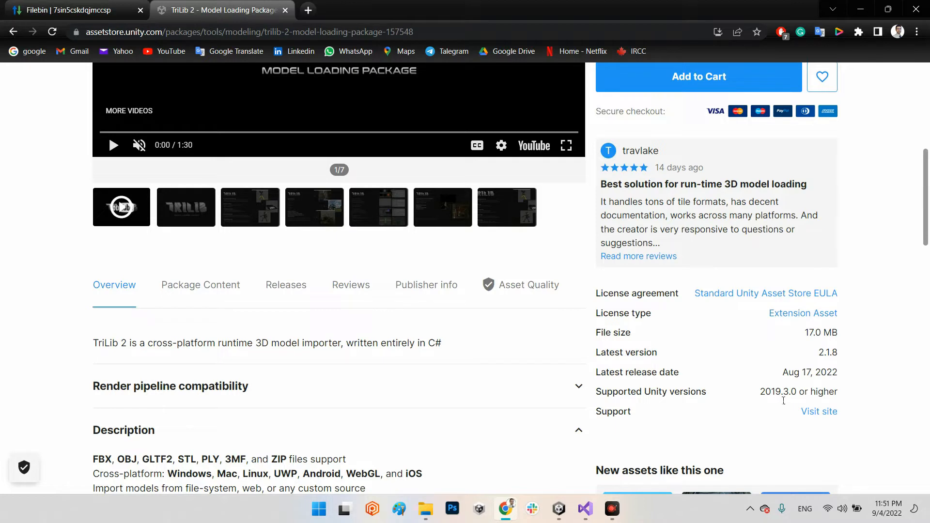
mouse_move(791, 401)
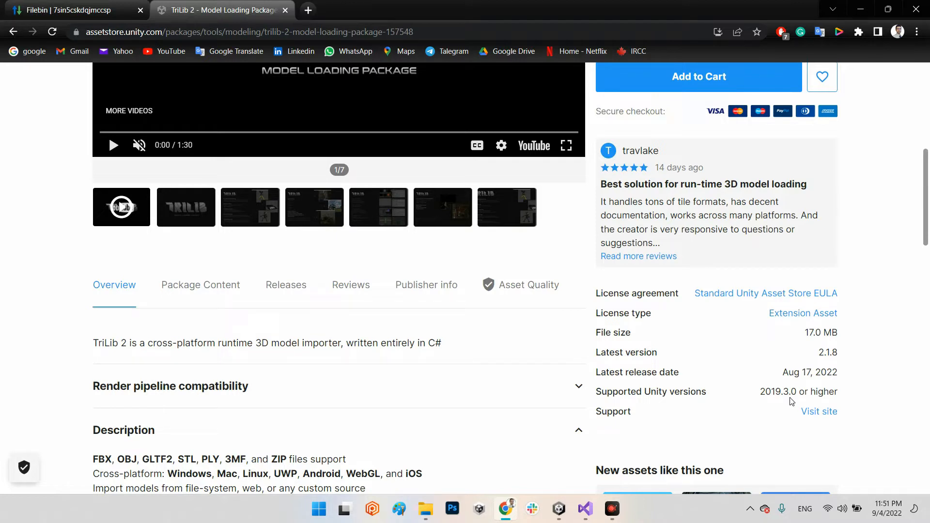
mouse_move(807, 398)
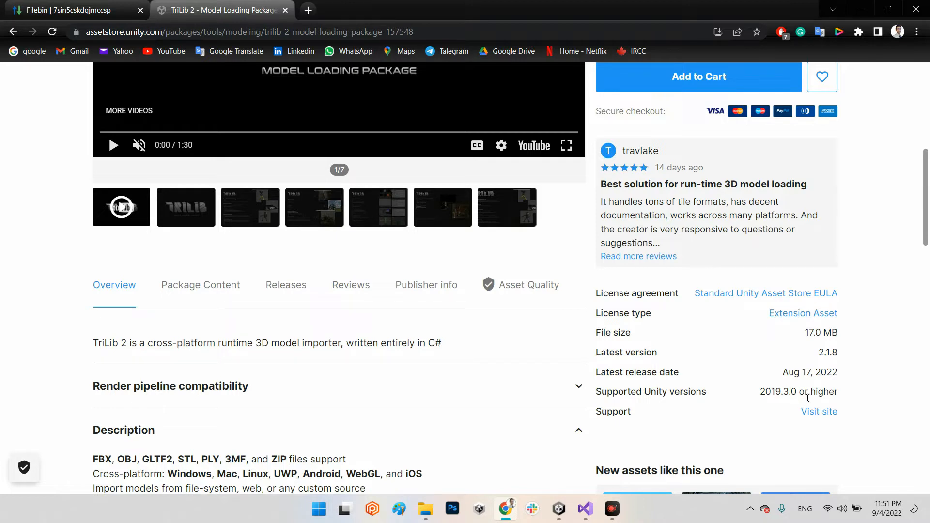
scroll("up", 3)
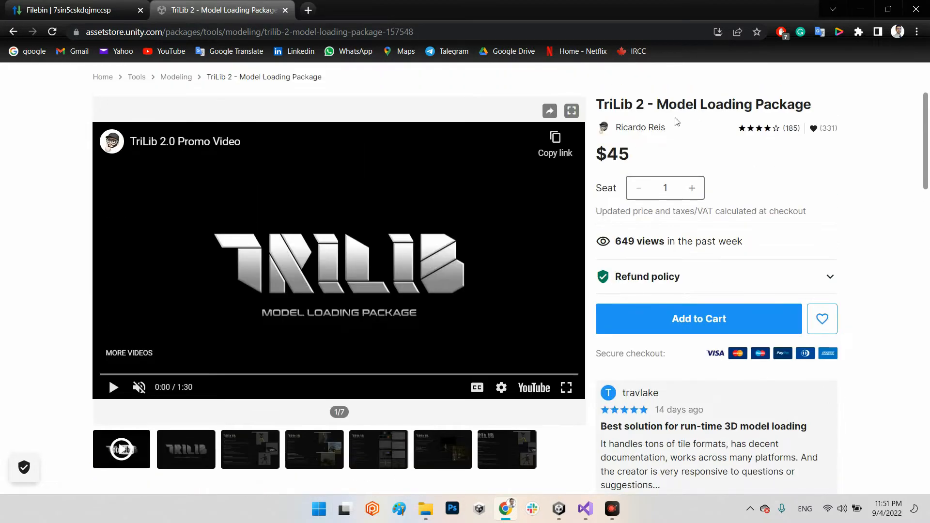
scroll("up", 3)
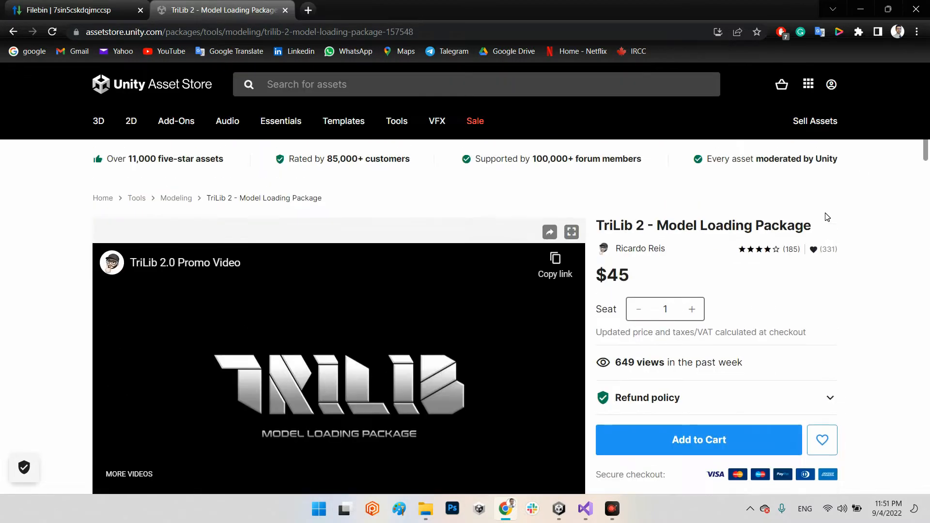
mouse_move(777, 304)
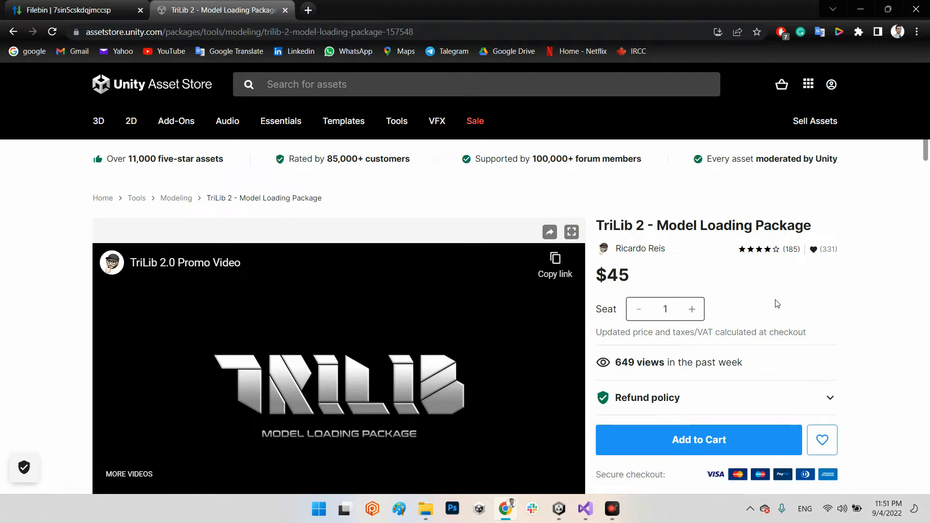
mouse_move(558, 508)
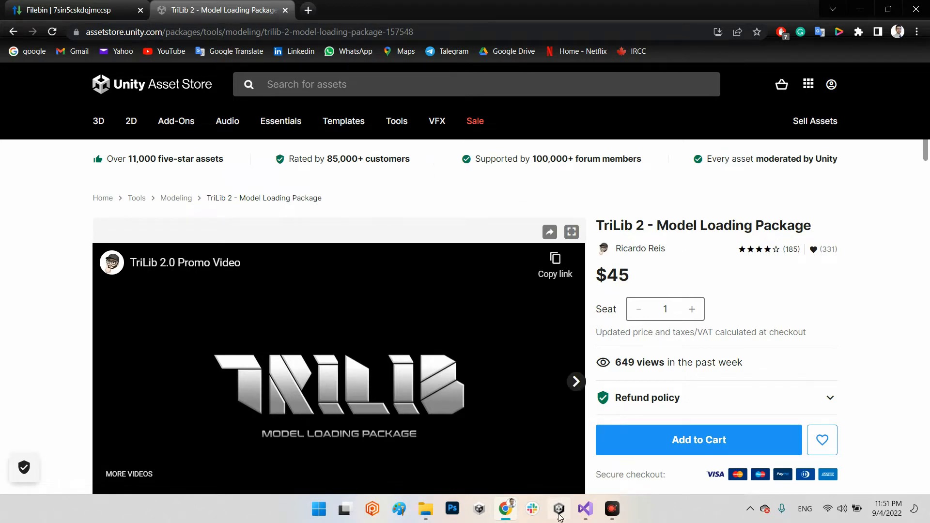
- Back in Unity, browse the TriLibSamples folders and open LoadModelFromFile
left_click(557, 509)
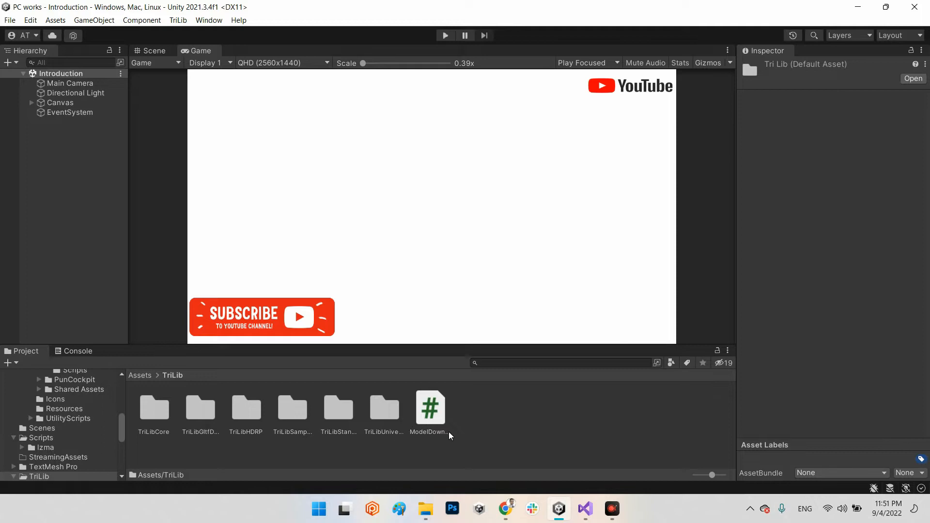
mouse_move(131, 404)
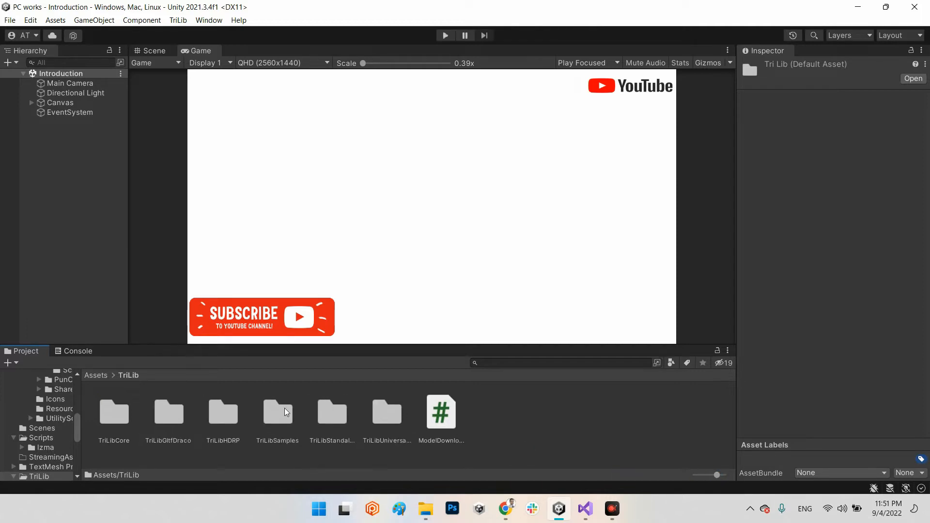
mouse_move(277, 446)
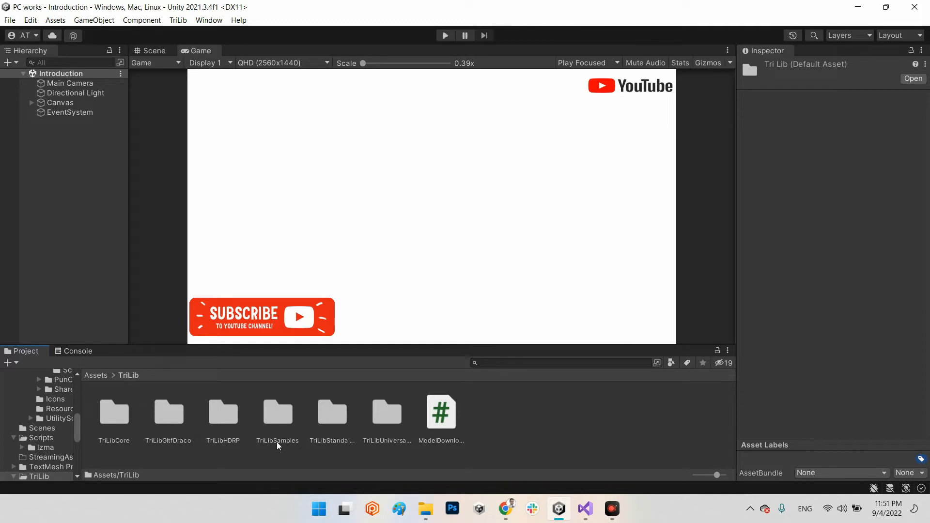
double_click(277, 411)
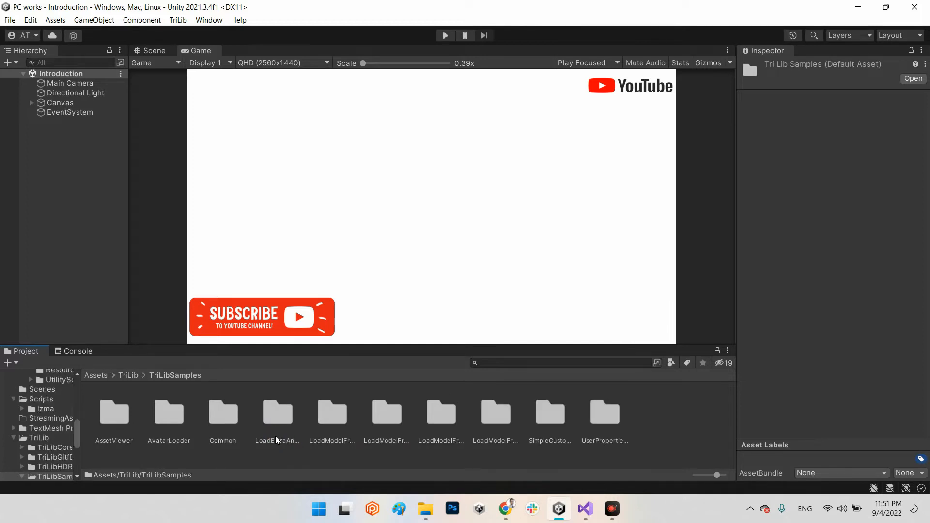
left_click(113, 412)
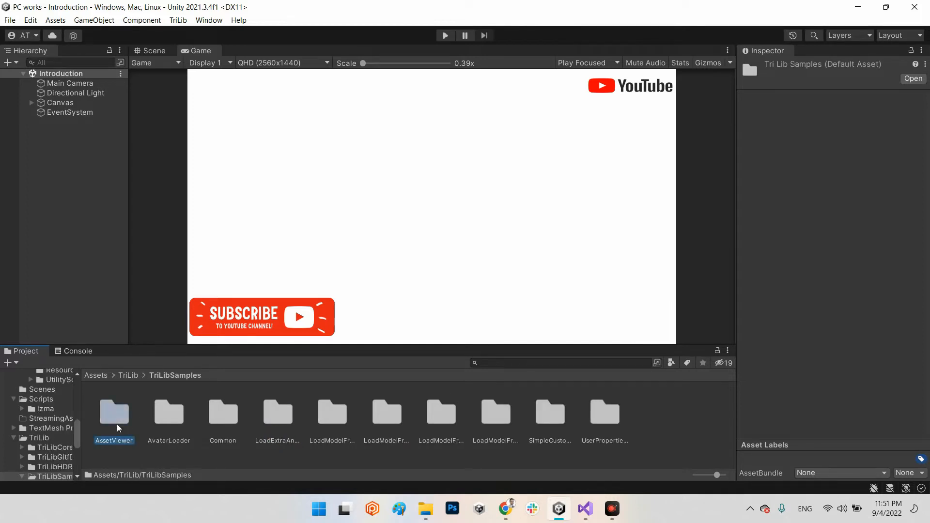
left_click(168, 412)
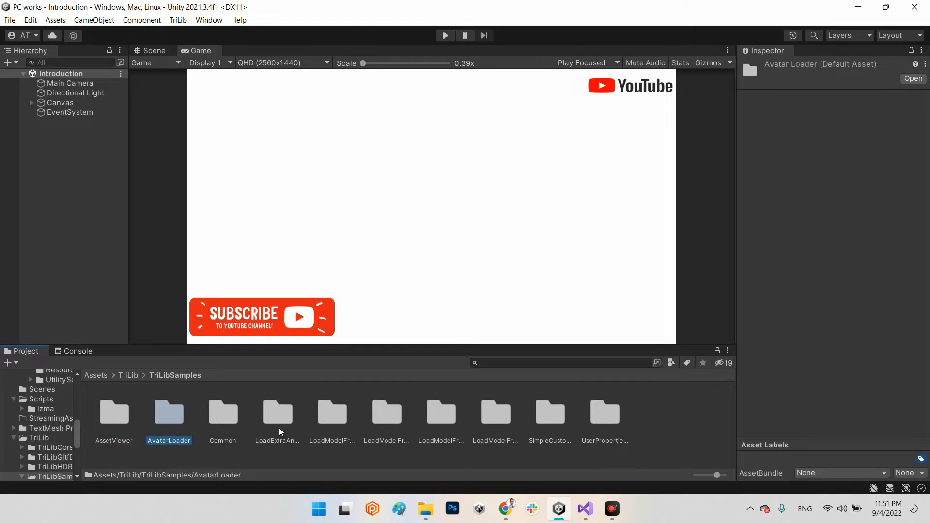
left_click(277, 412)
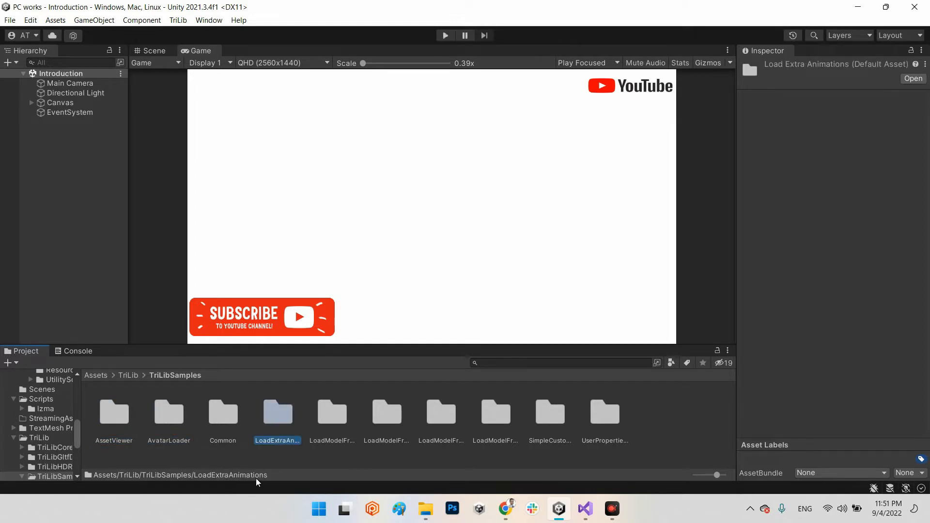
mouse_move(282, 428)
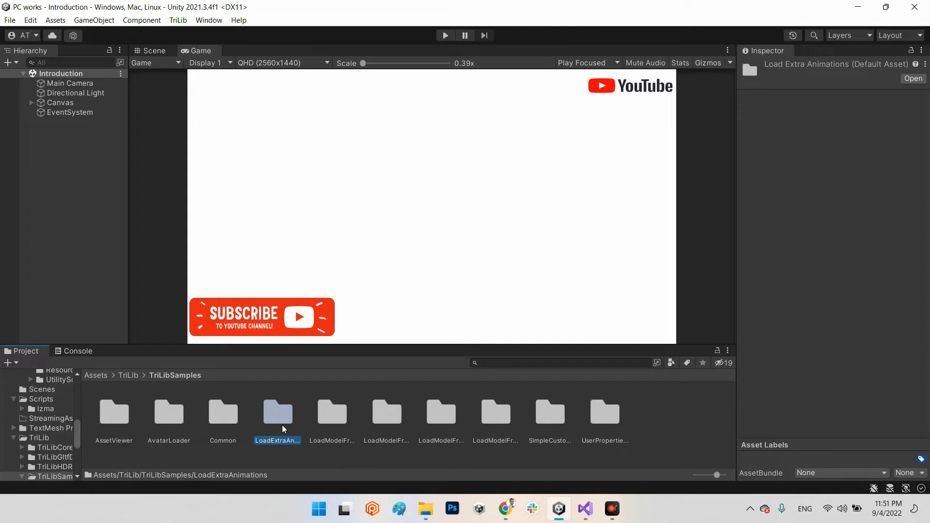
left_click(331, 411)
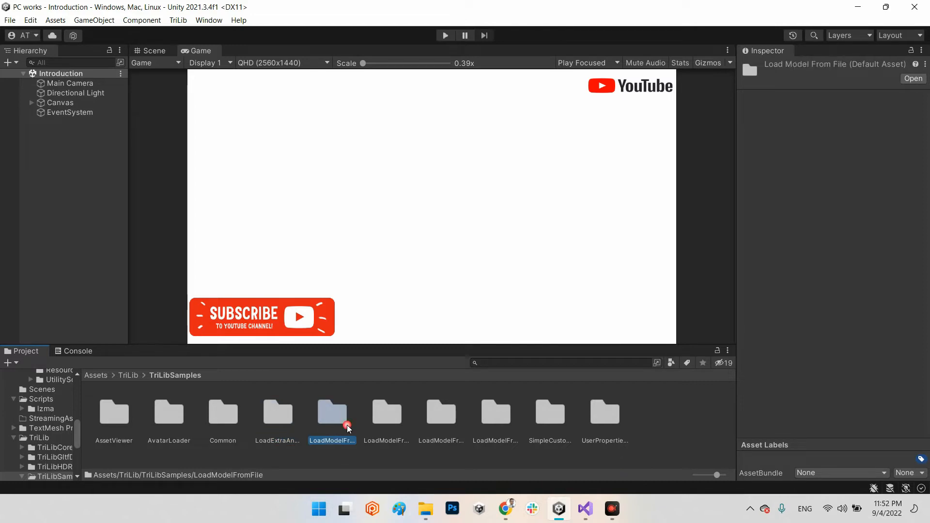
mouse_move(267, 476)
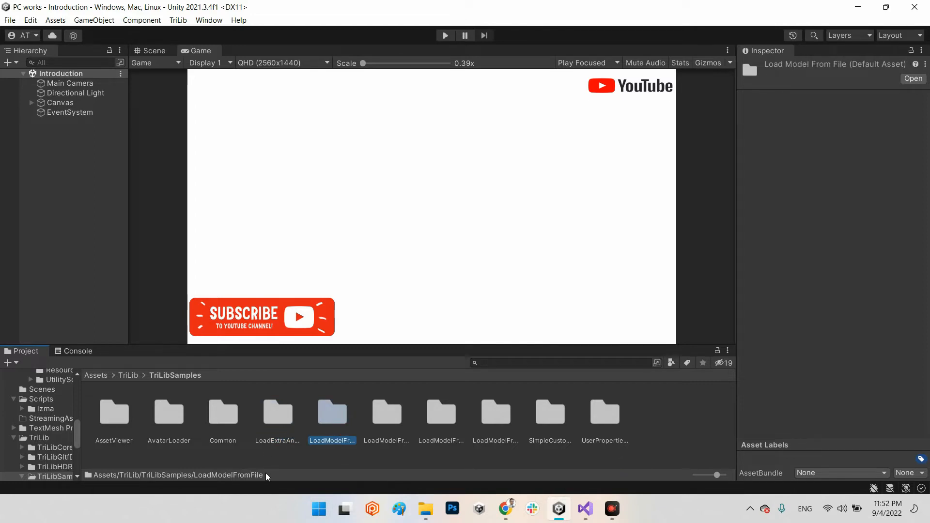
double_click(331, 412)
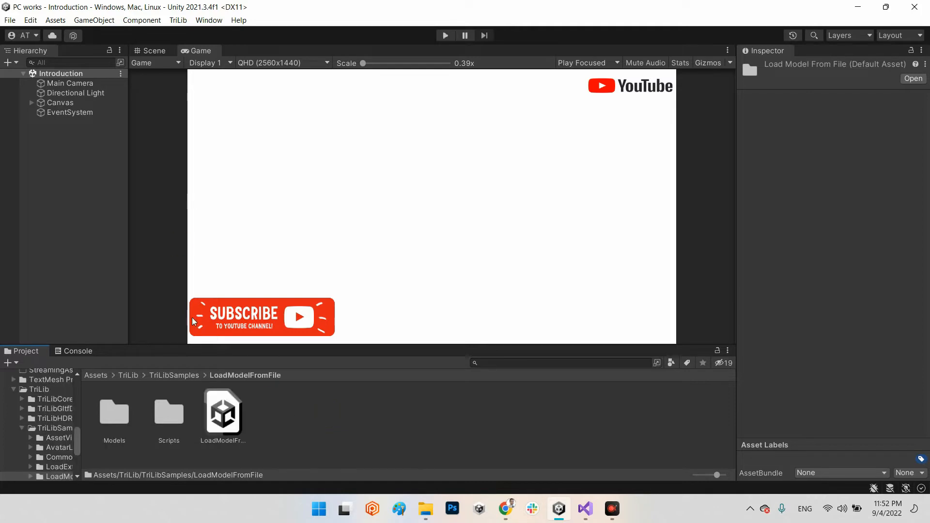
- Open the LoadModelFromFilePicker scene, set the Game view to Free Aspect, and play it
double_click(223, 409)
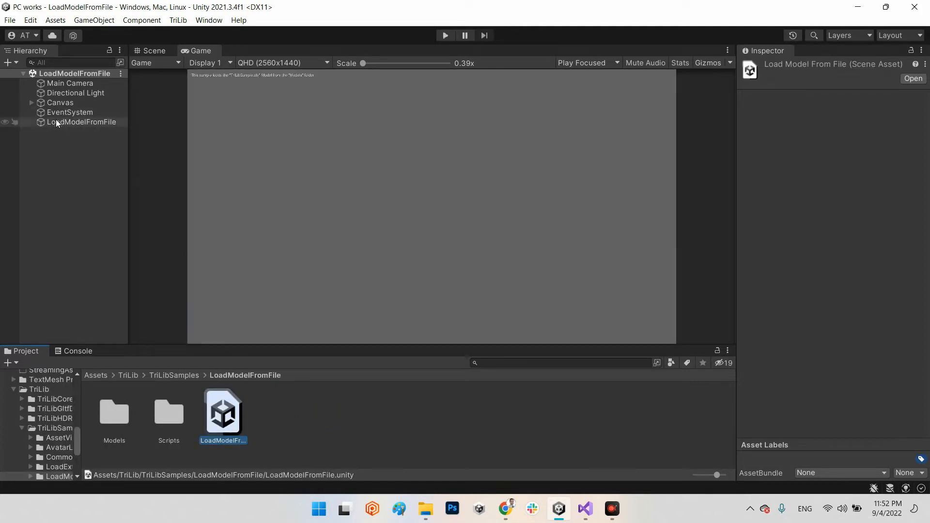
left_click(81, 121)
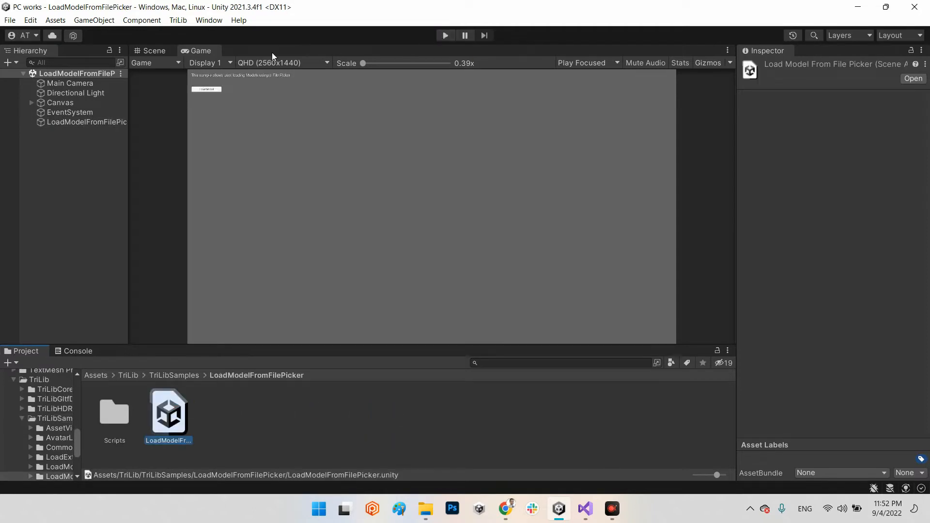
left_click(282, 63)
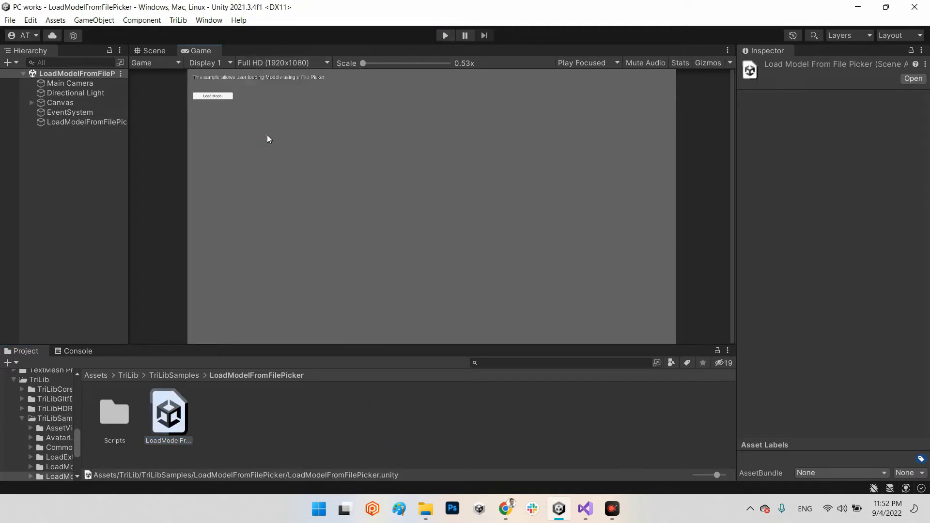
left_click(284, 63)
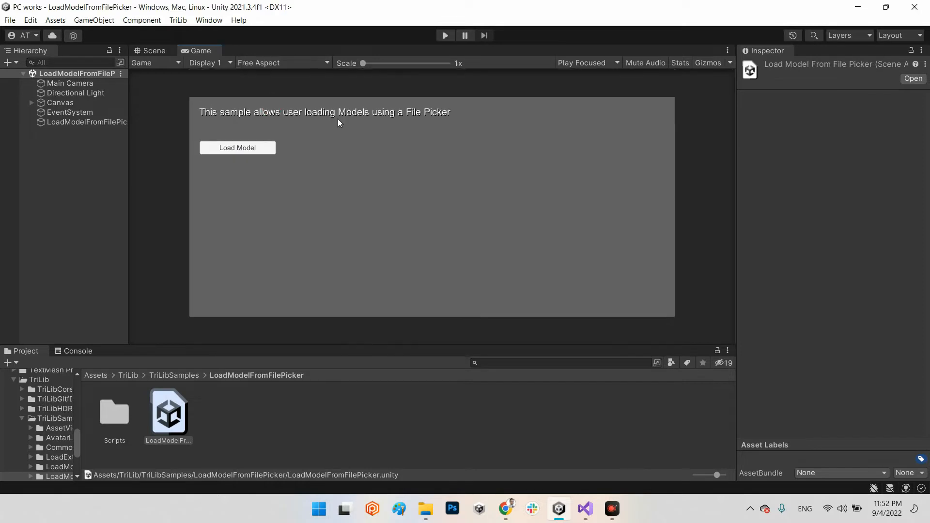
left_click(444, 35)
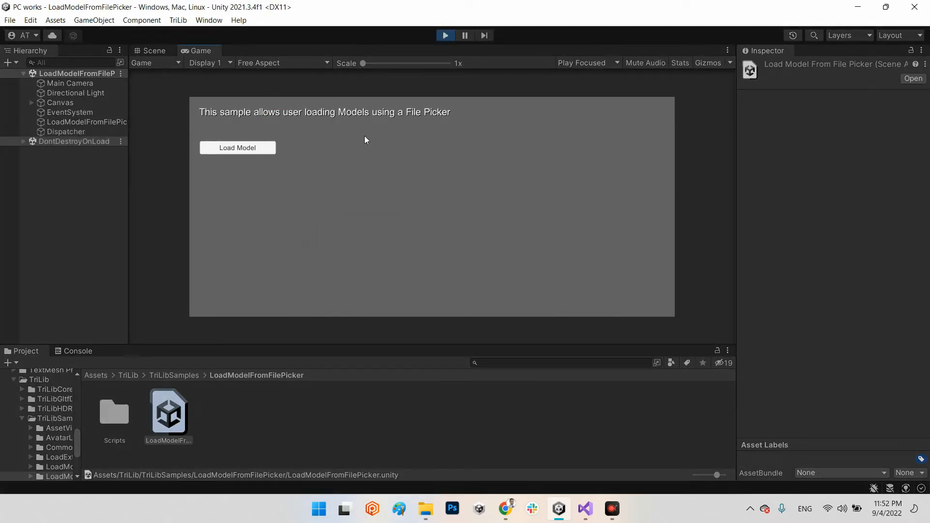
- Load the pillow model zip from the Desktop through the Load Model file dialog
left_click(238, 147)
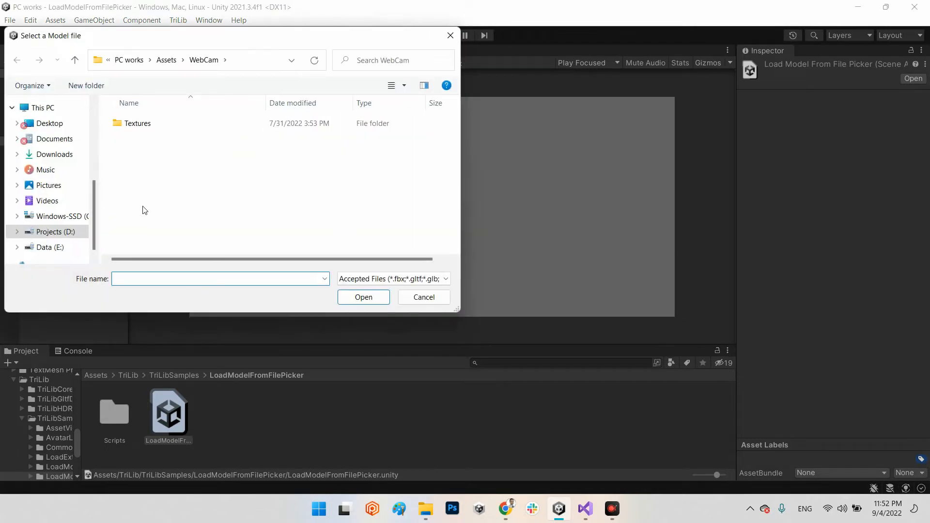
left_click(50, 124)
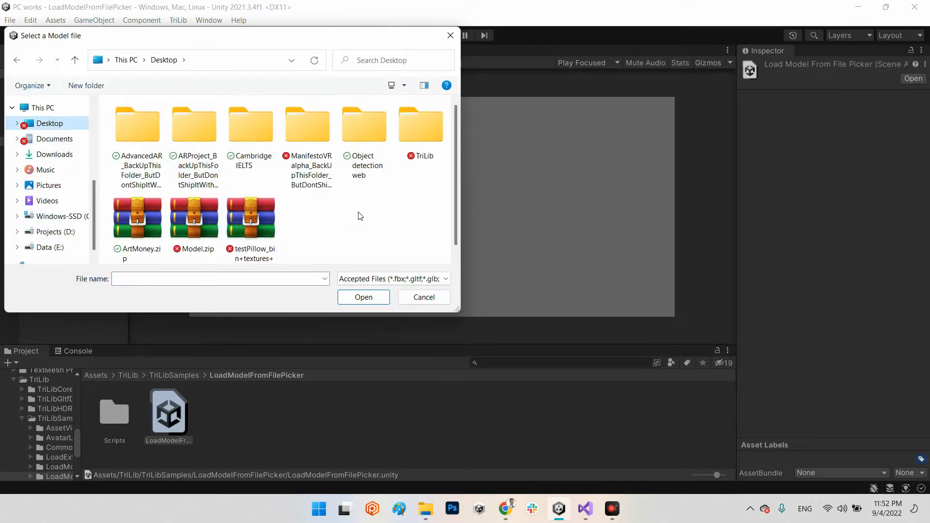
left_click(363, 297)
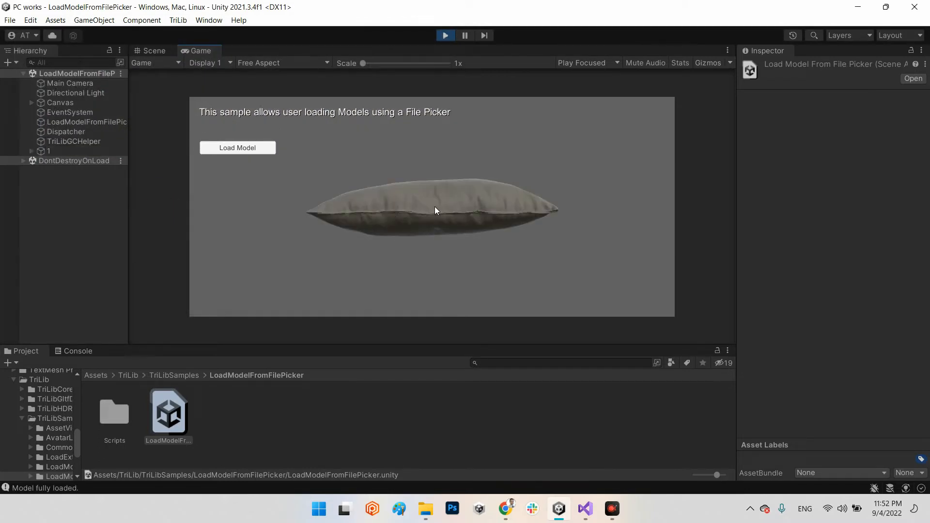
- In the Scene view, frame object 1 and inspect its Aset_interior_furniture mesh and Pillow material
left_click(153, 50)
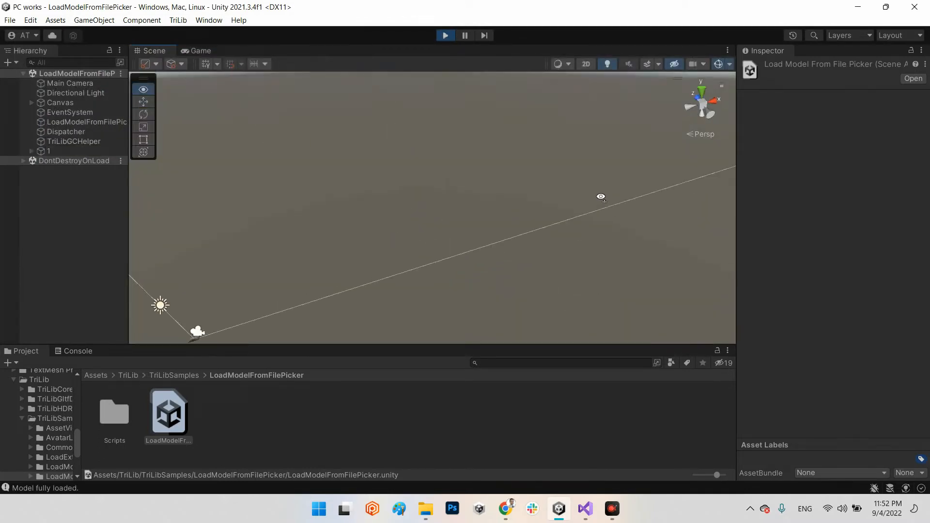
left_click(47, 151)
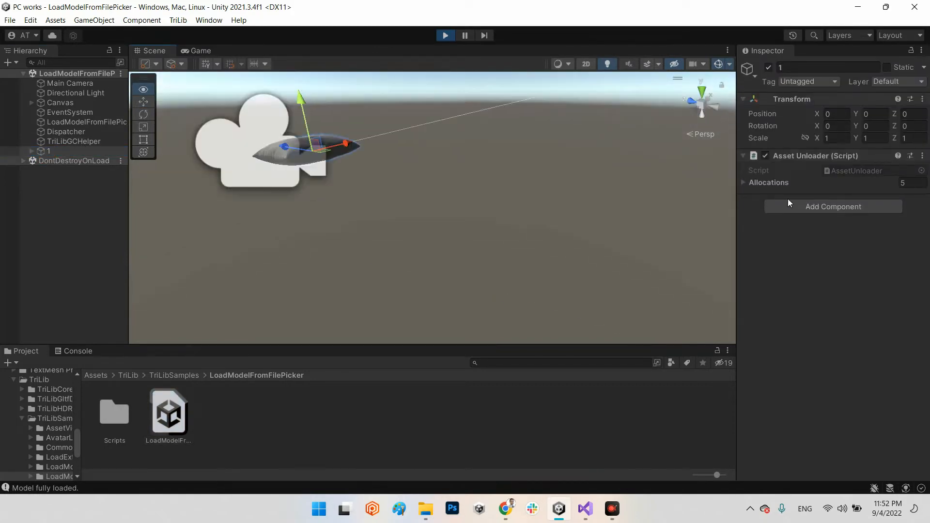
scroll("down", 3)
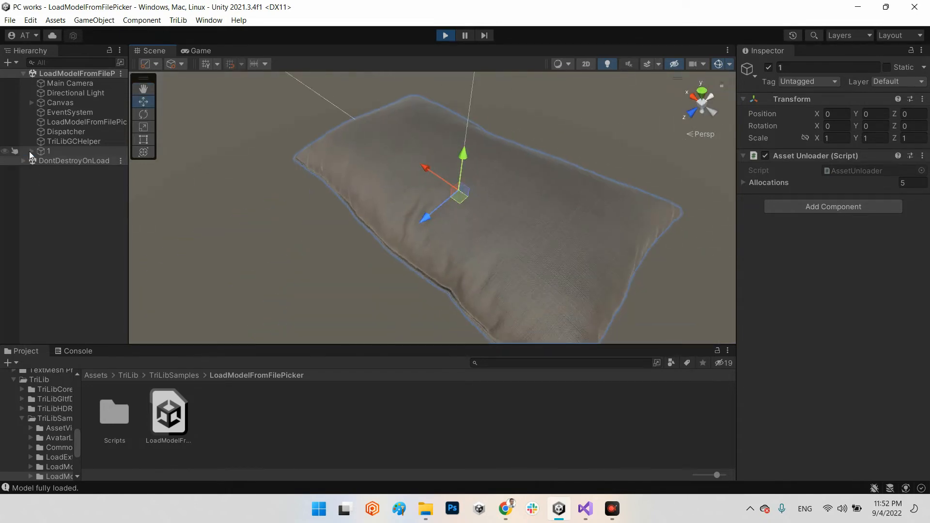
left_click(31, 150)
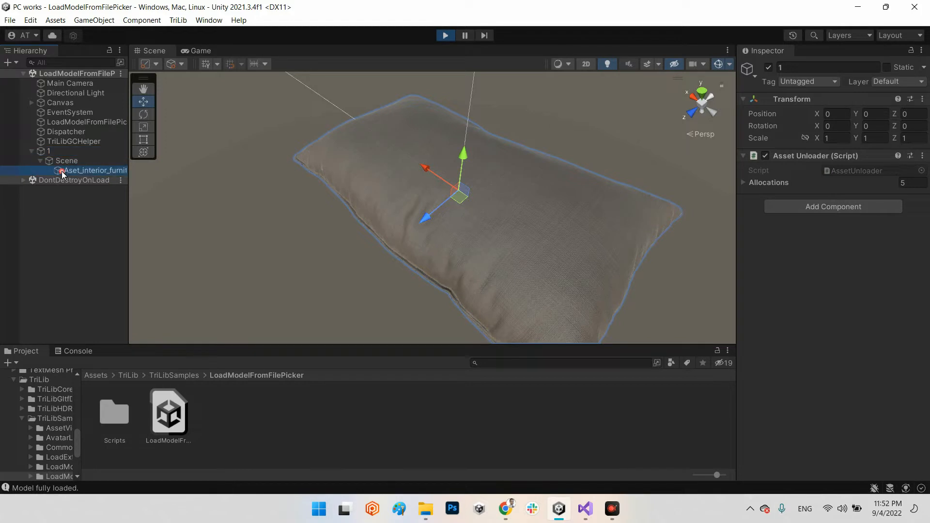
left_click(95, 169)
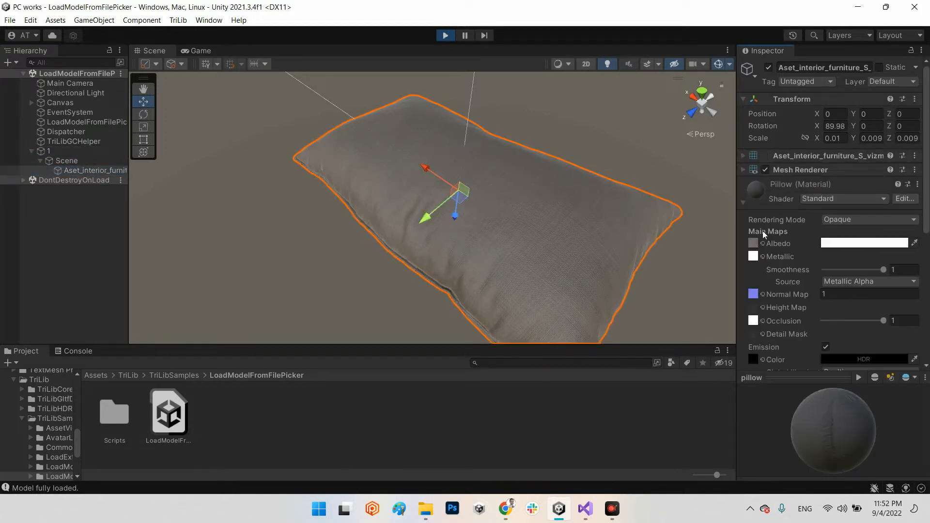
mouse_move(800, 231)
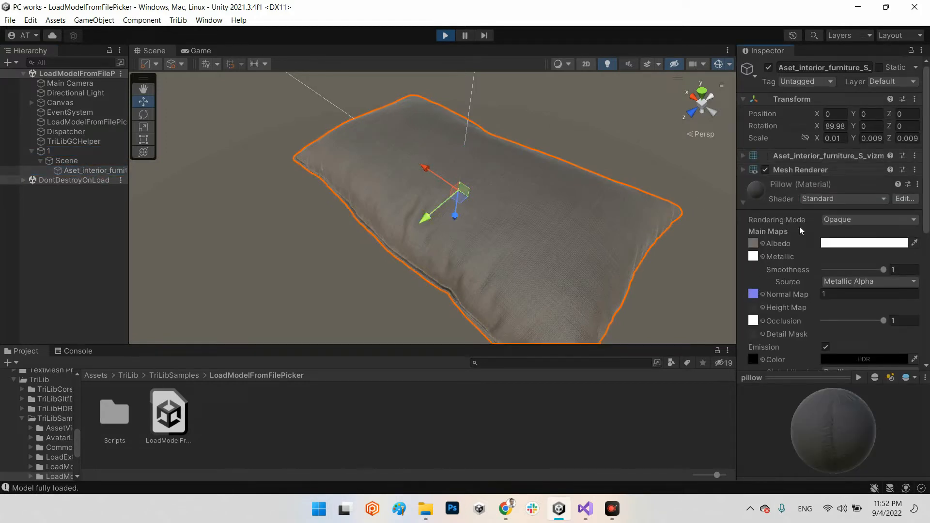
left_click(742, 185)
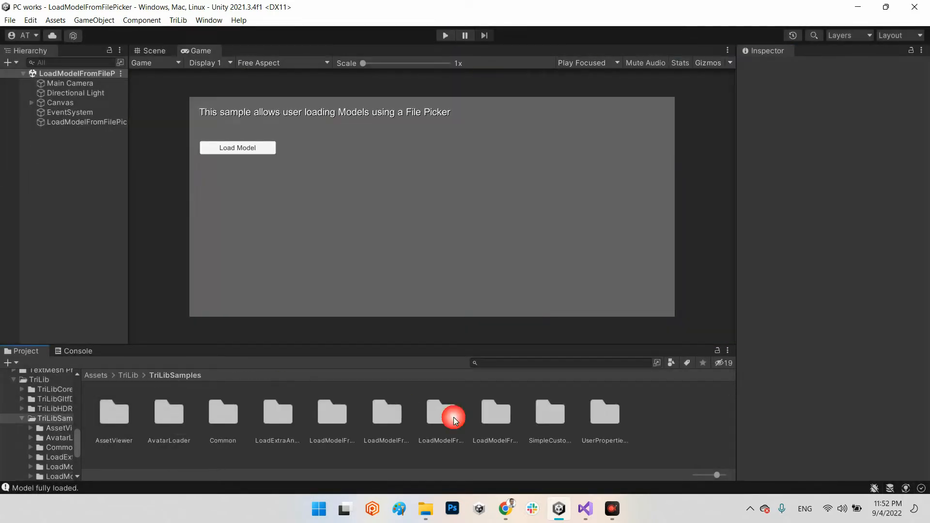
- Open the LoadModelFromURL sample and select its loader object to view the Model URL
left_click(495, 412)
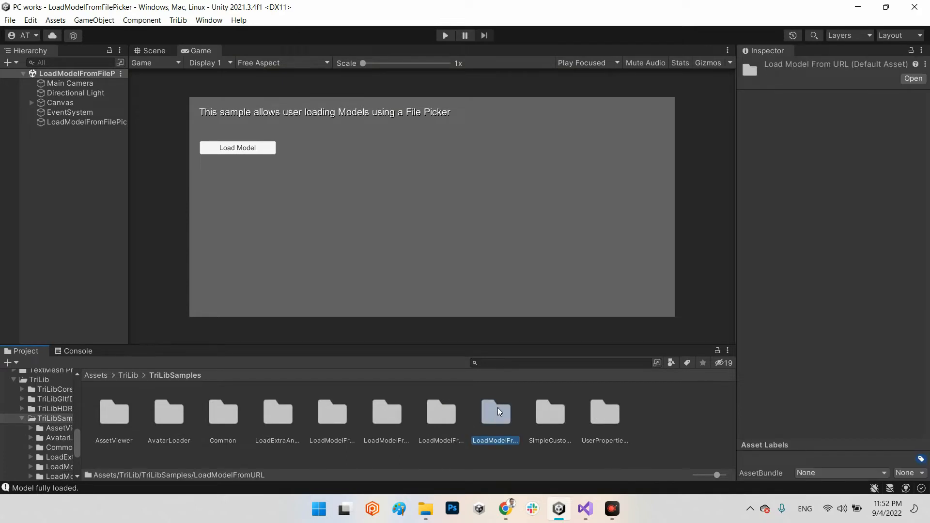
double_click(495, 411)
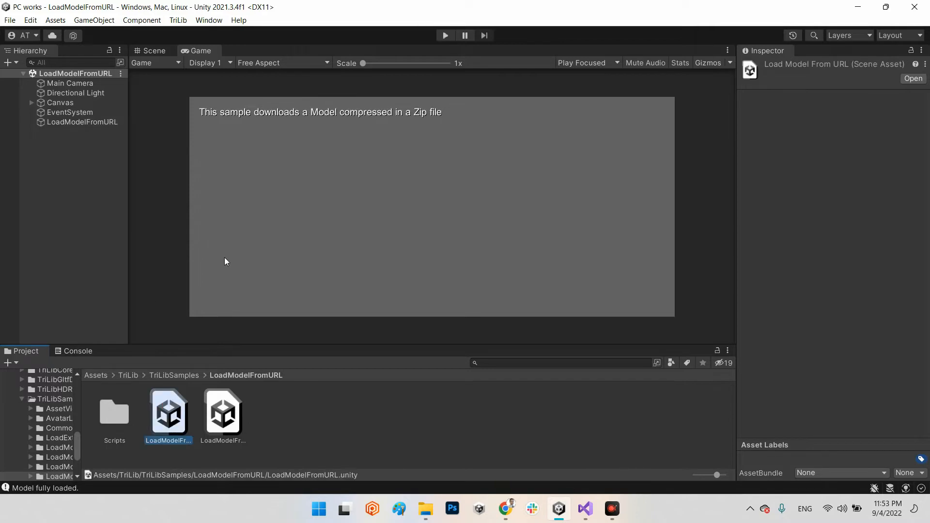
left_click(82, 122)
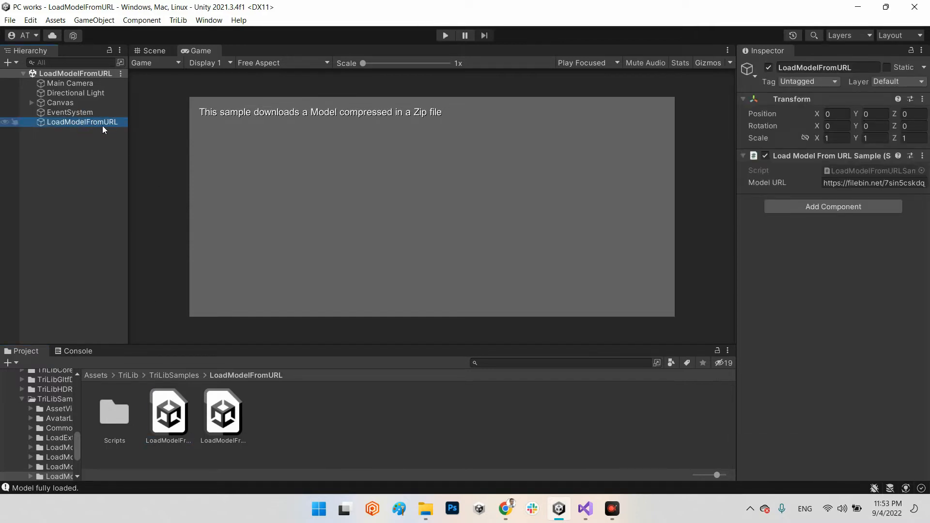
mouse_move(356, 249)
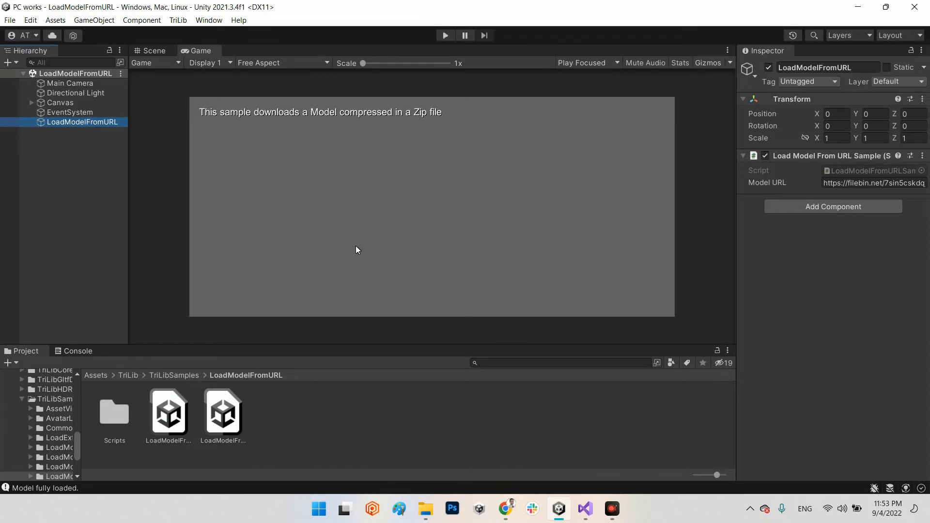
mouse_move(724, 152)
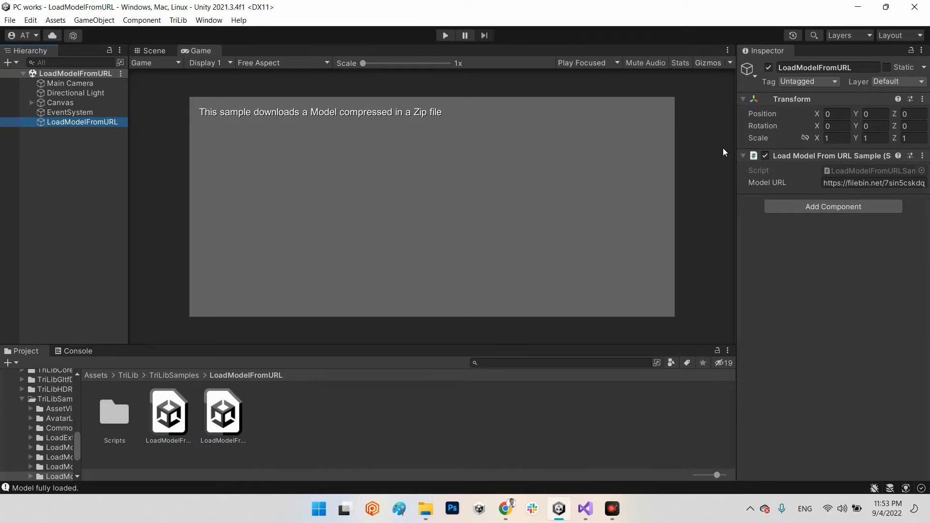
mouse_move(541, 203)
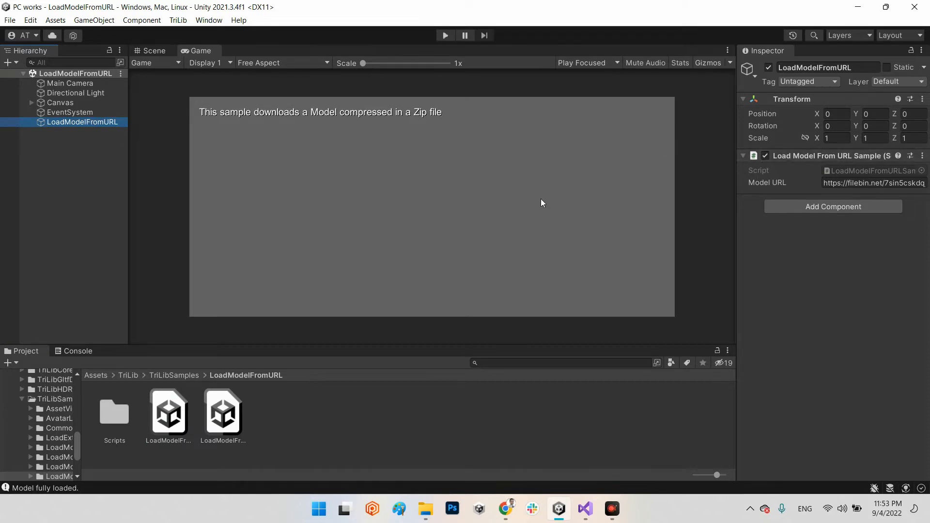
mouse_move(489, 207)
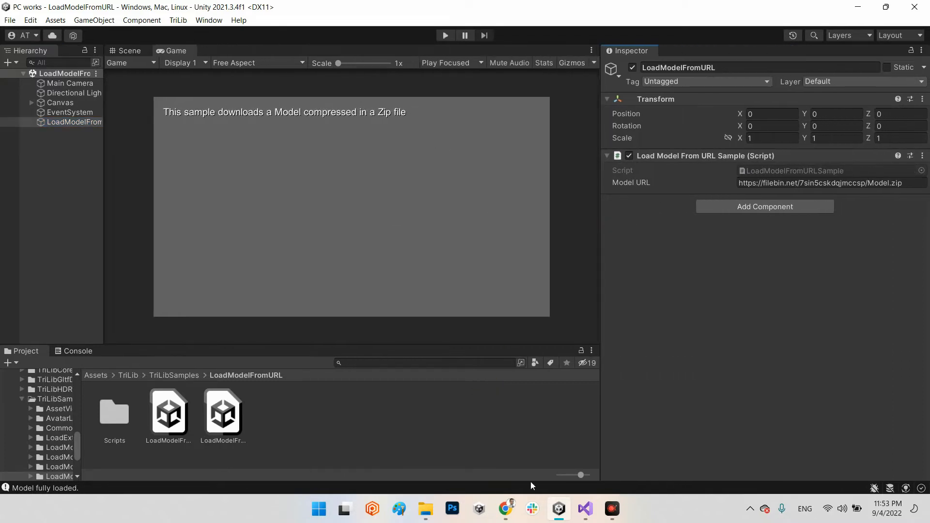
- In Filebin, mark the six-day expiry and copy the Model.zip link address
left_click(505, 509)
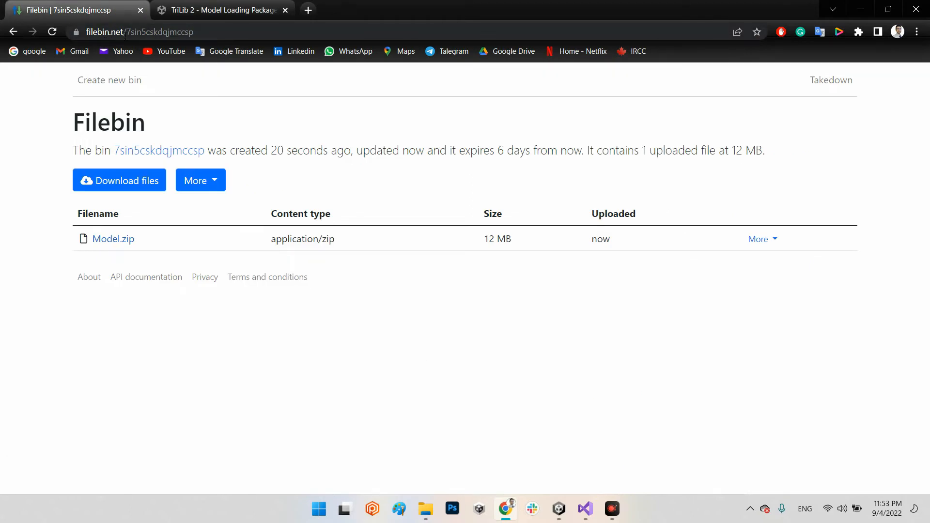
mouse_move(415, 212)
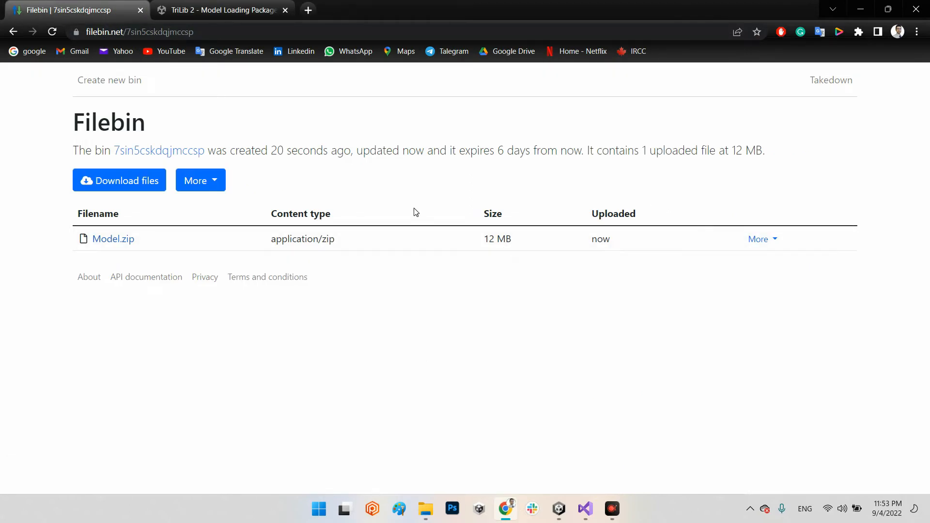
mouse_move(433, 206)
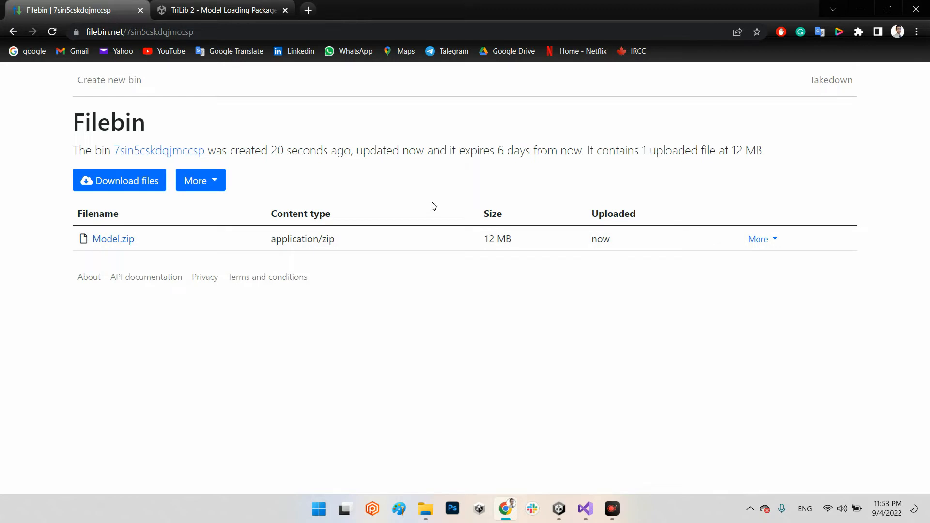
mouse_move(344, 204)
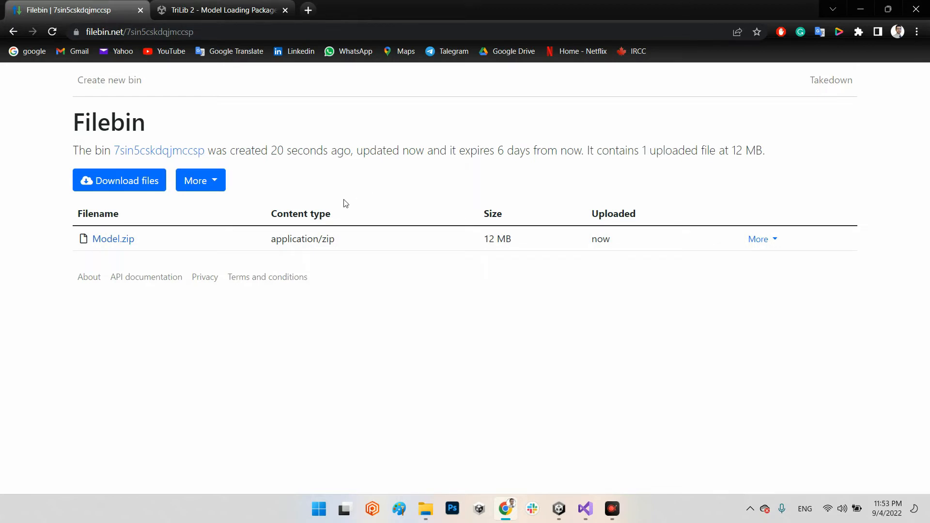
mouse_move(113, 239)
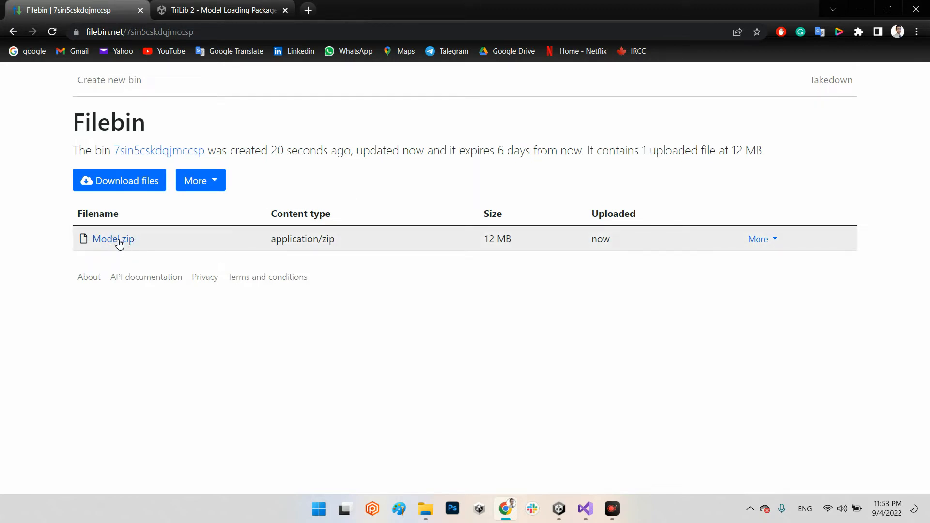
mouse_move(462, 177)
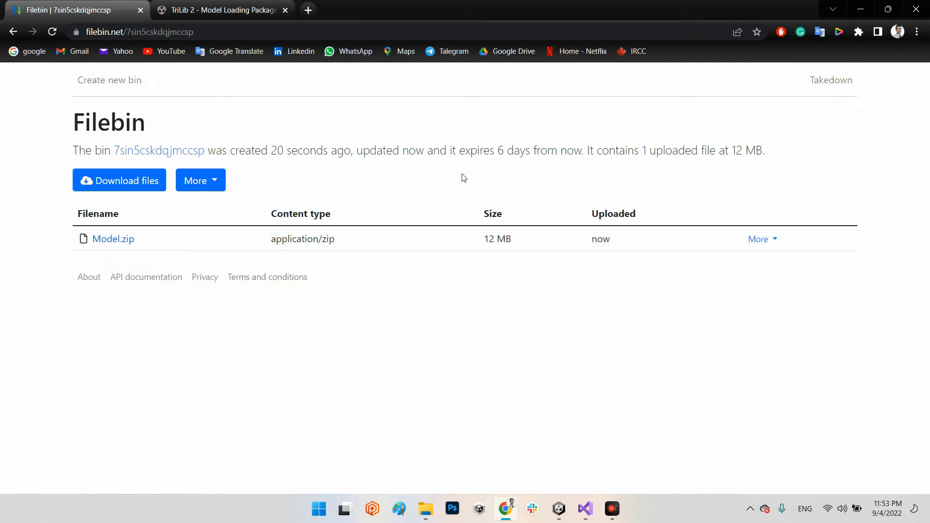
mouse_move(495, 182)
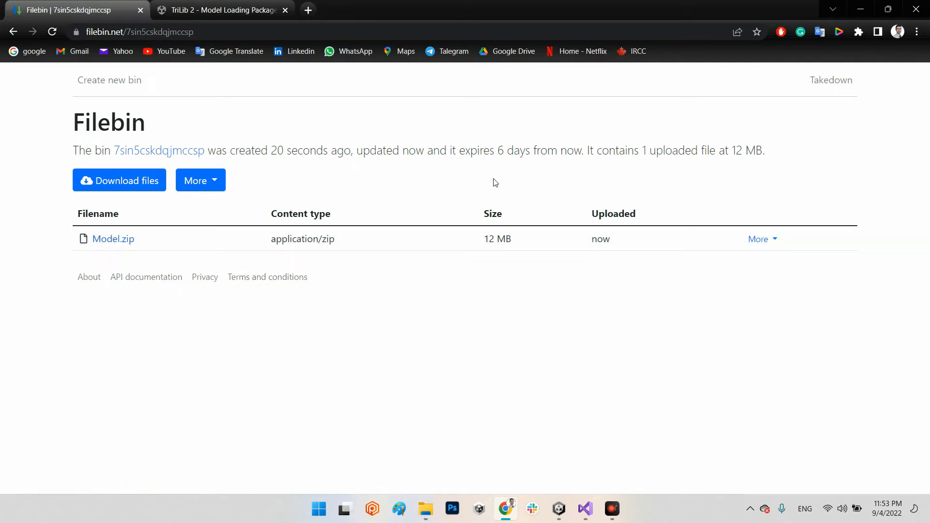
mouse_move(491, 195)
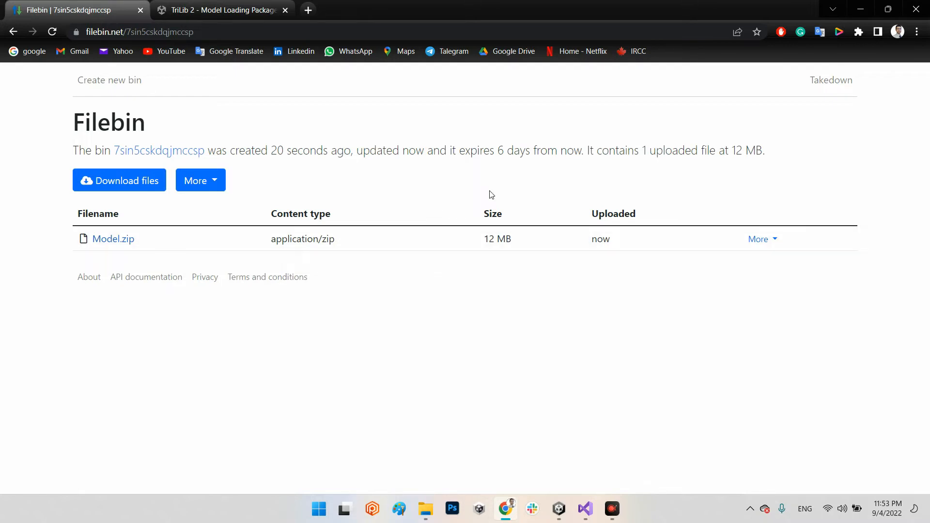
mouse_move(504, 159)
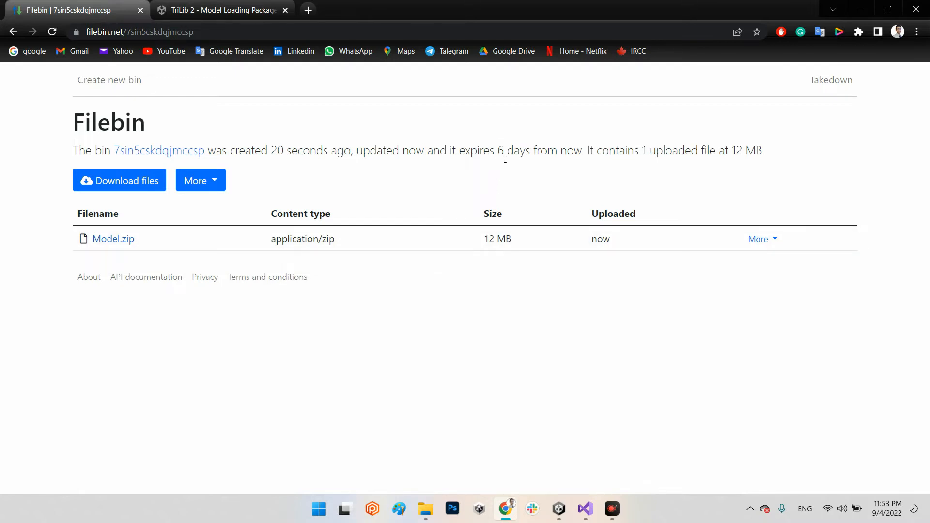
double_click(513, 150)
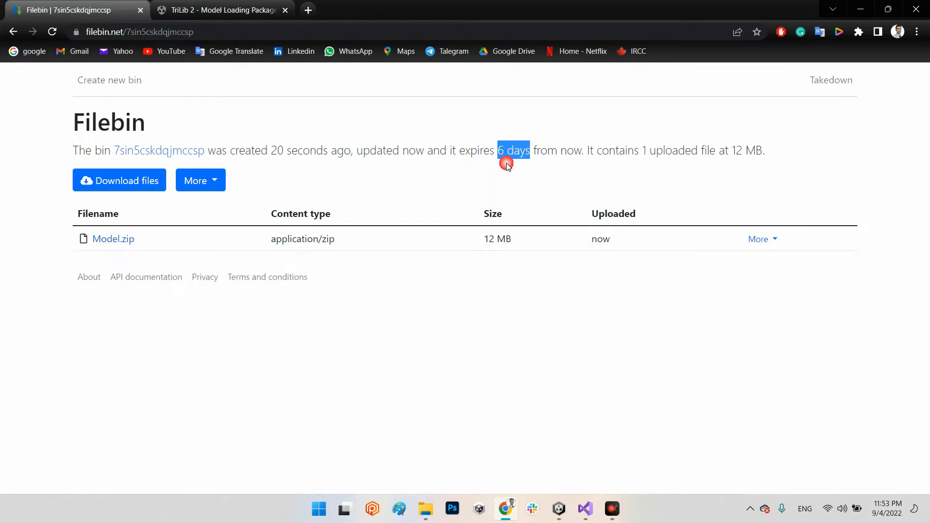
mouse_move(301, 246)
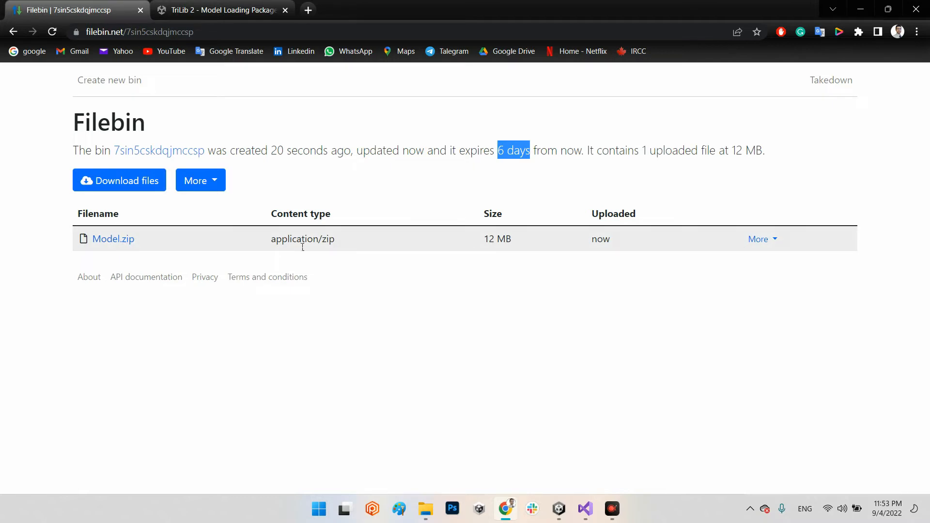
right_click(112, 238)
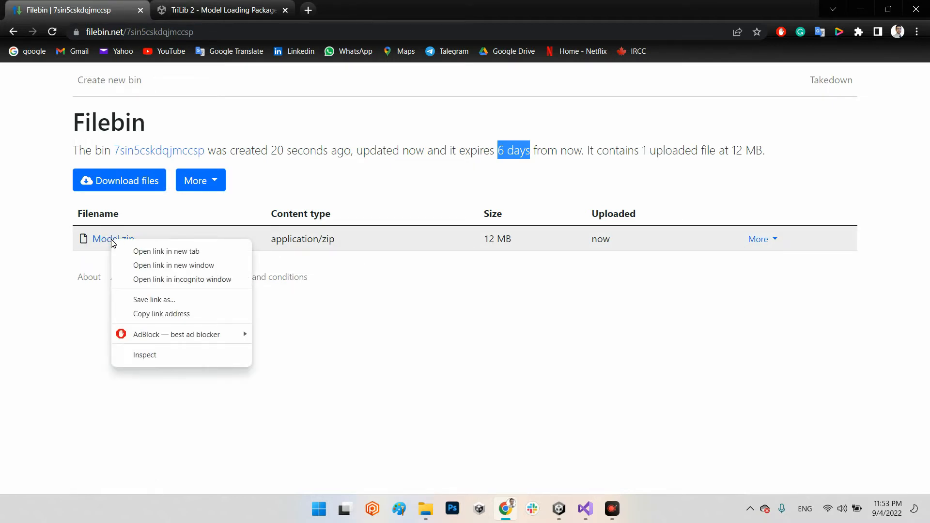
mouse_move(561, 494)
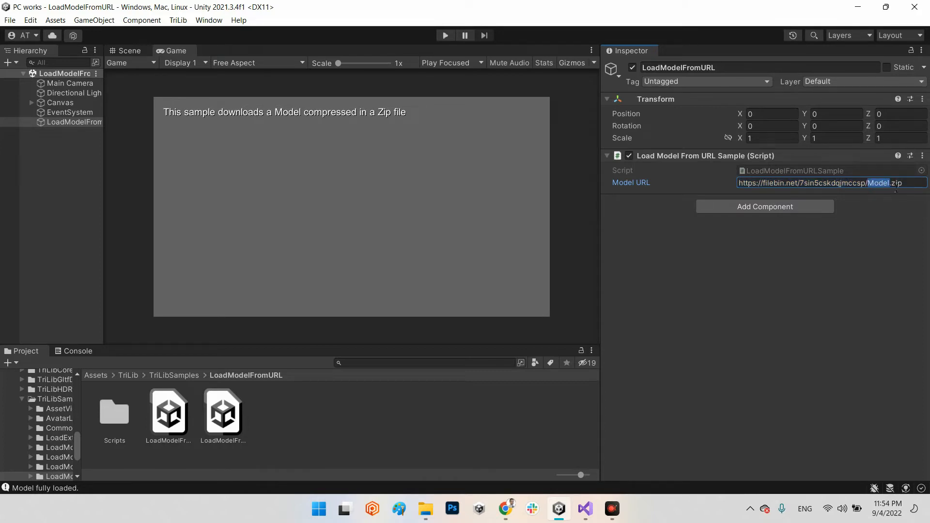
- Commit the pasted Filebin URL, play the scene, and view the downloaded pillow in Scene view
left_click(748, 243)
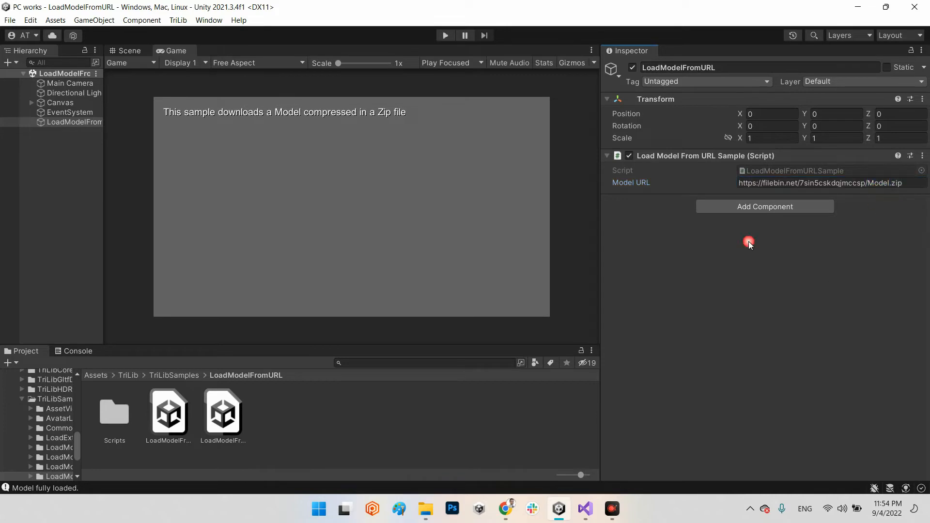
left_click(445, 35)
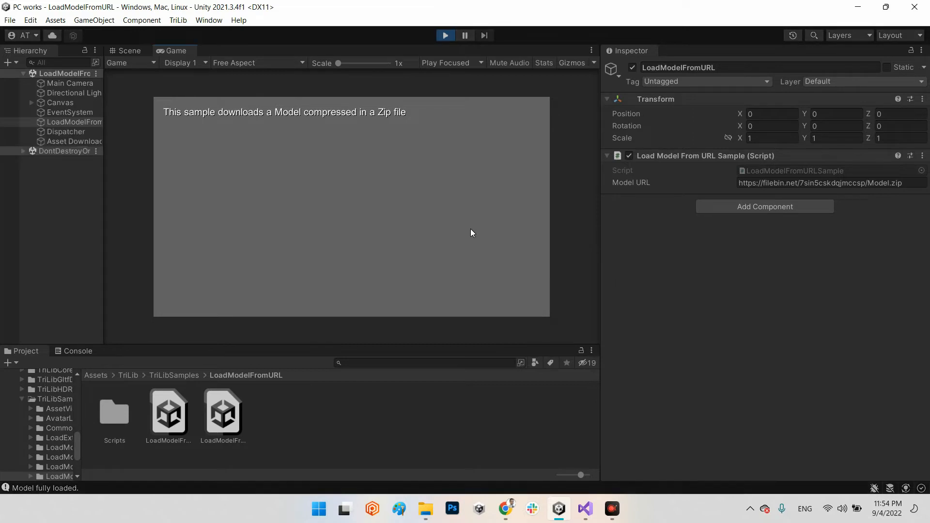
left_click(77, 351)
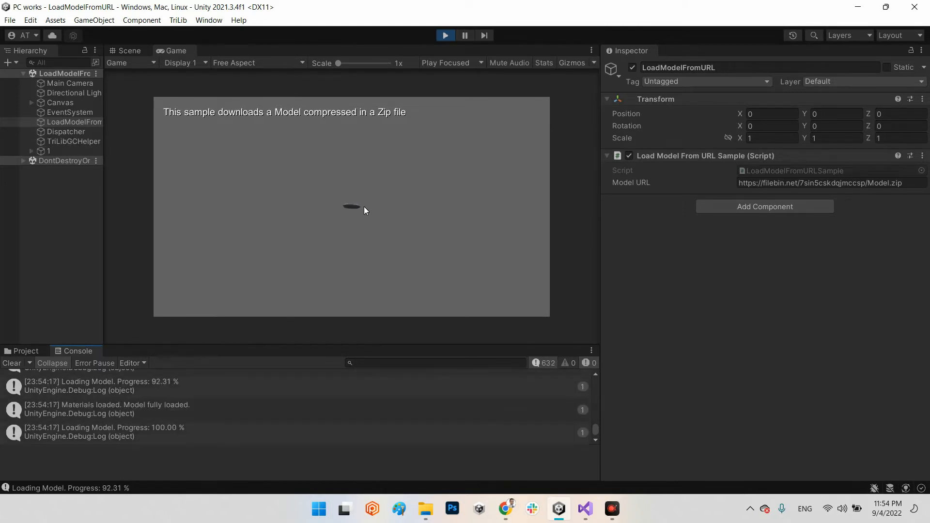
left_click(129, 50)
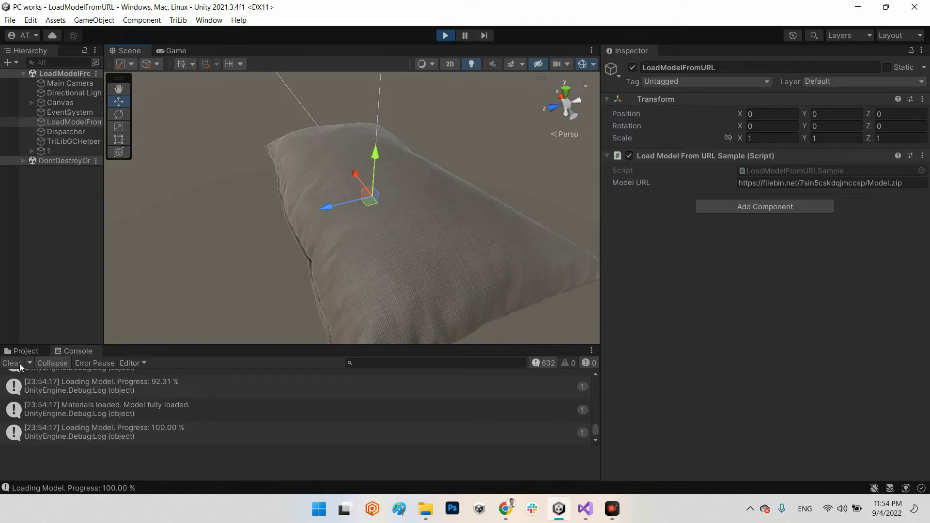
mouse_move(341, 406)
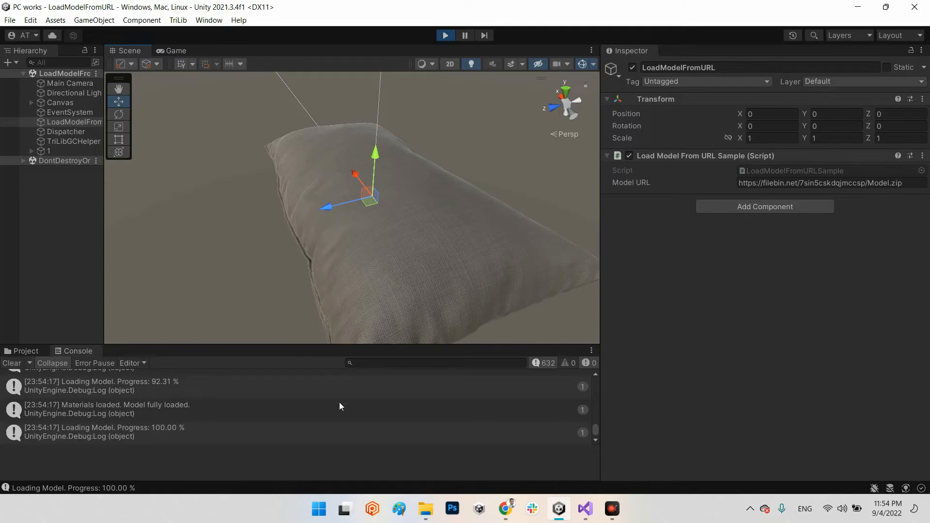
mouse_move(341, 312)
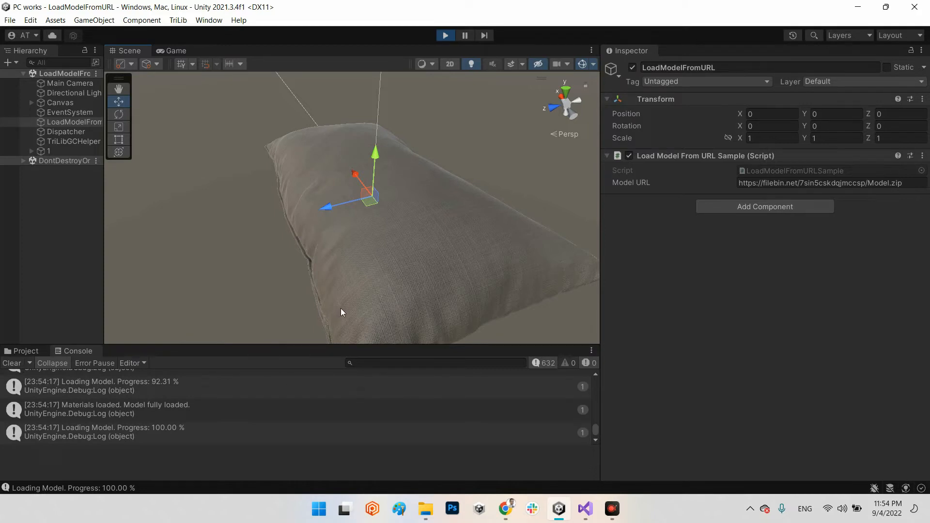
mouse_move(771, 178)
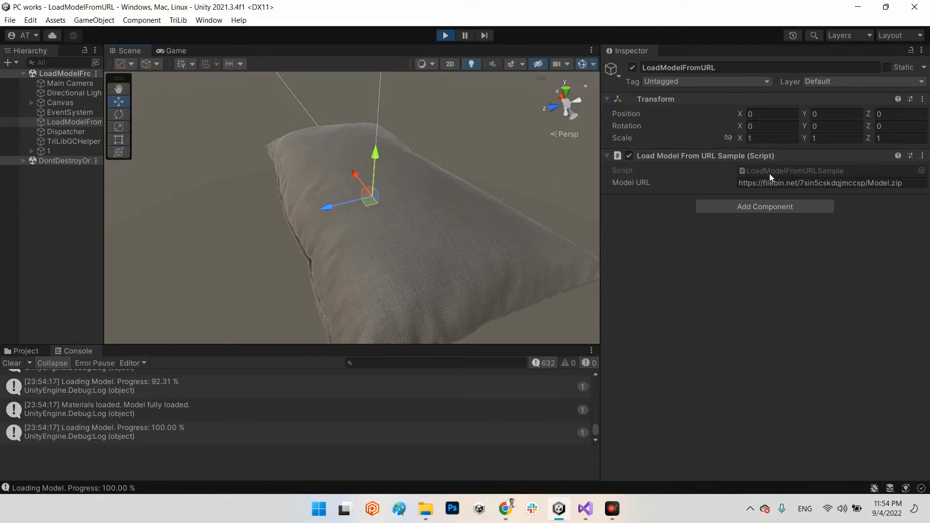
mouse_move(740, 162)
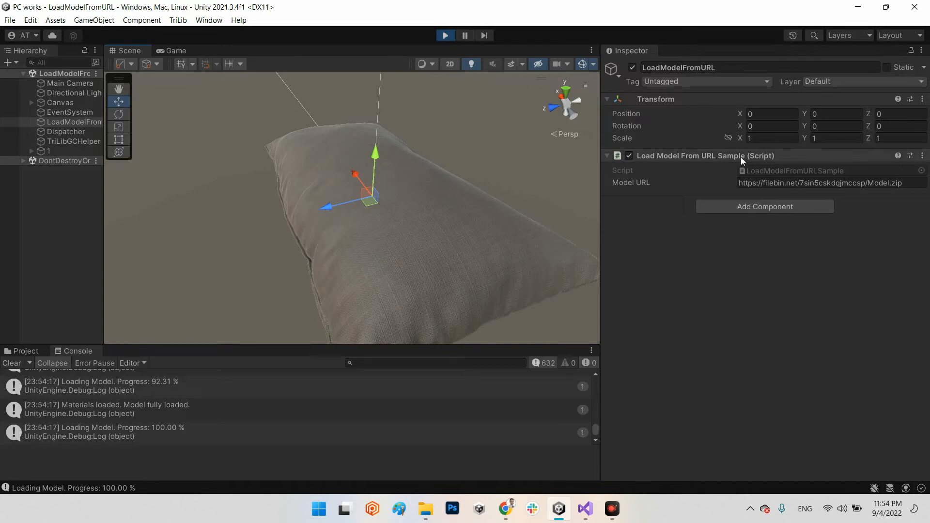
mouse_move(419, 246)
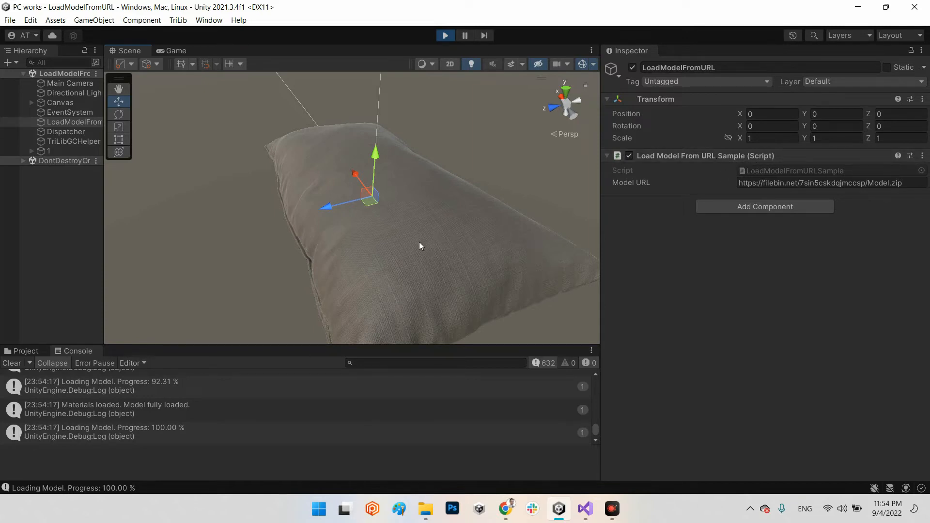
mouse_move(347, 178)
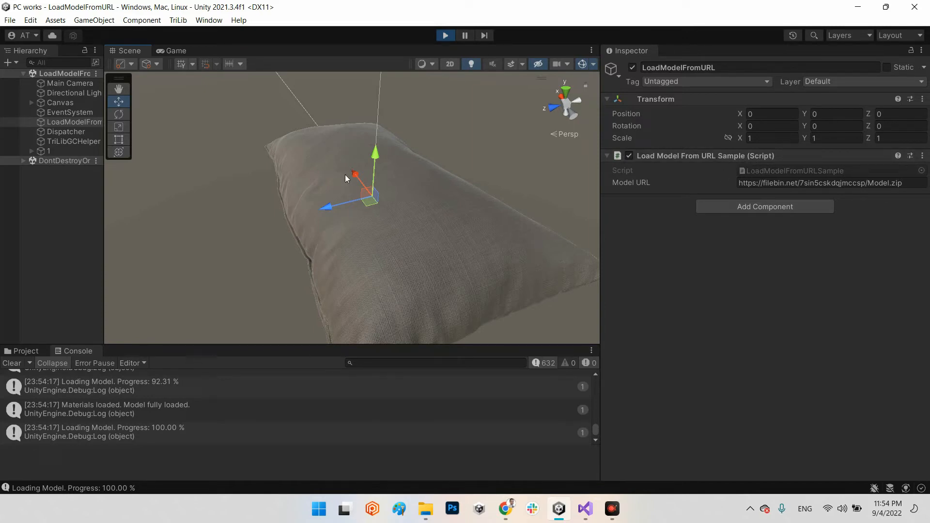
mouse_move(362, 163)
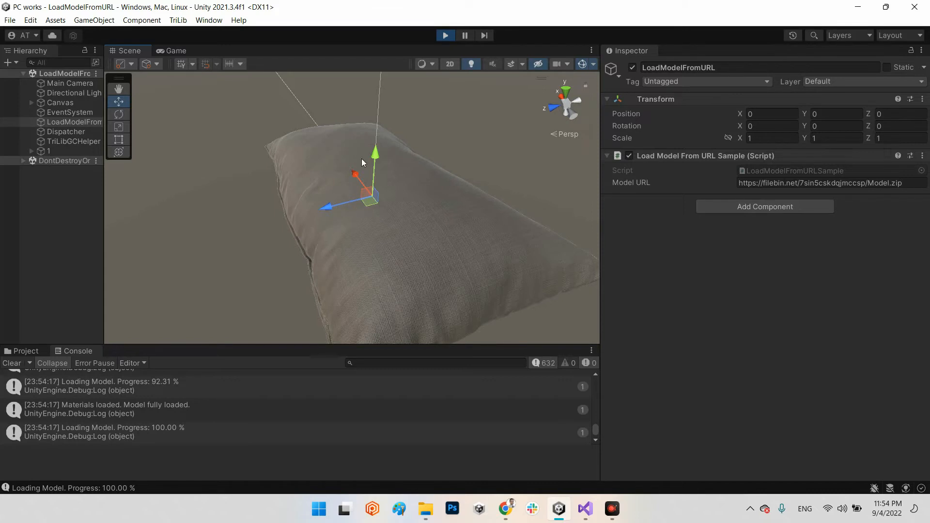
mouse_move(386, 239)
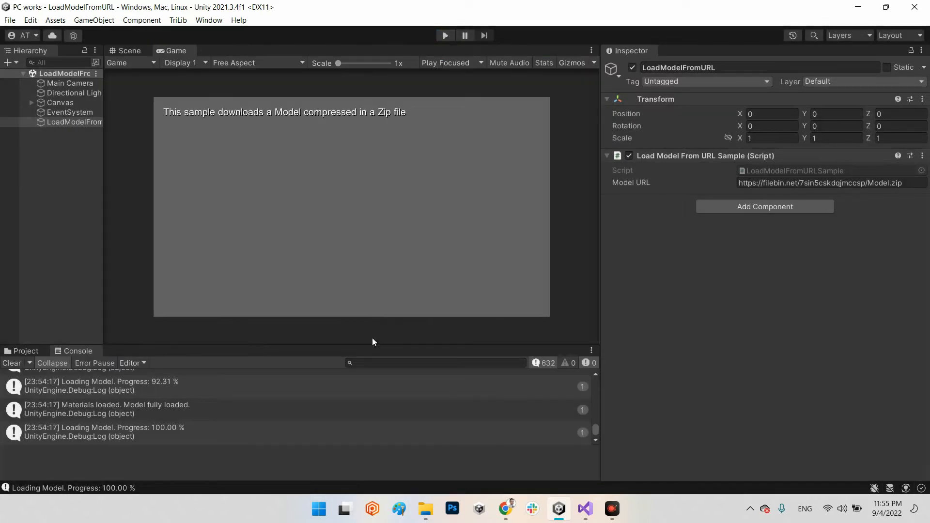
- Navigate the Project window up to Assets > TriLib and select ModelDownloader.cs
left_click(25, 350)
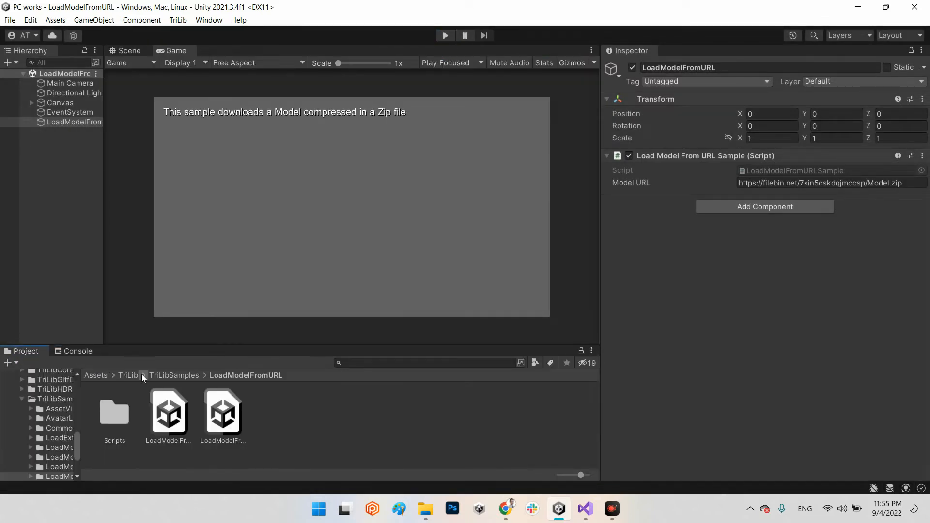
left_click(174, 375)
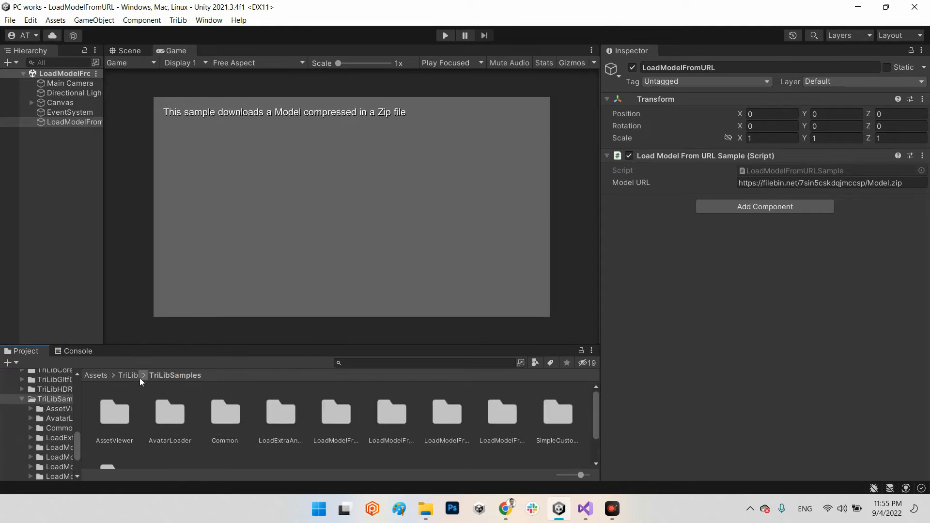
left_click(127, 375)
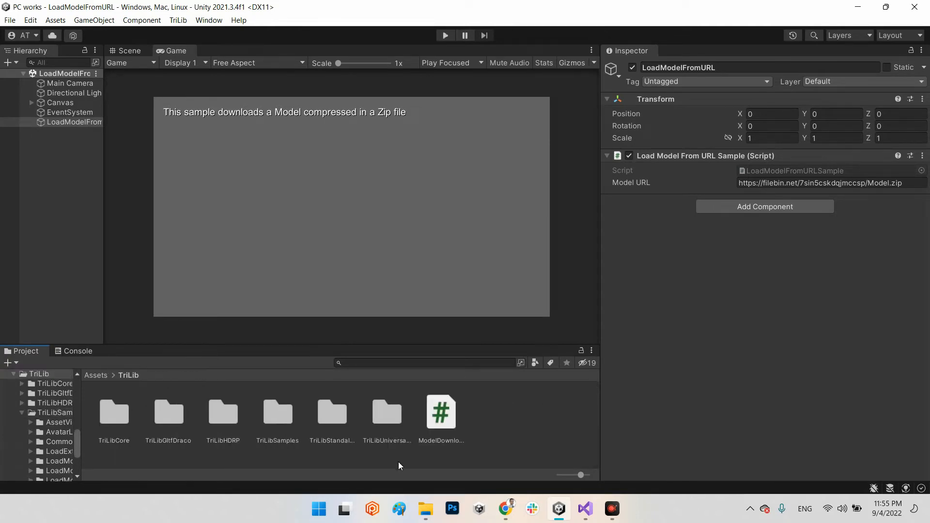
left_click(441, 412)
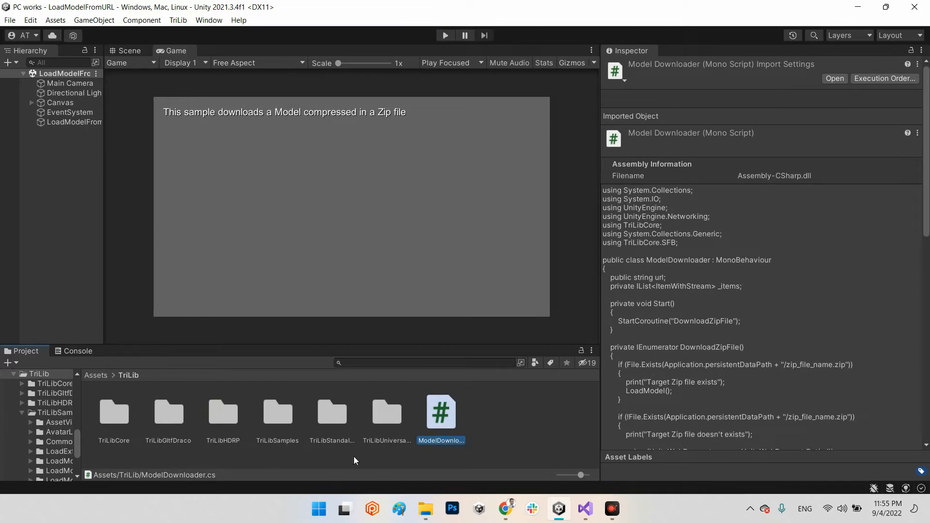
mouse_move(406, 425)
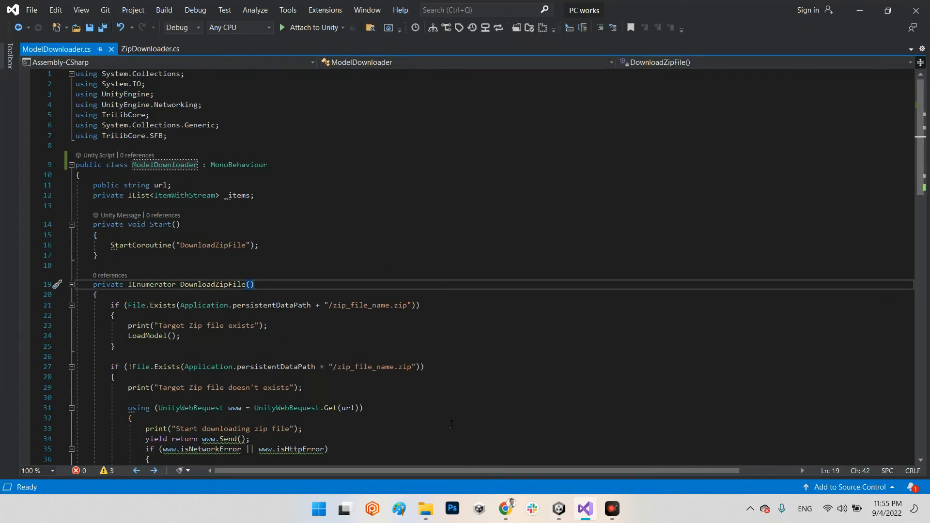
- Close ZipDownloader and read through ModelDownloader.cs's DownloadZipFile and LoadModel code in Visual Studio
left_click(196, 48)
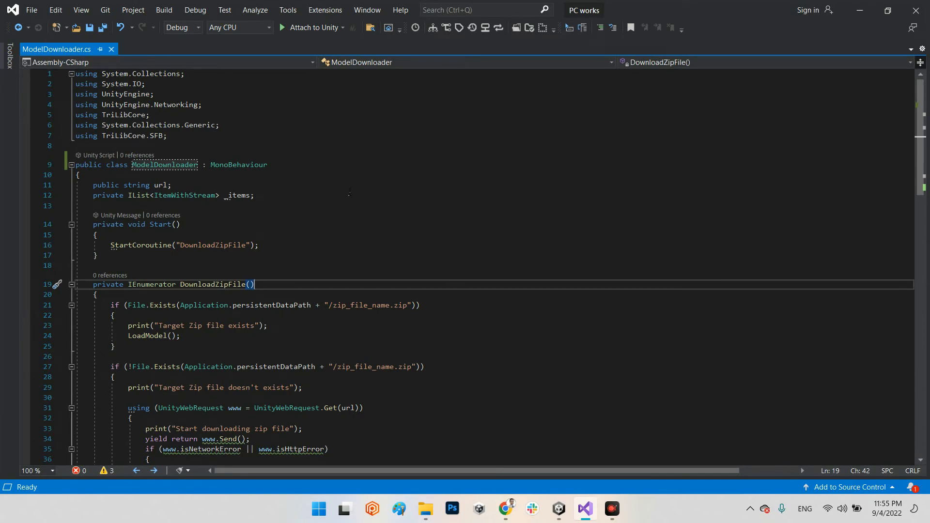
scroll("down", 3)
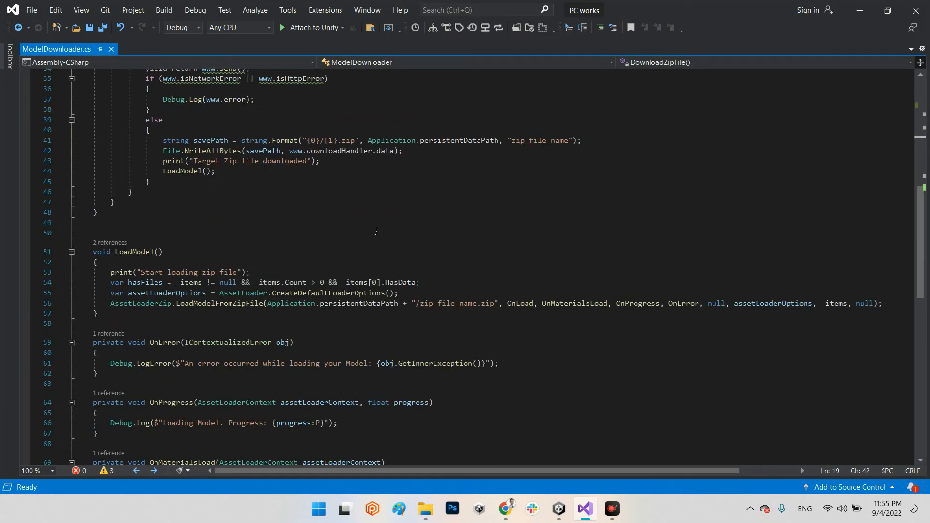
scroll("up", 3)
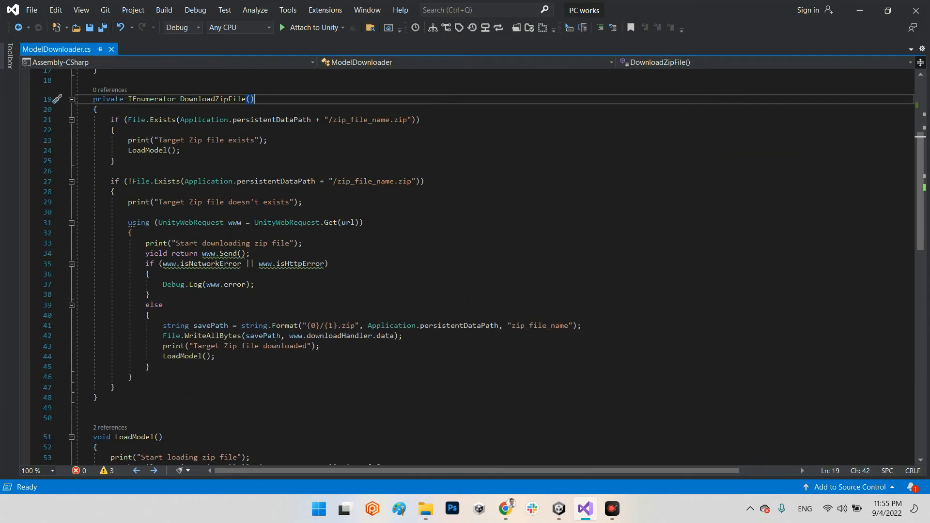
scroll("up", 3)
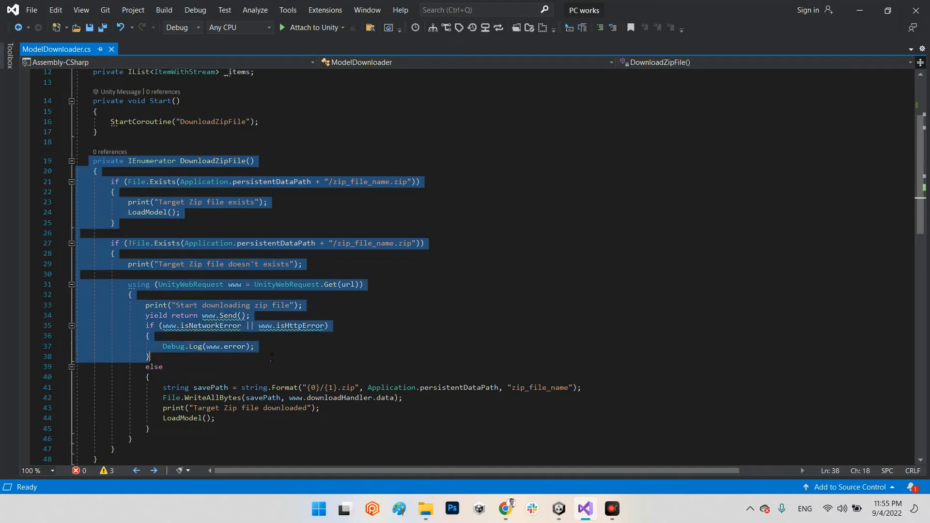
scroll("down", 3)
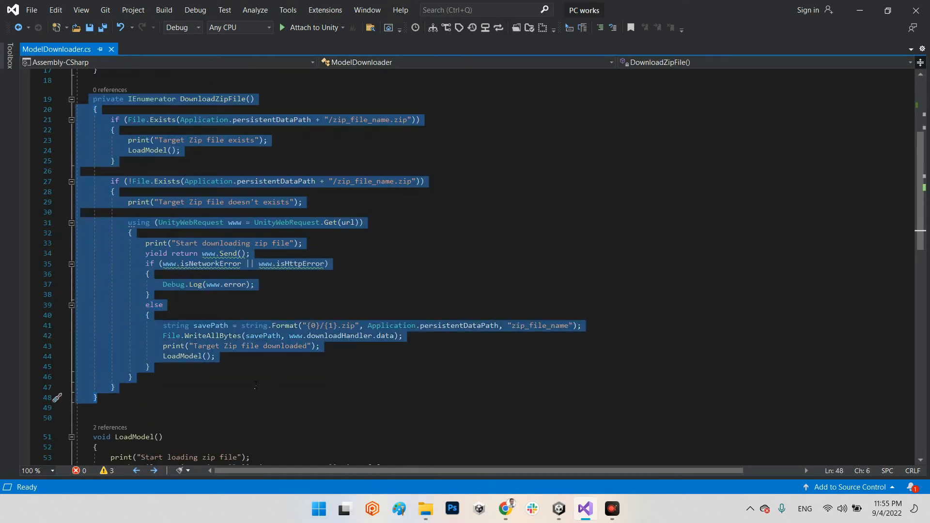
left_click(349, 326)
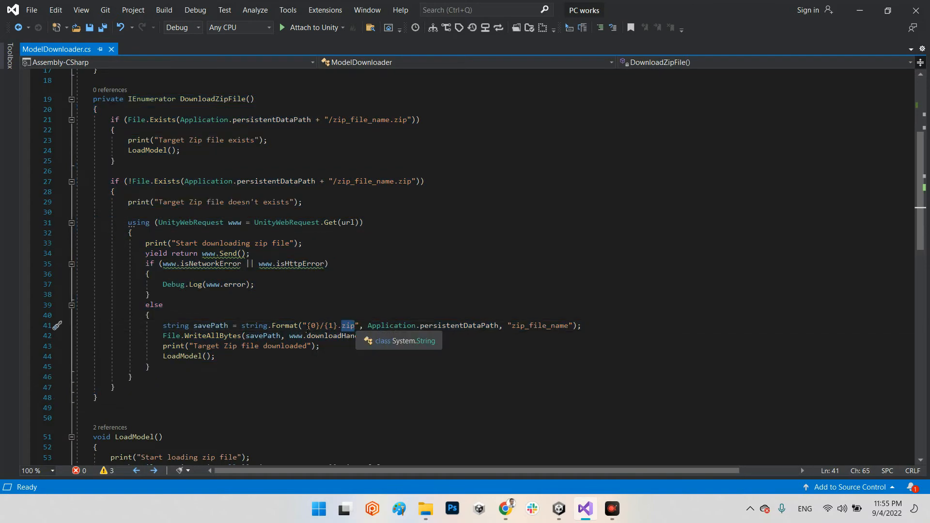
scroll("down", 3)
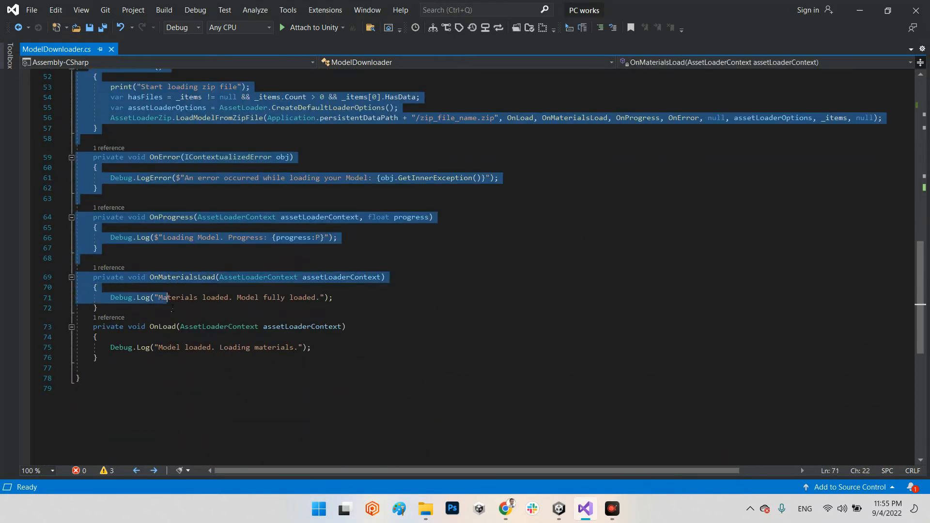
scroll("up", 3)
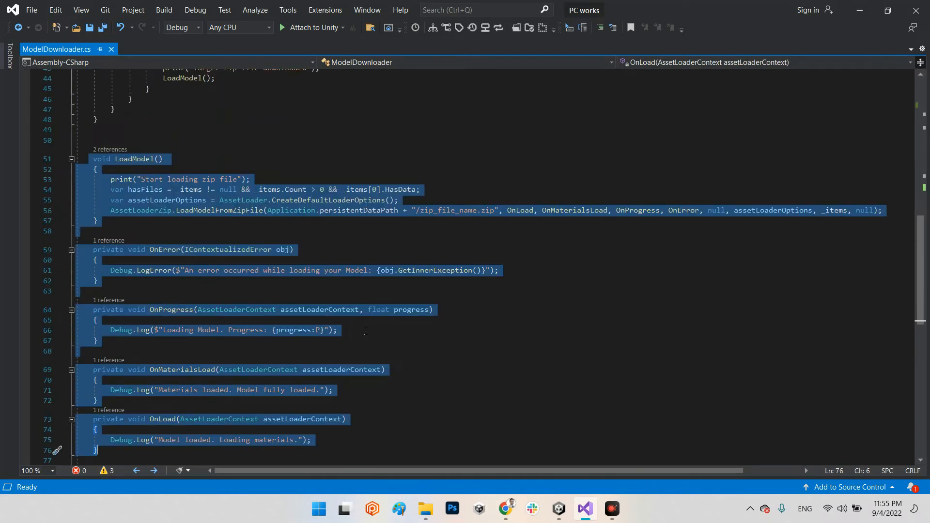
scroll("up", 3)
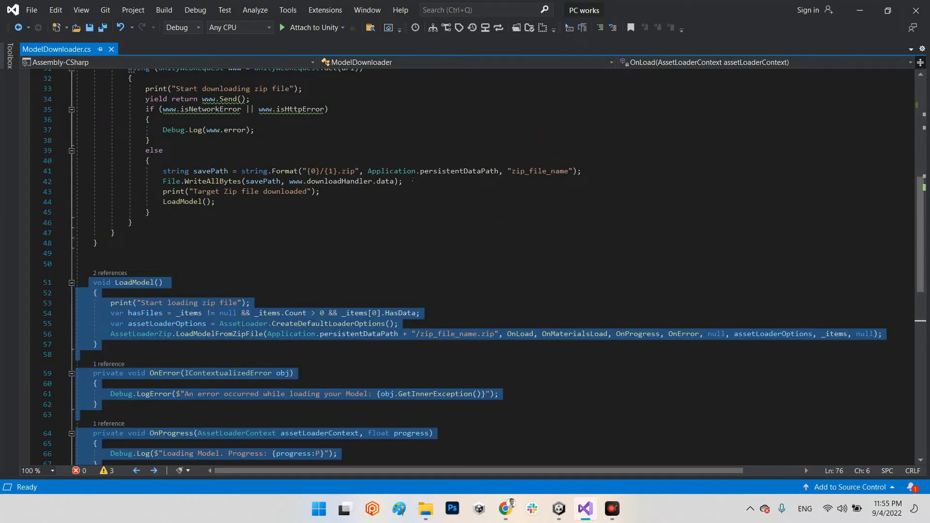
scroll("up", 3)
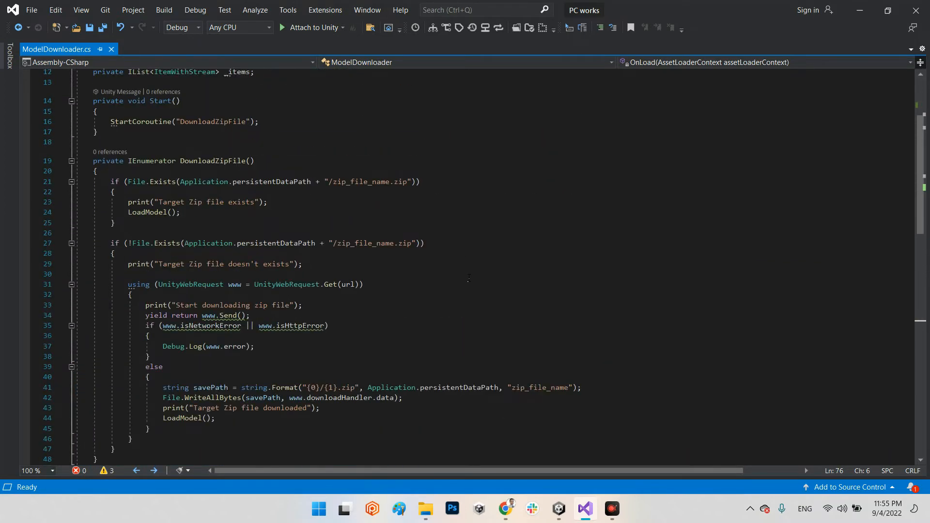
scroll("up", 3)
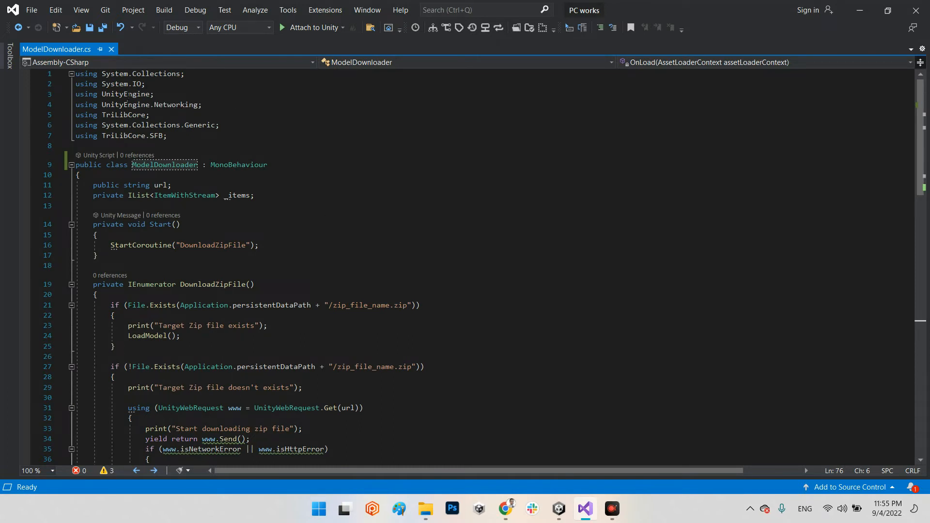
mouse_move(121, 105)
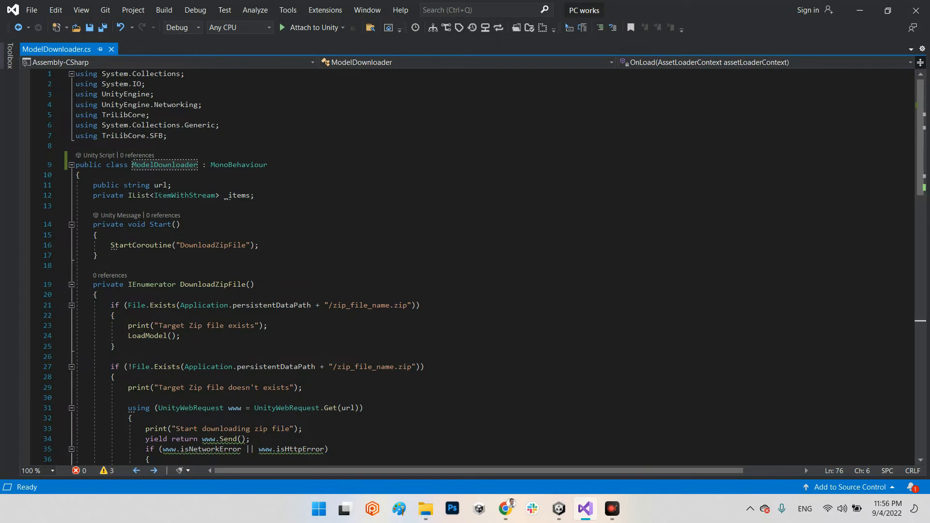
double_click(161, 185)
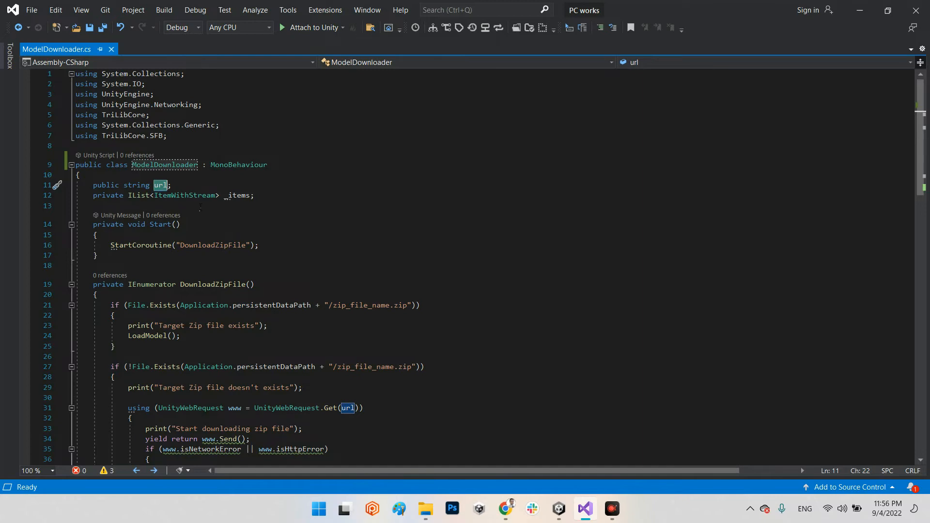
double_click(235, 195)
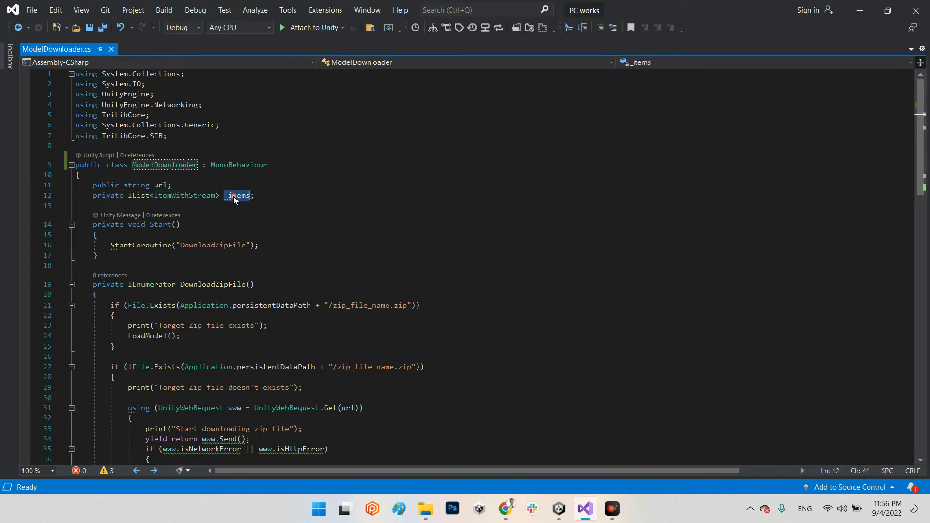
scroll("down", 3)
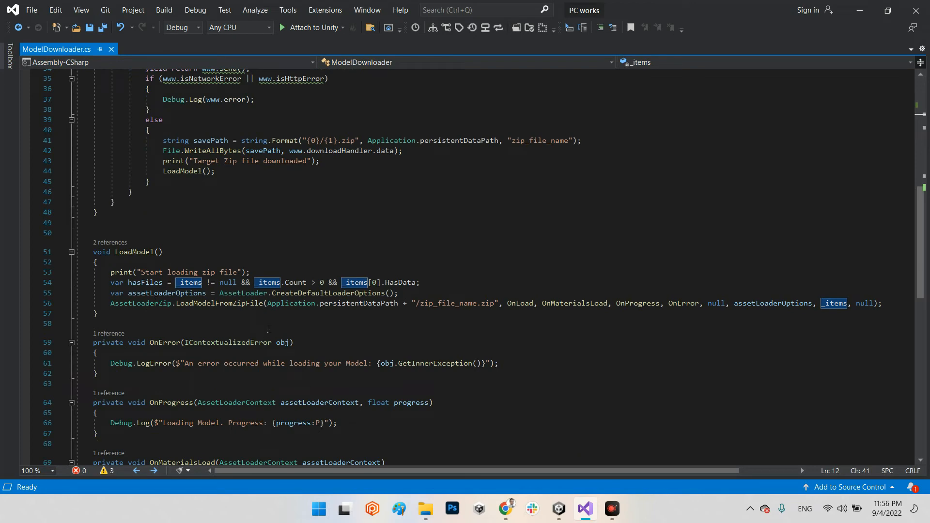
scroll("up", 3)
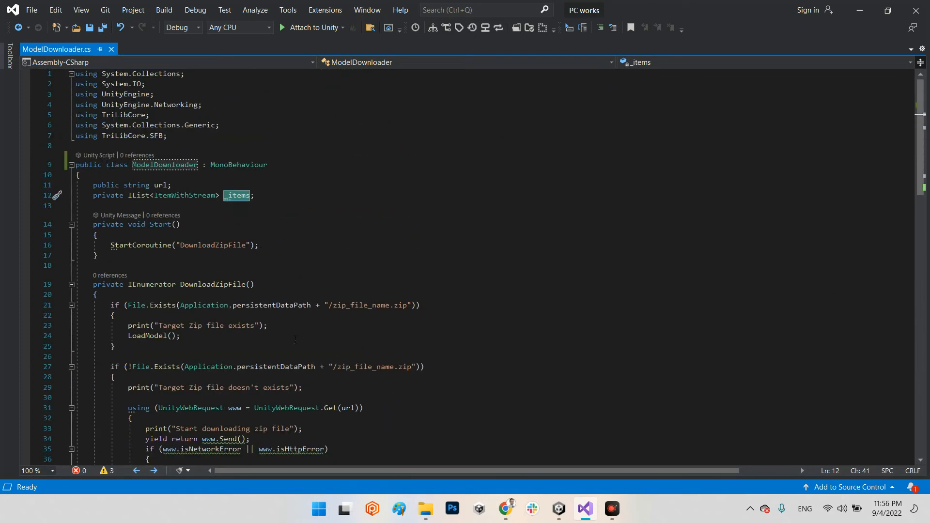
scroll("down", 3)
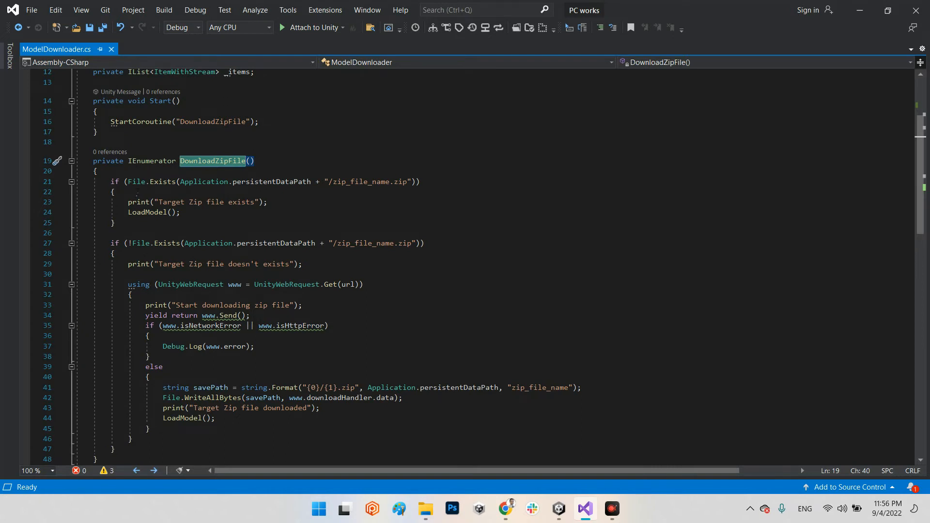
mouse_move(212, 242)
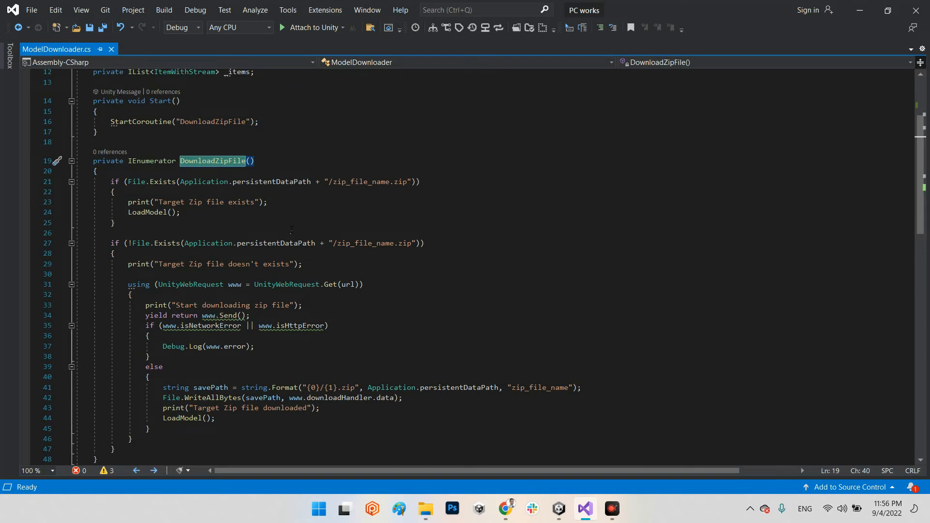
mouse_move(130, 219)
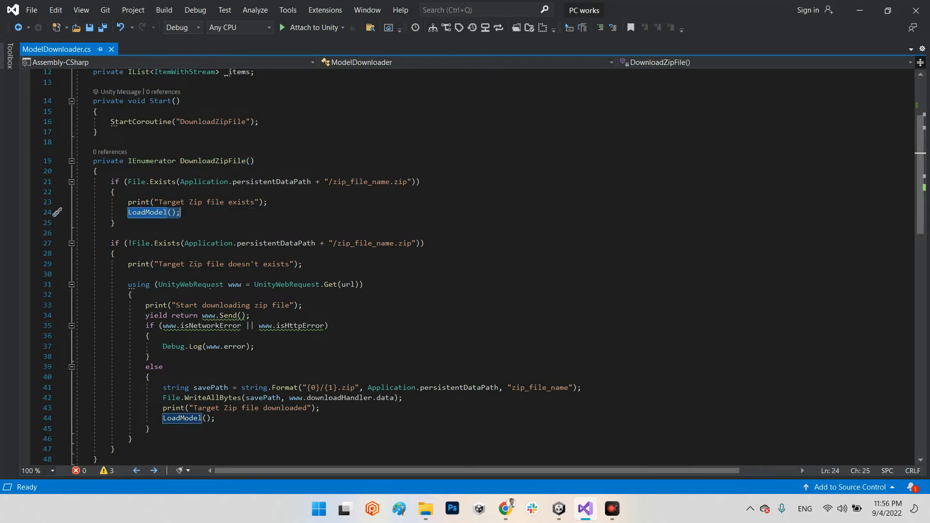
mouse_move(178, 230)
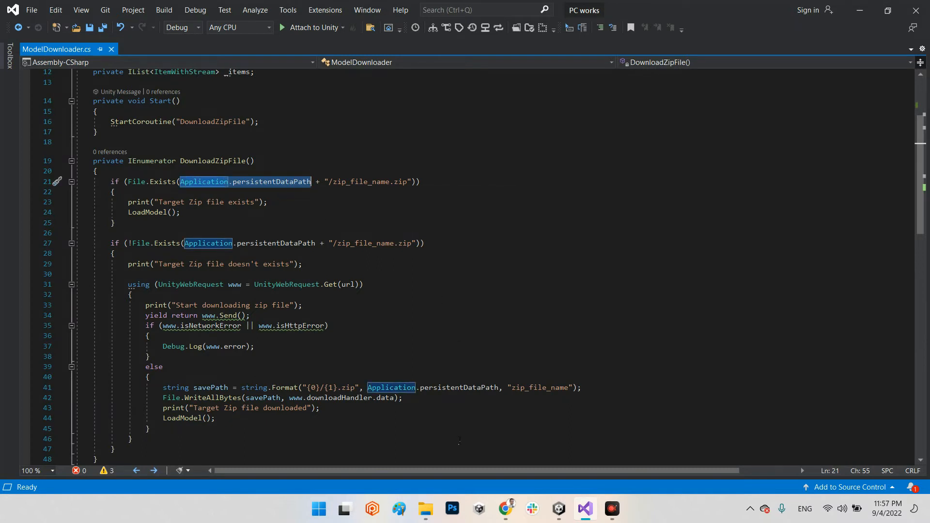
mouse_move(426, 508)
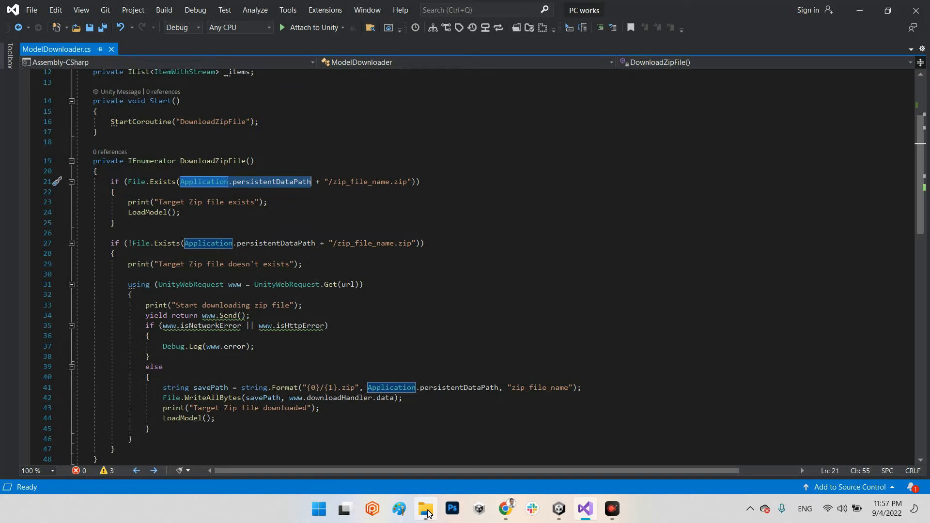
- Open the empty PCworks folder under AppData\LocalLow\ATR and reveal its full path
left_click(424, 508)
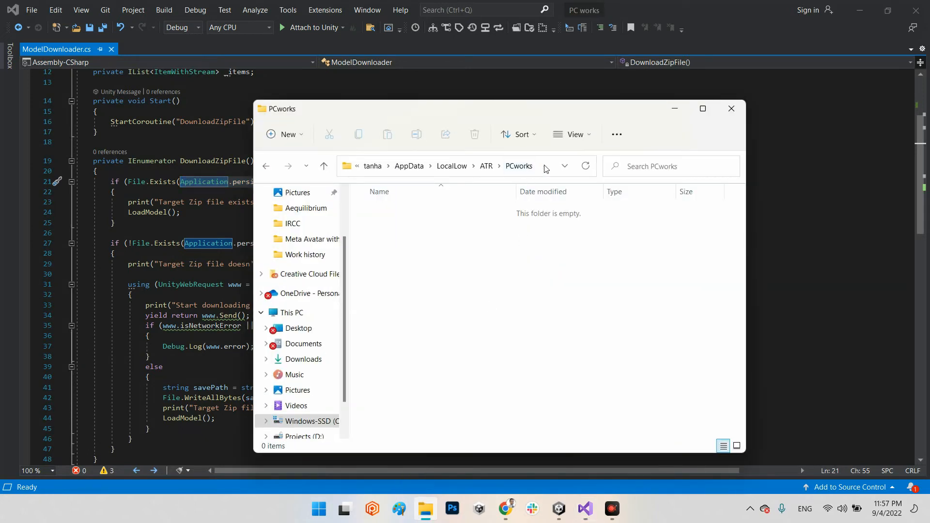
left_click(444, 166)
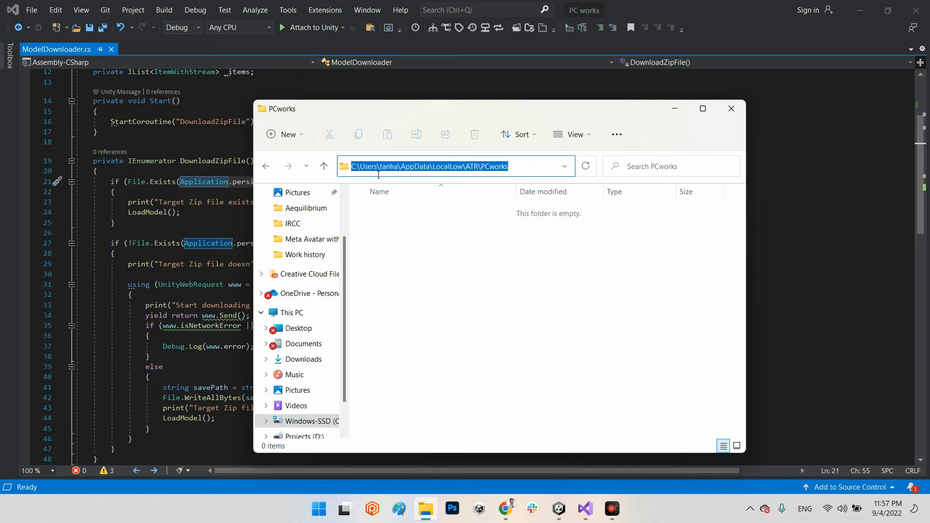
mouse_move(435, 172)
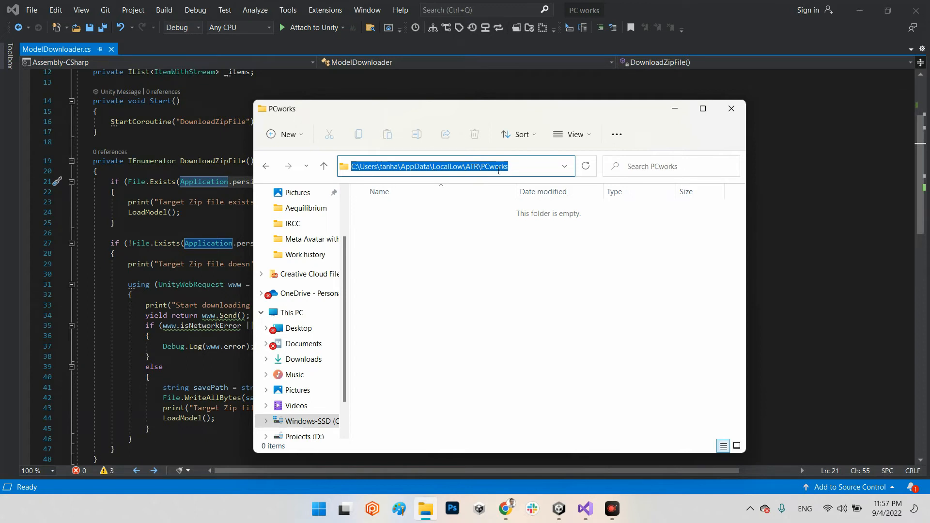
mouse_move(447, 323)
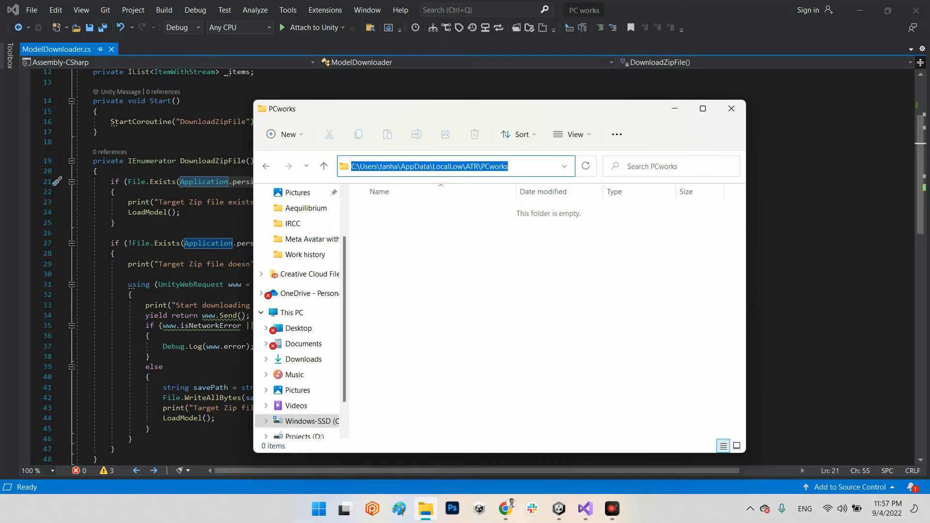
- Walk through DownloadZipFile's zip-exists check, its LoadModel call, and the negated existence check
left_click(730, 108)
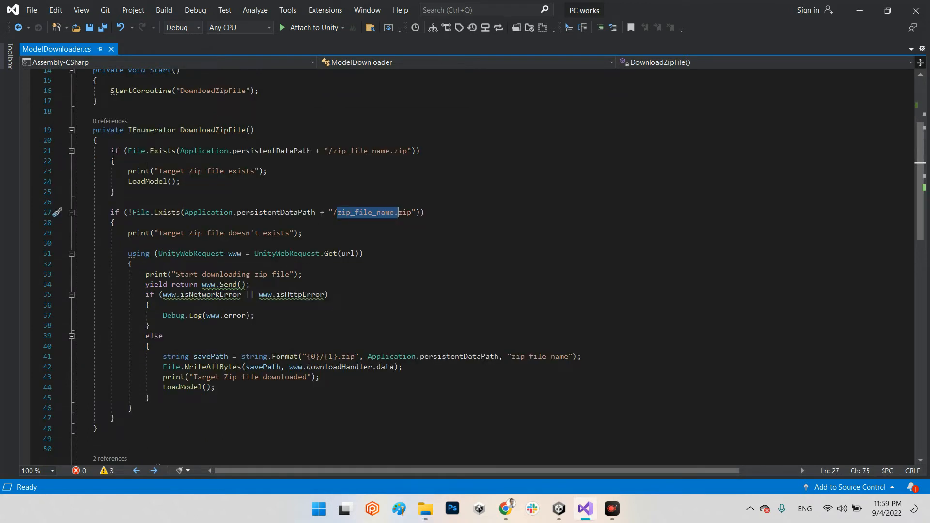
left_click(133, 150)
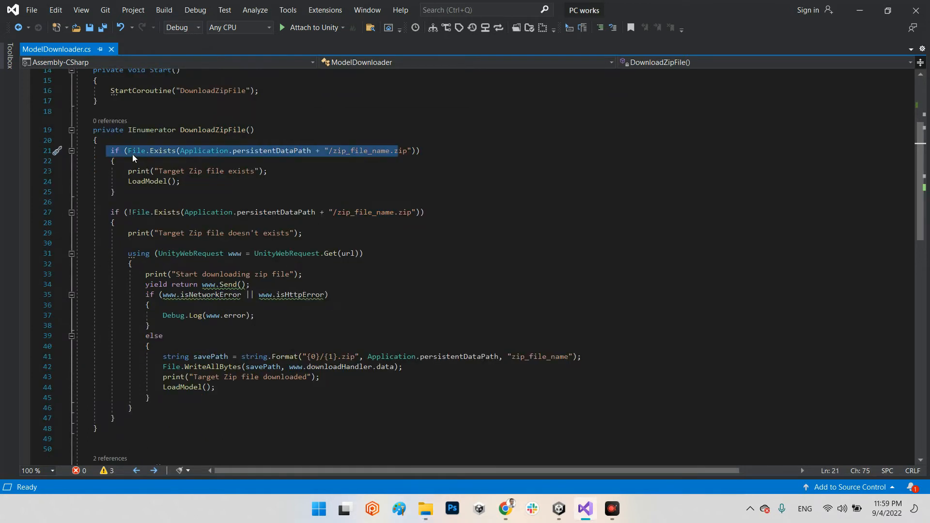
double_click(135, 150)
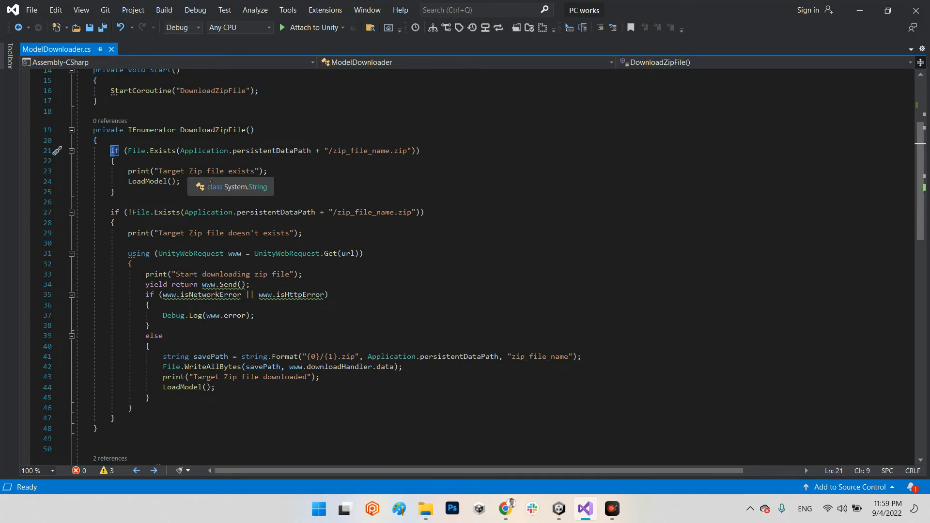
double_click(153, 181)
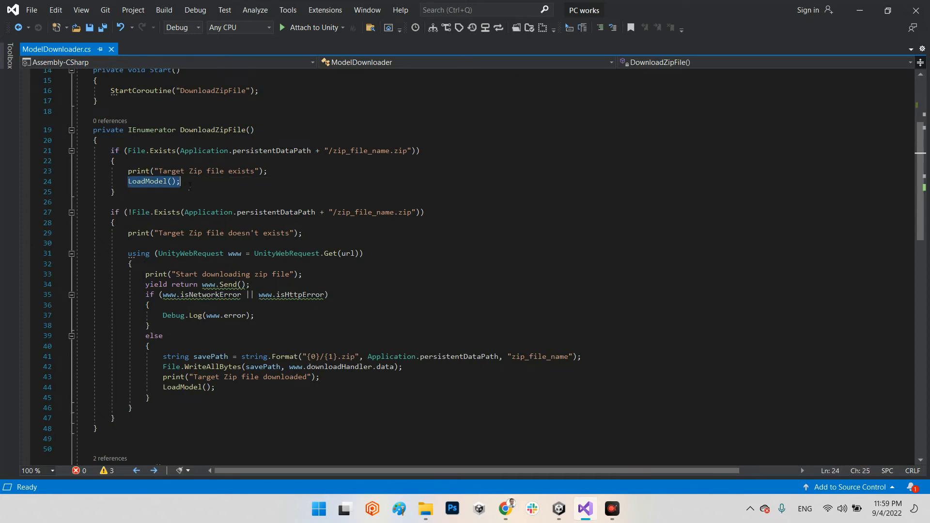
scroll("down", 3)
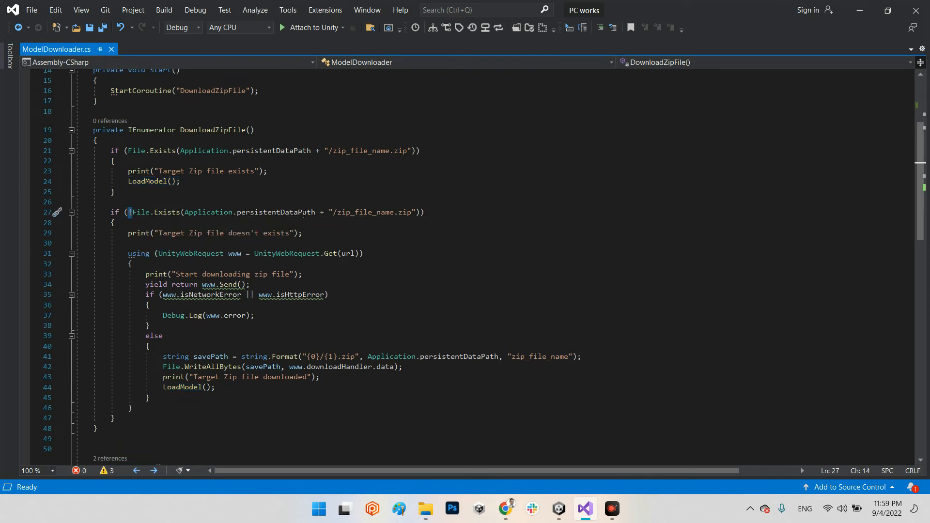
double_click(275, 212)
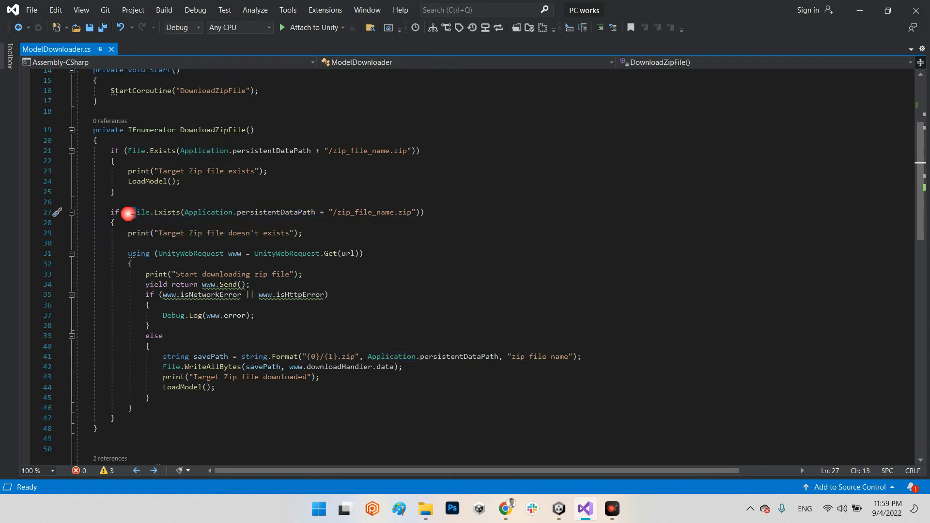
left_click(130, 211)
type("!")
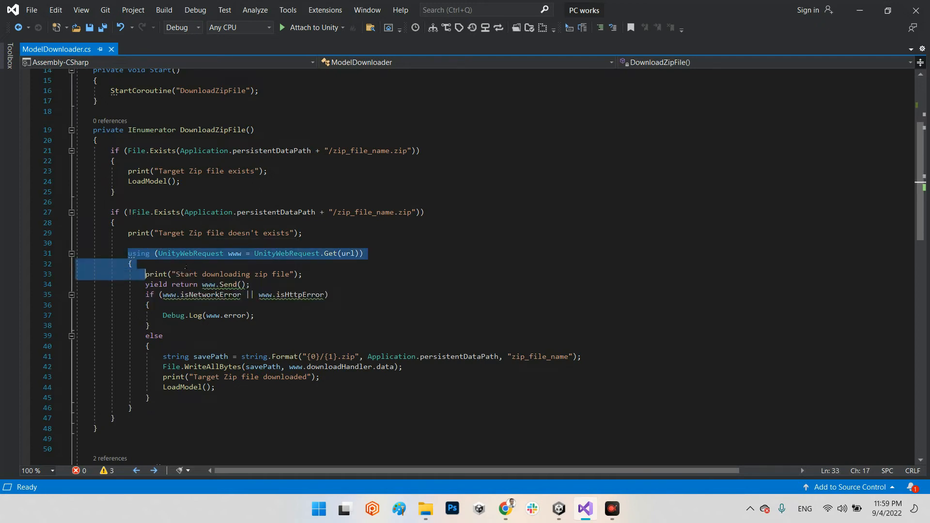
mouse_move(241, 261)
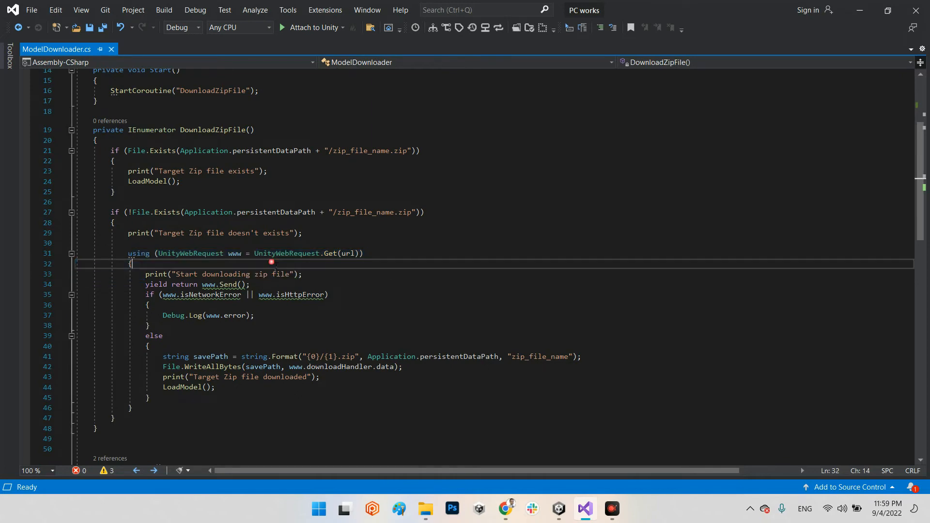
mouse_move(352, 253)
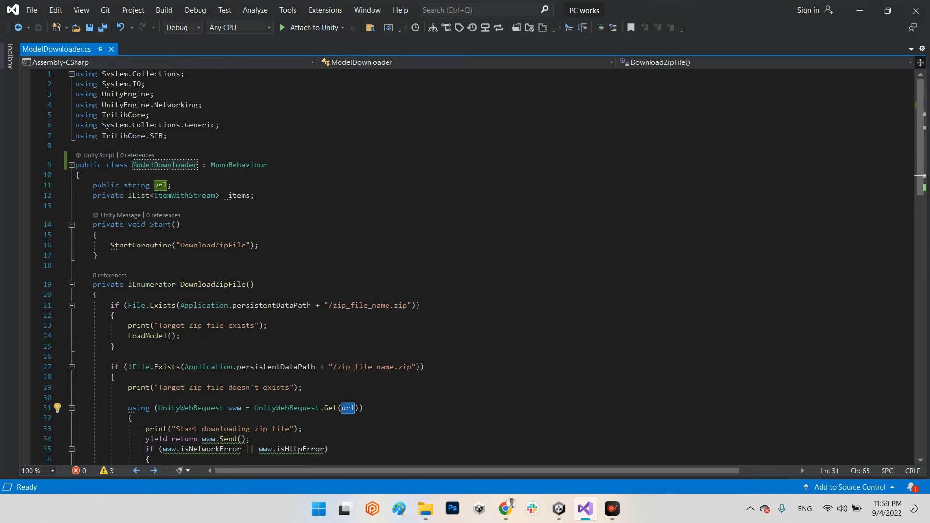
scroll("down", 3)
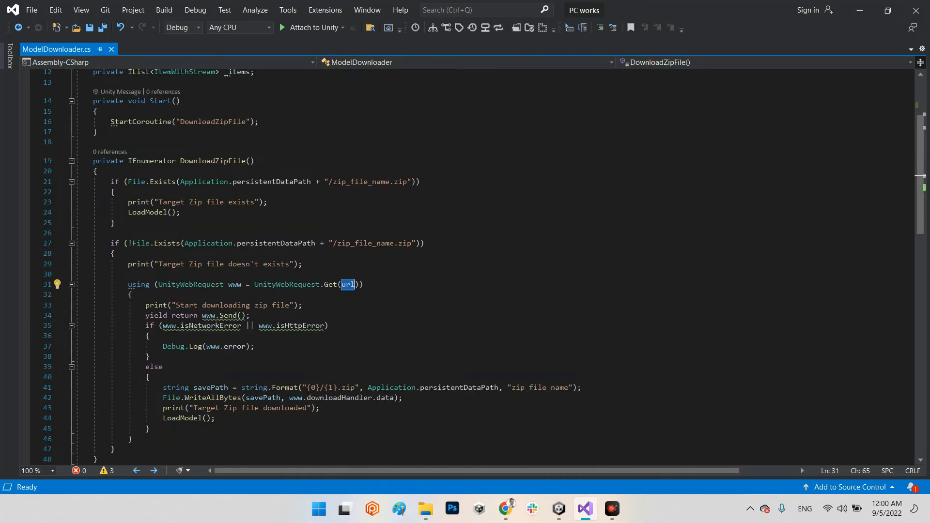
mouse_move(227, 315)
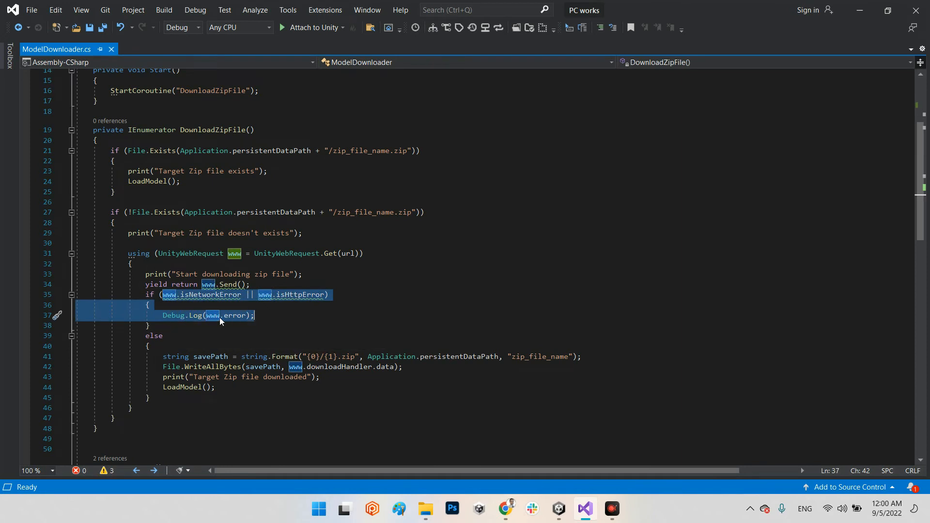
scroll("down", 3)
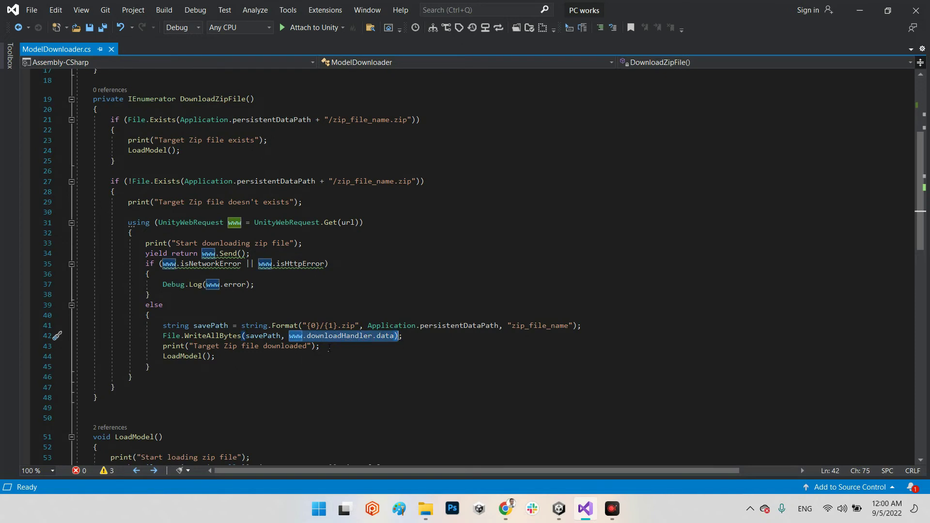
mouse_move(384, 335)
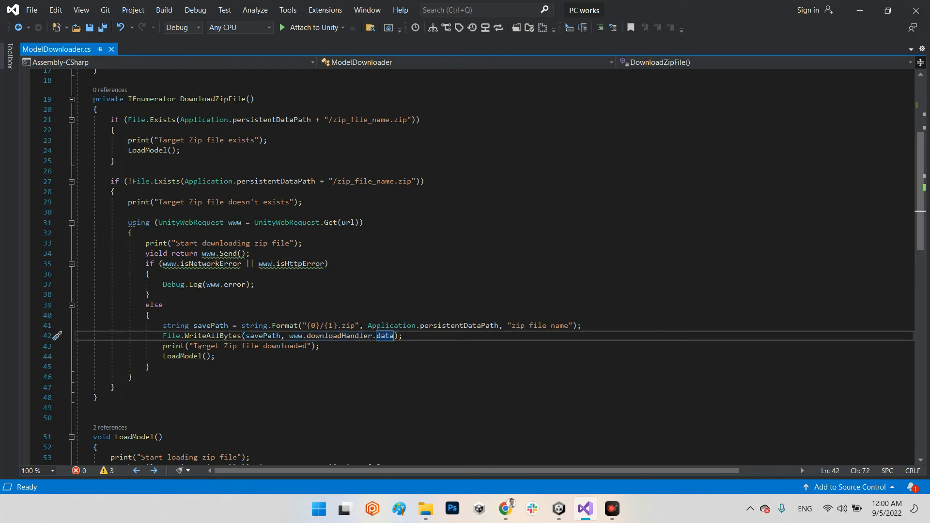
left_click(402, 335)
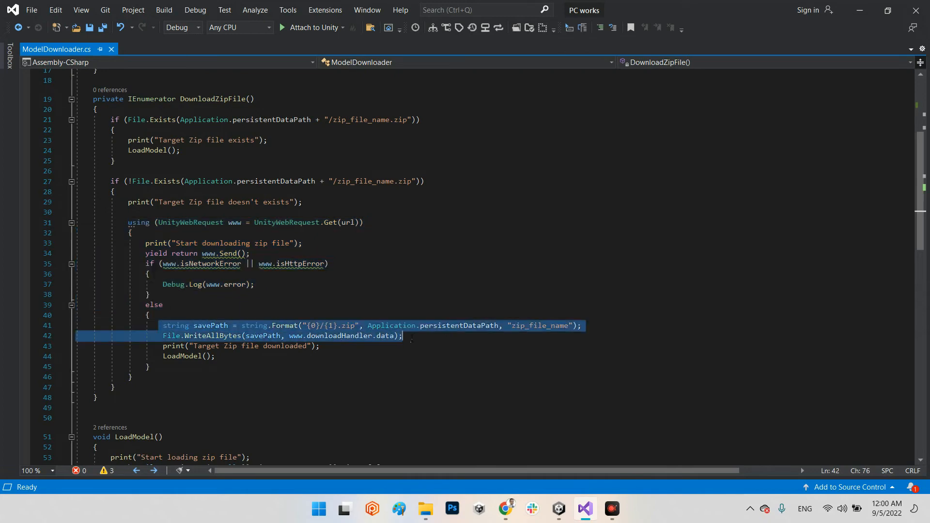
mouse_move(404, 335)
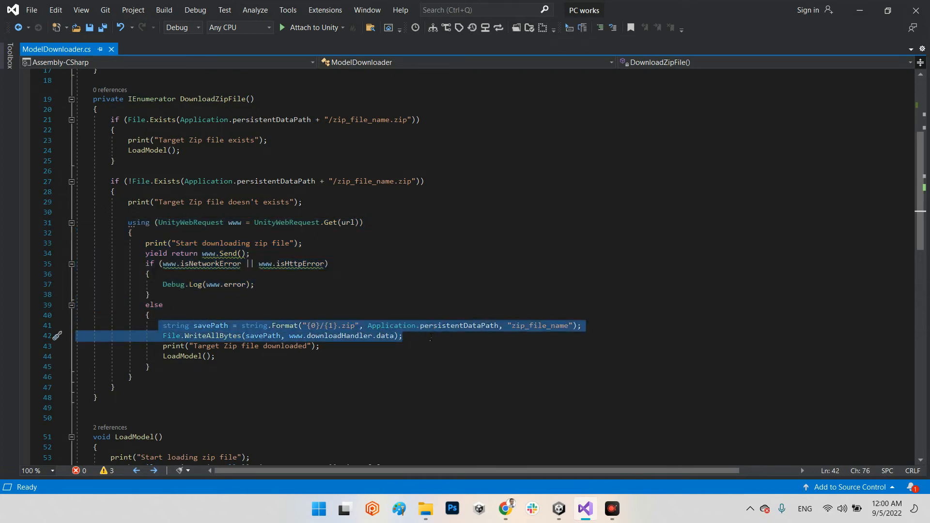
scroll("down", 3)
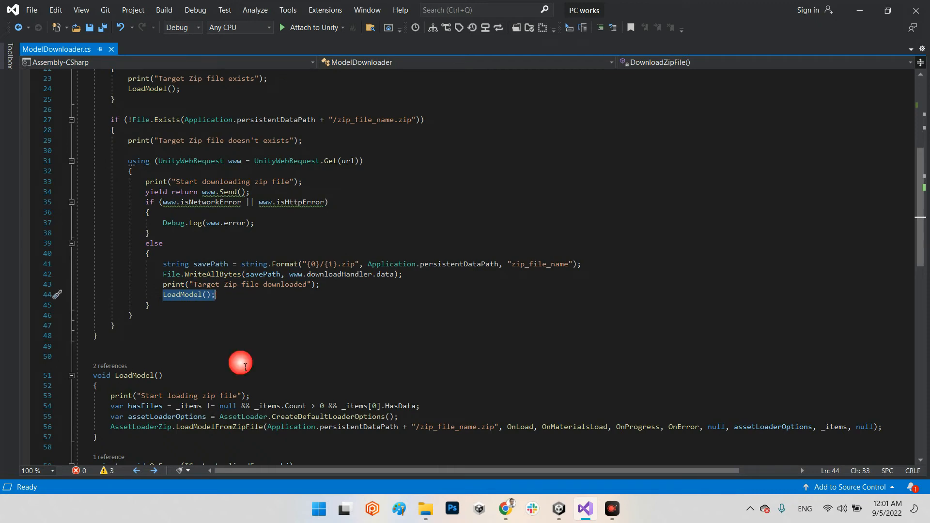
left_click(188, 295)
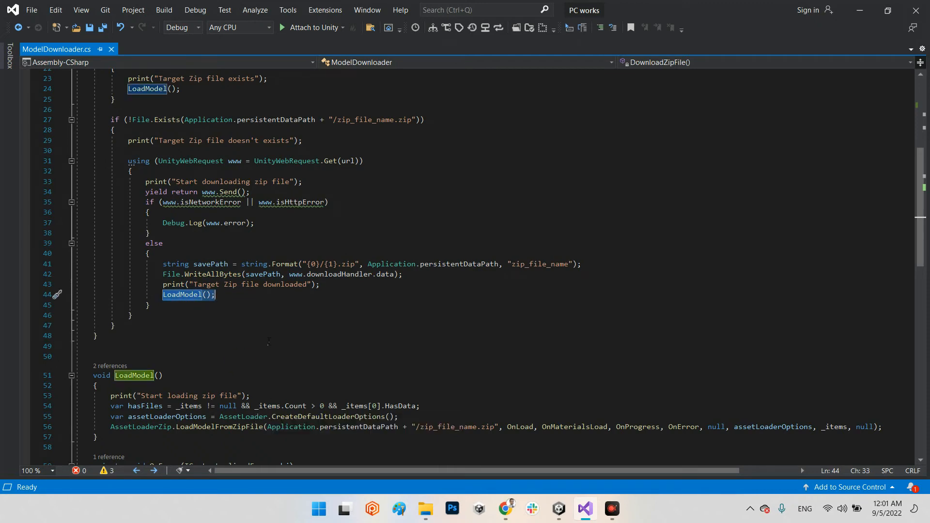
scroll("down", 3)
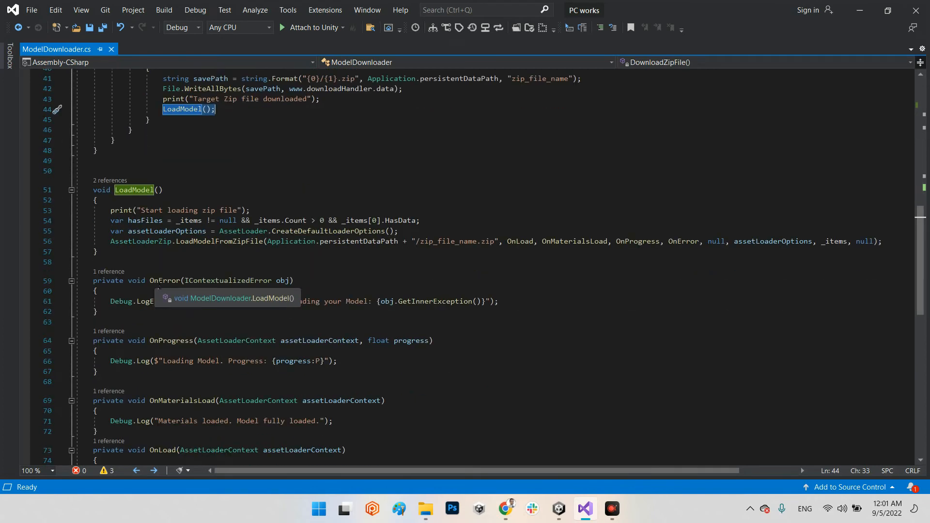
scroll("down", 3)
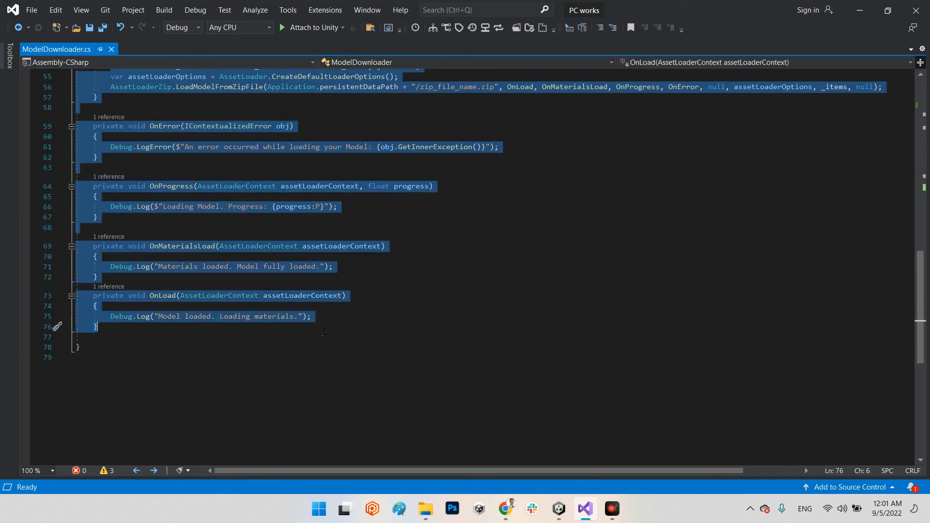
scroll("up", 3)
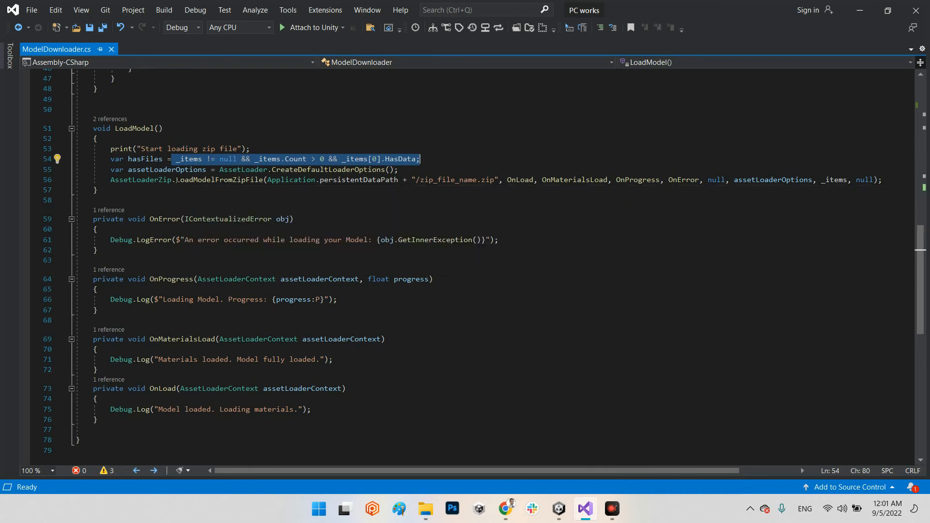
mouse_move(290, 180)
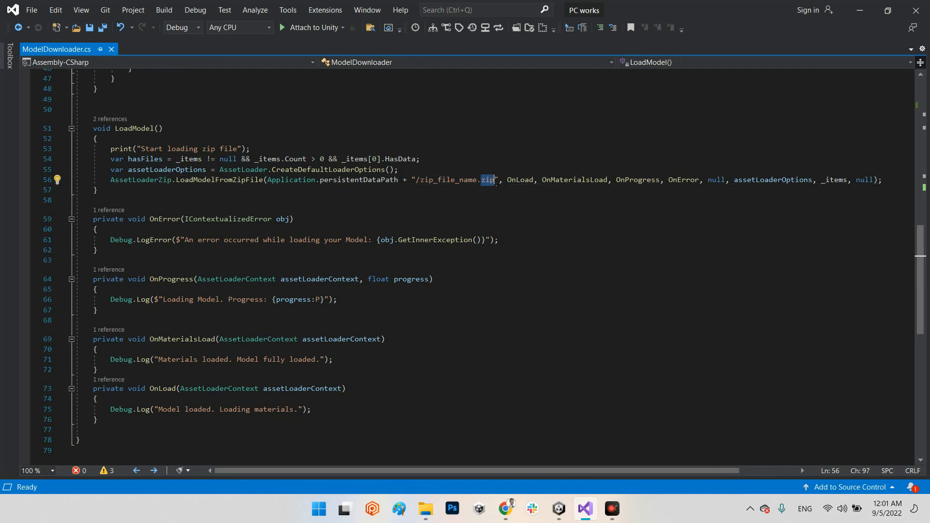
mouse_move(518, 179)
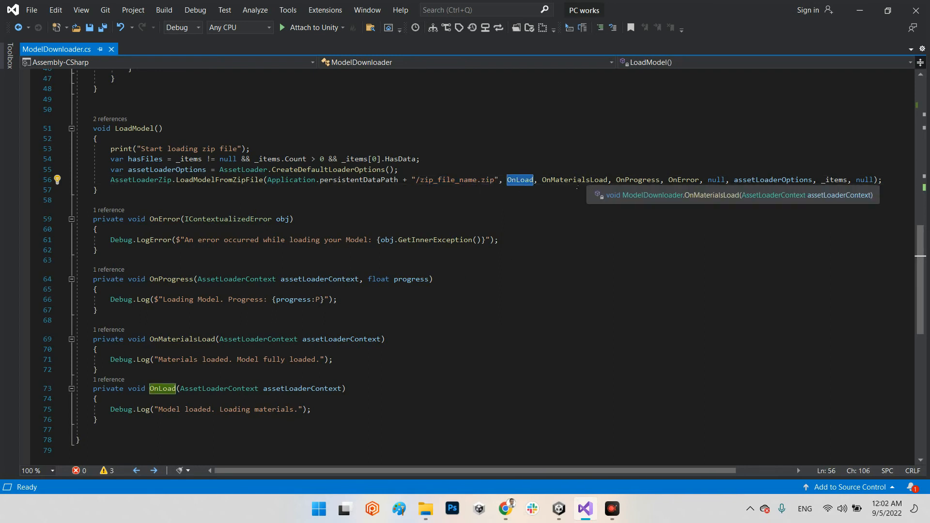
left_click(574, 180)
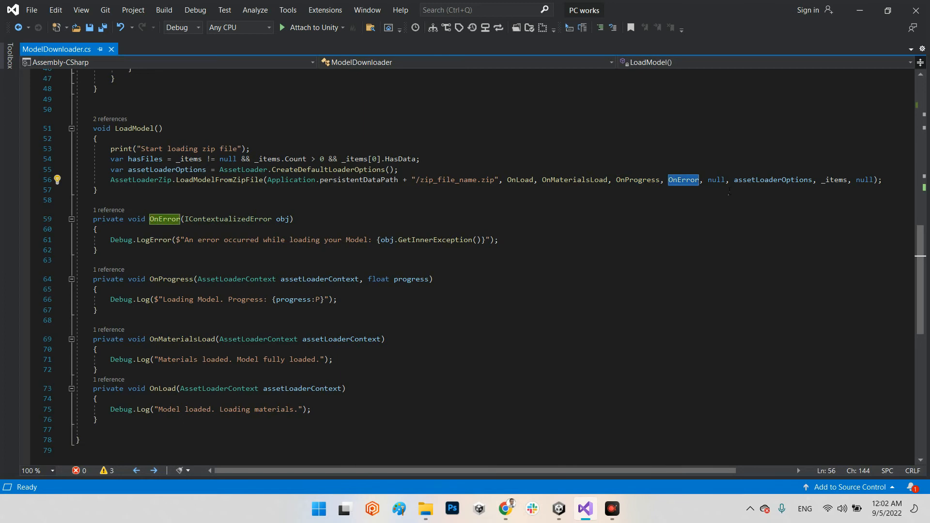
mouse_move(232, 180)
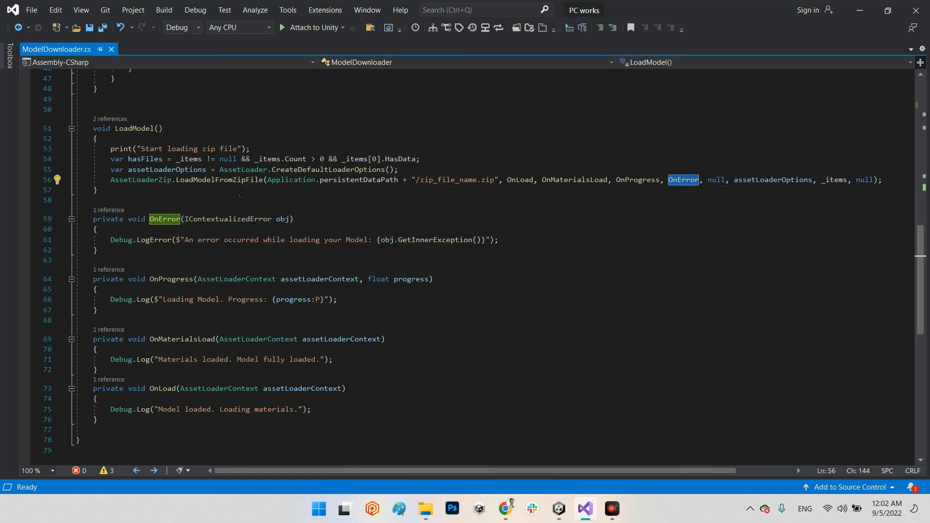
- Scroll ModelDownloader.cs back up to the DownloadZipFile coroutine
scroll("down", 3)
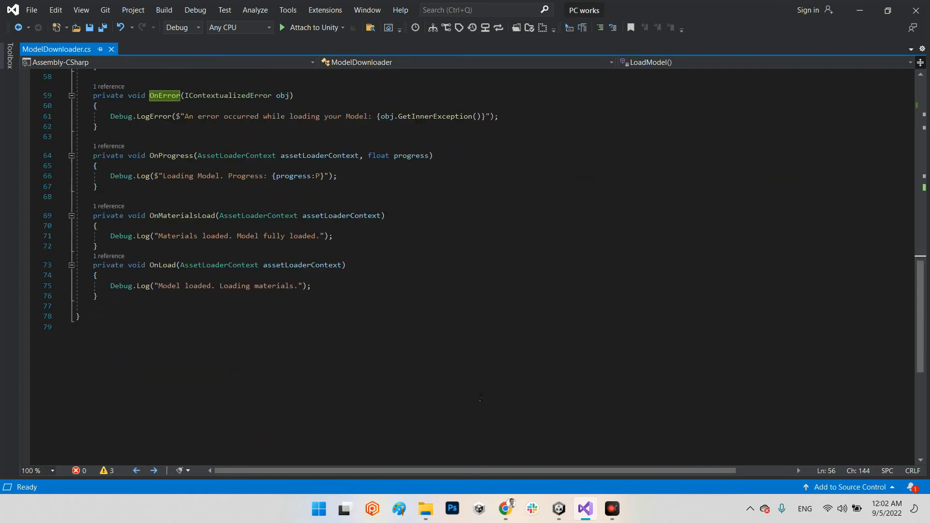
scroll("up", 3)
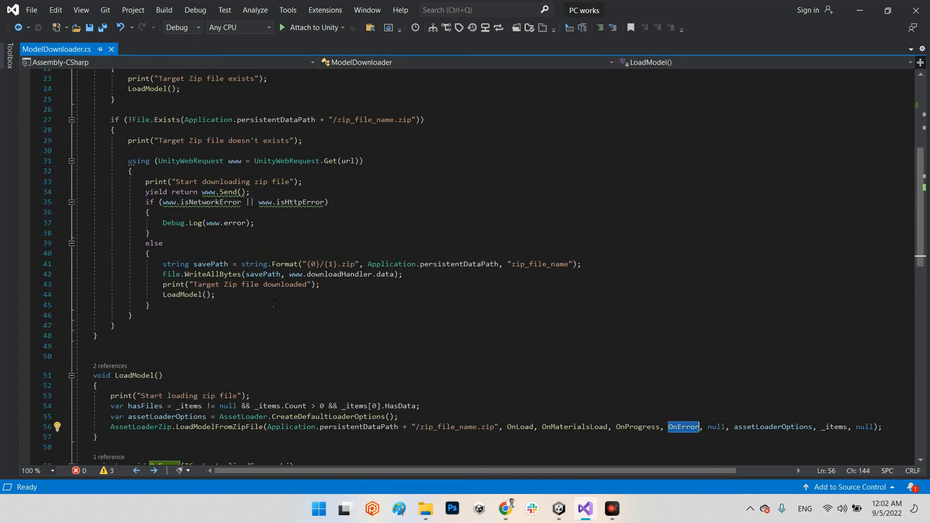
scroll("up", 3)
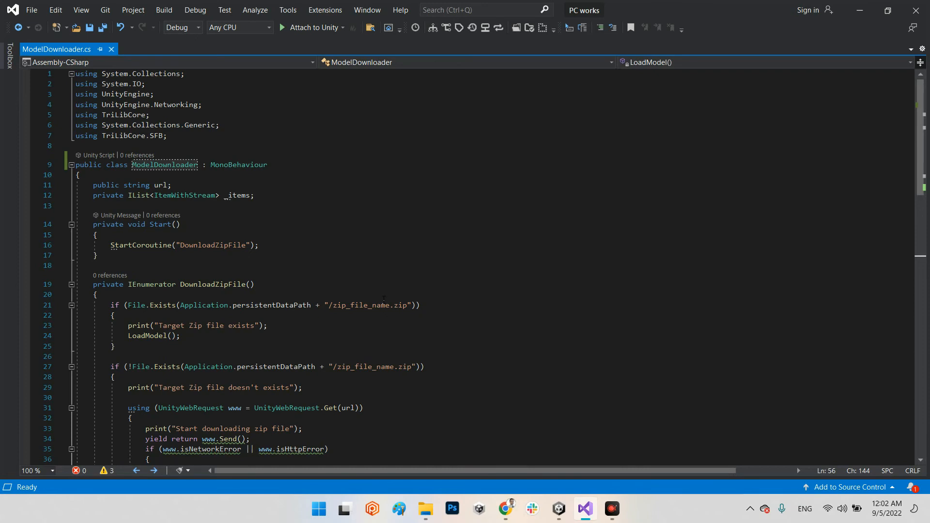
scroll("down", 3)
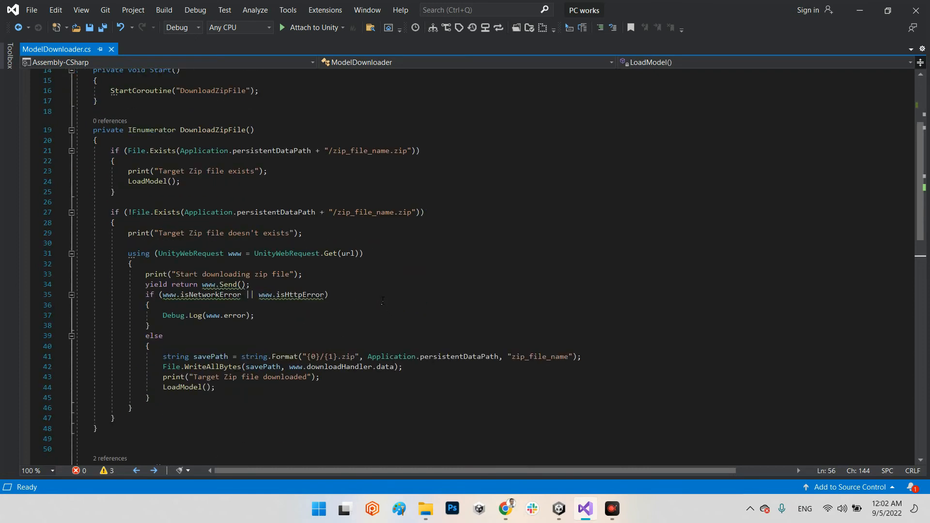
mouse_move(492, 297)
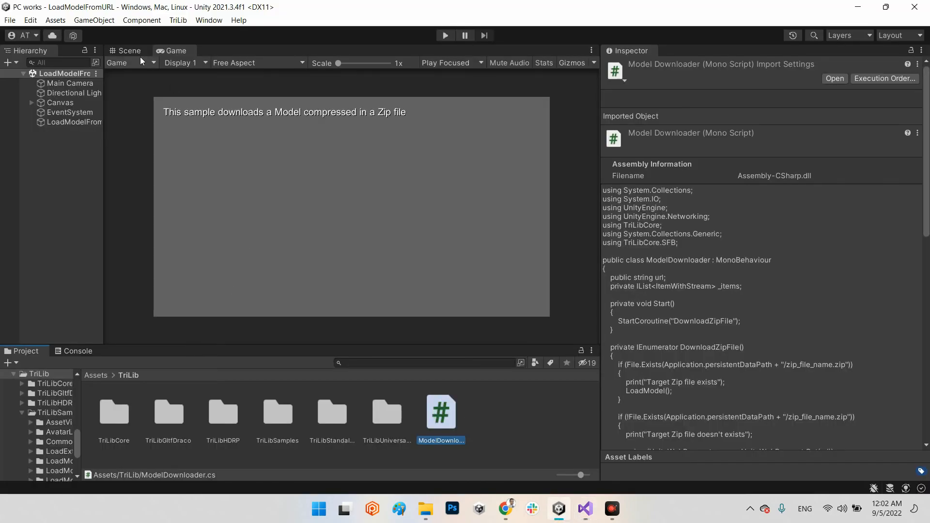
- Create an empty object named 'Model downloader' and disable the LoadModelFromURL object
left_click(129, 50)
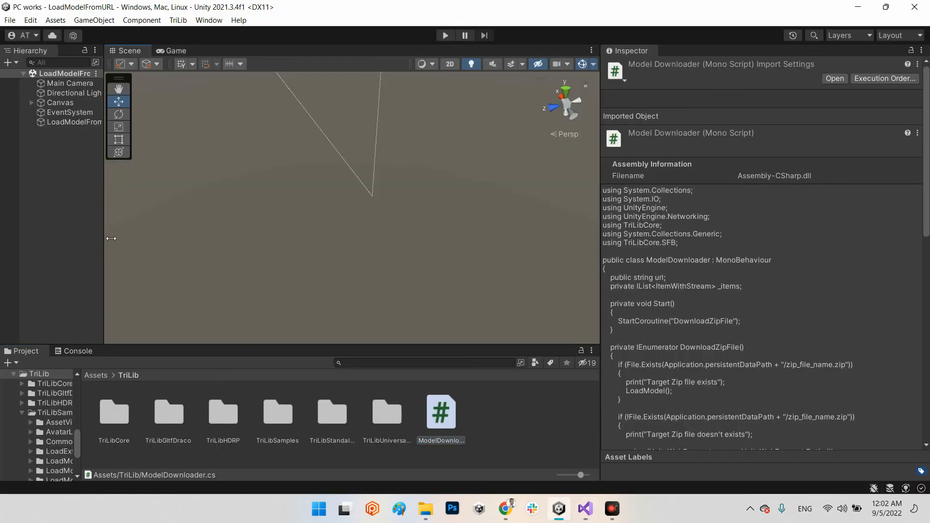
mouse_move(280, 297)
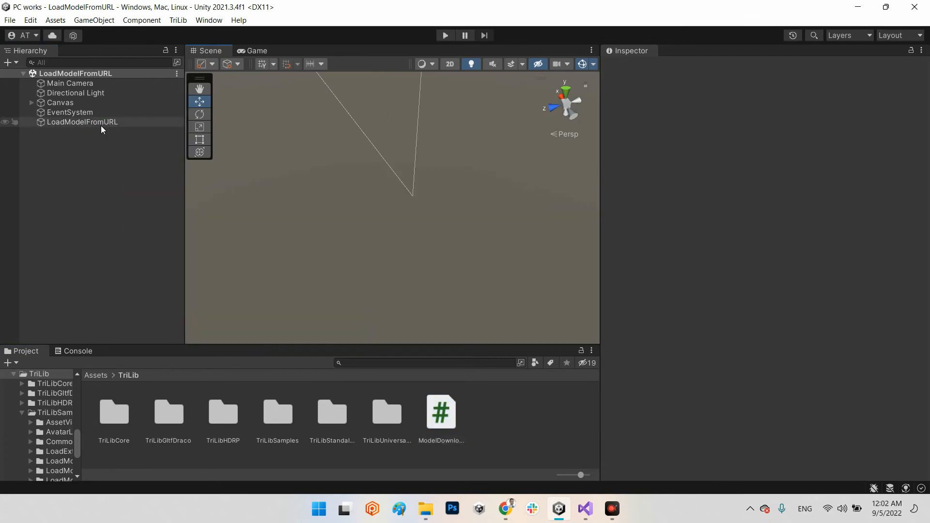
left_click(82, 121)
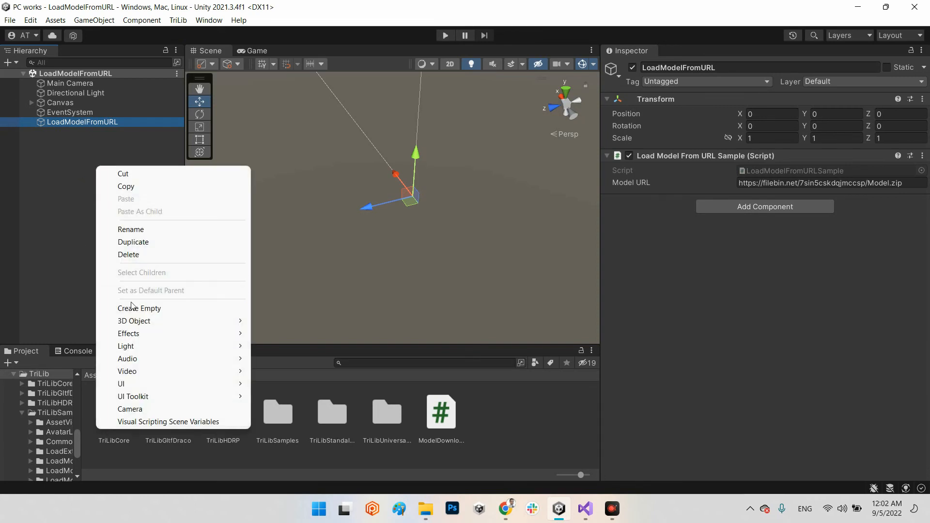
left_click(139, 308)
type("Model")
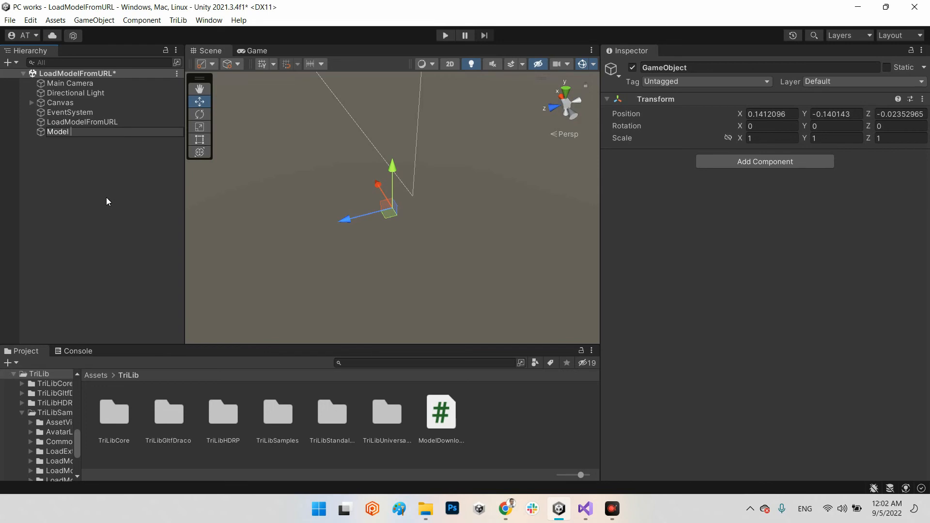
type("d")
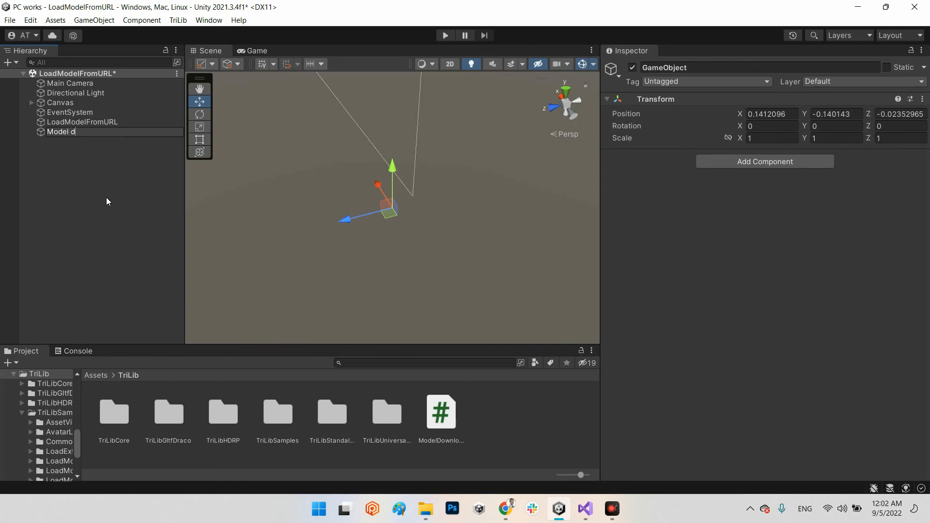
type("ownloader")
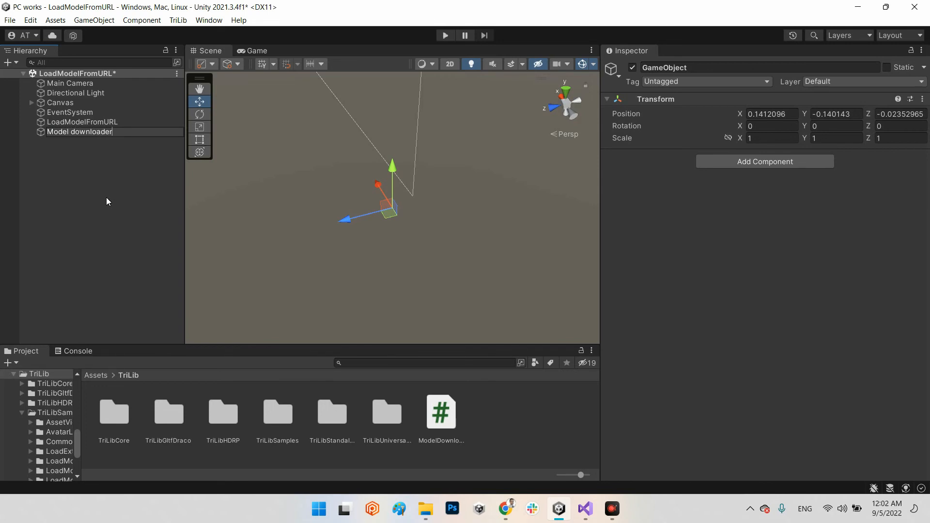
left_click(82, 121)
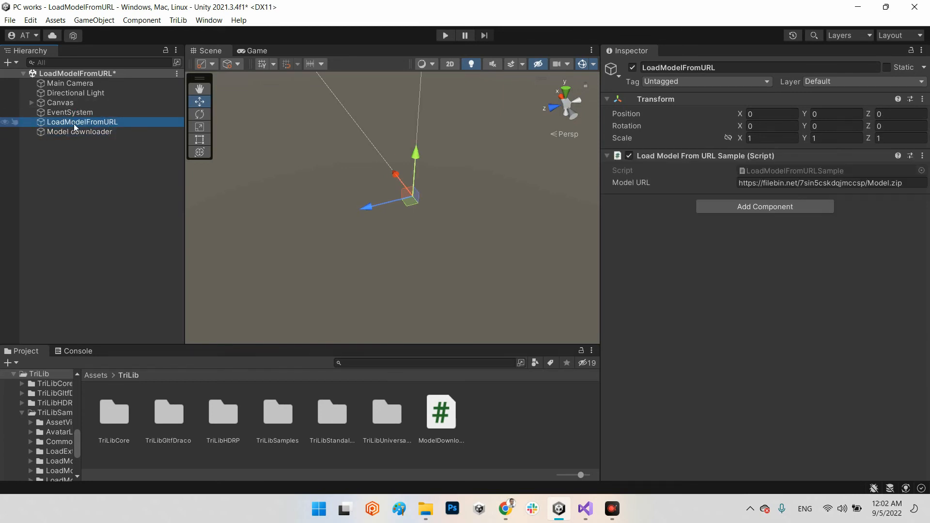
left_click(633, 67)
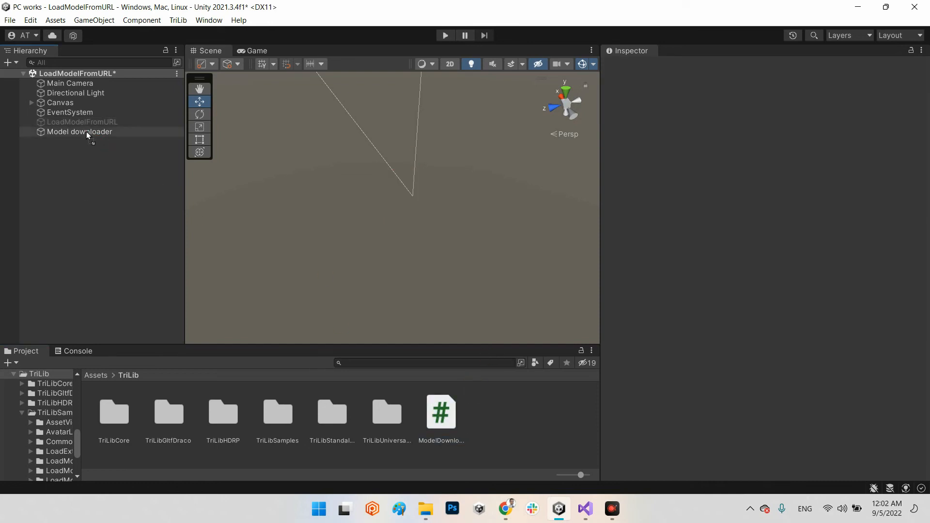
left_click(79, 132)
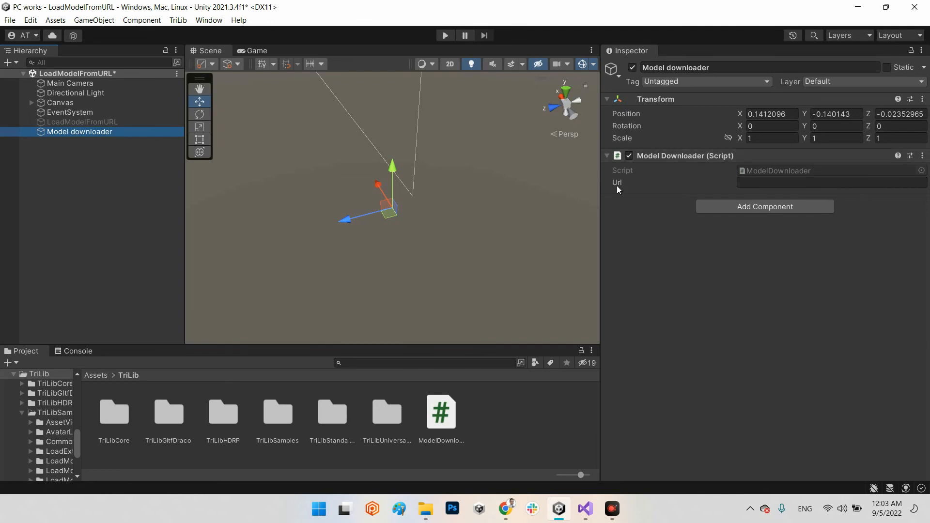
mouse_move(129, 131)
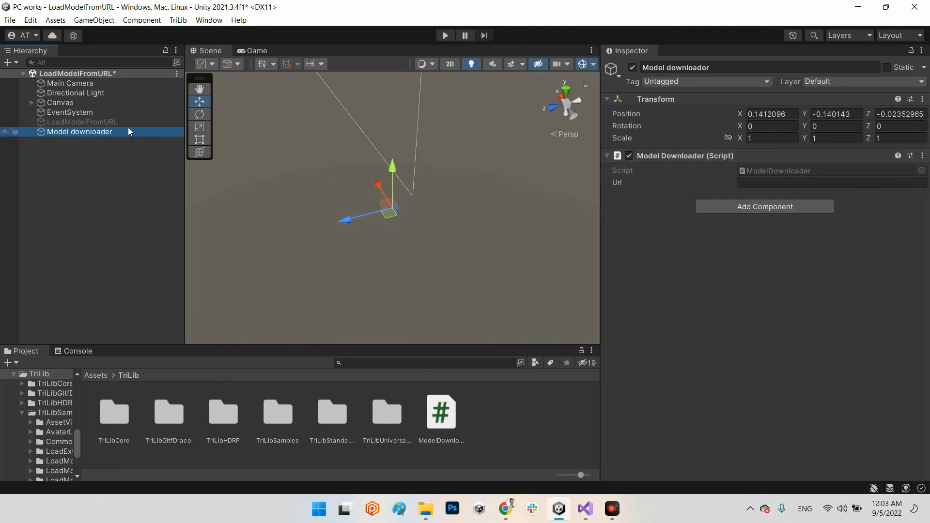
left_click(82, 121)
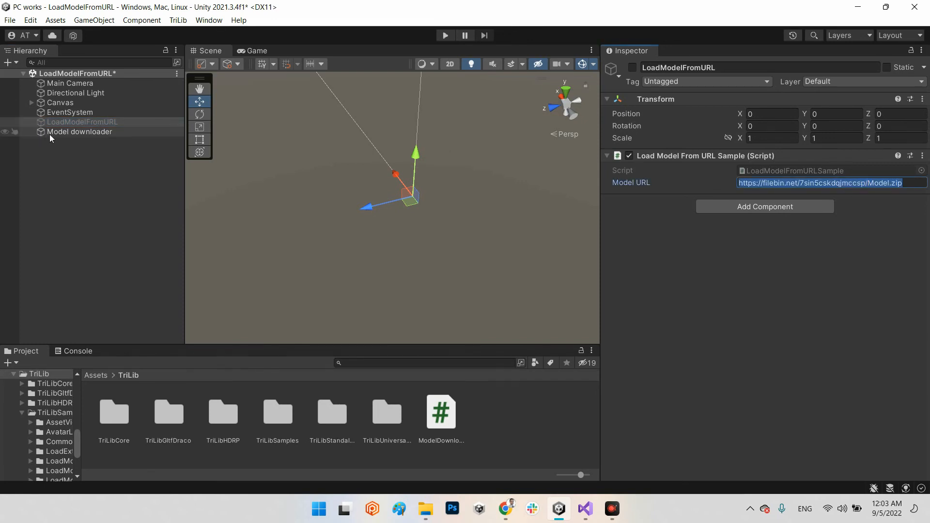
left_click(78, 132)
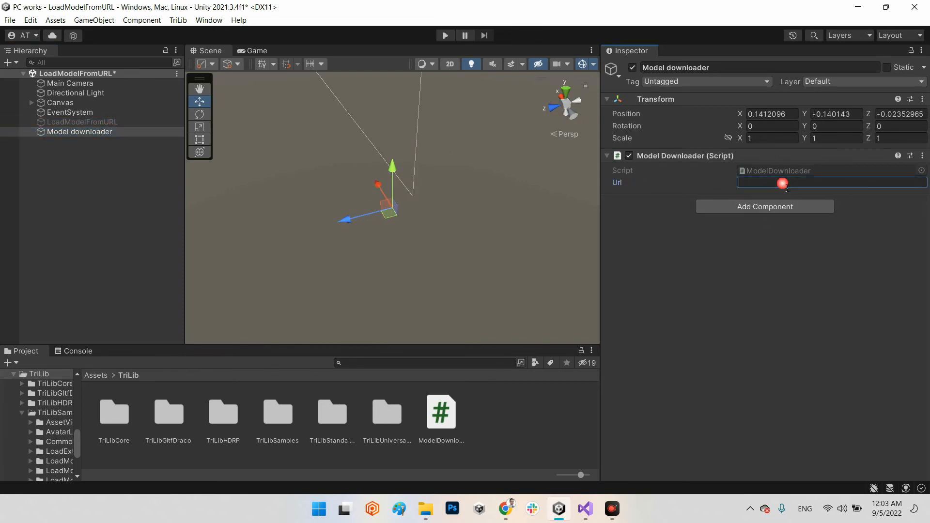
type("https://filebin.net/7sin5cskdqjmccsp/Model.zip")
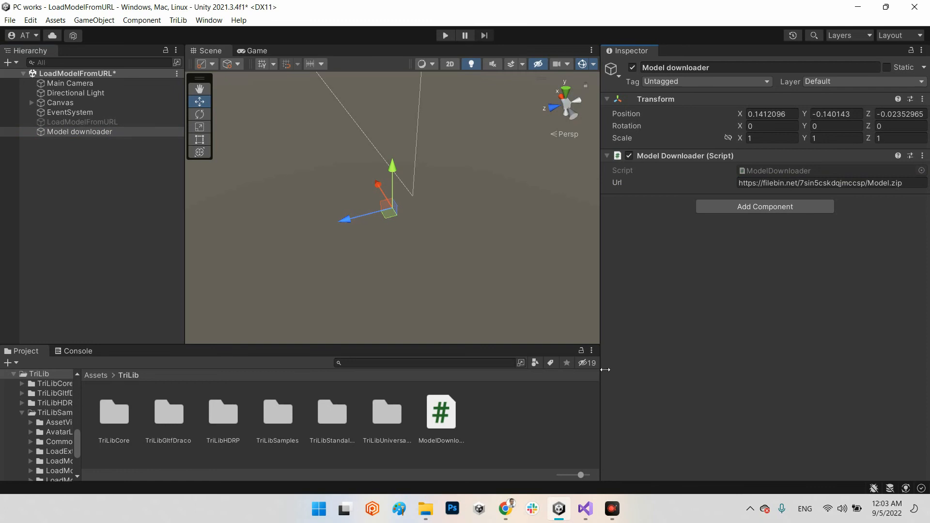
left_click(425, 509)
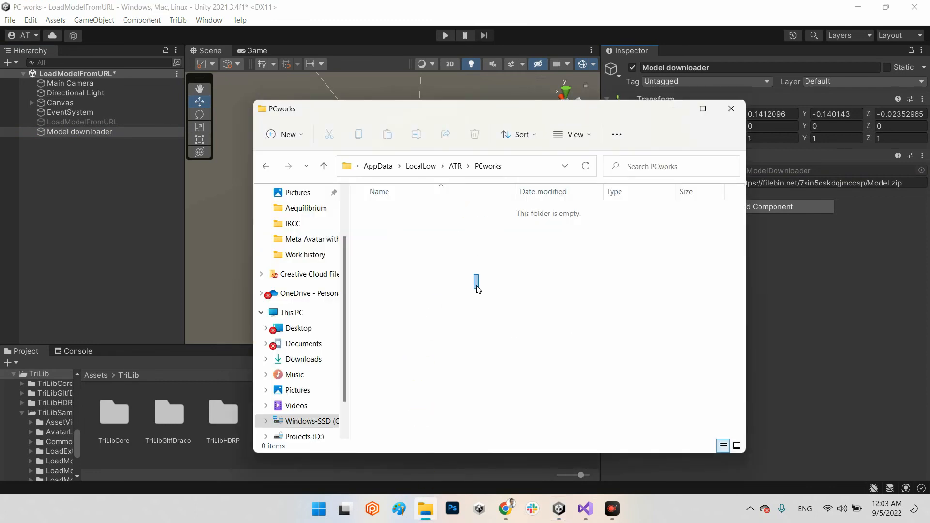
left_click(731, 109)
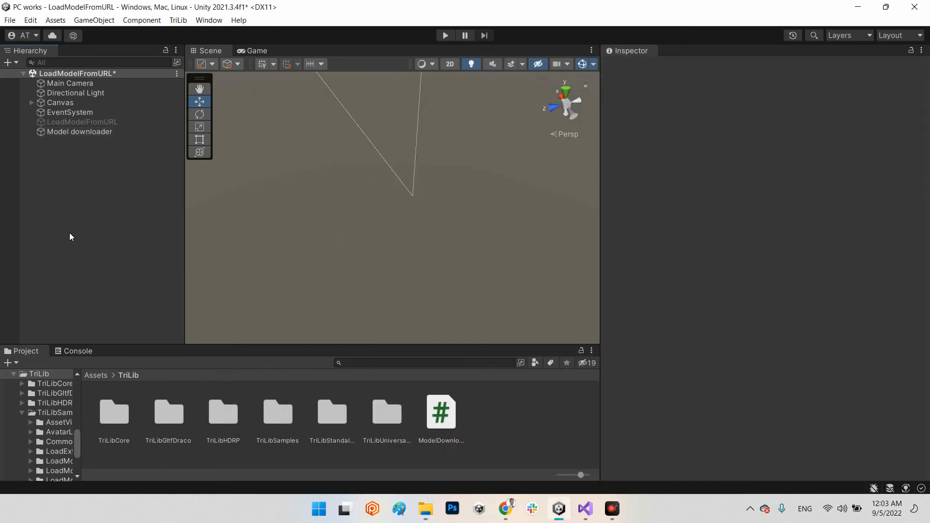
left_click(78, 350)
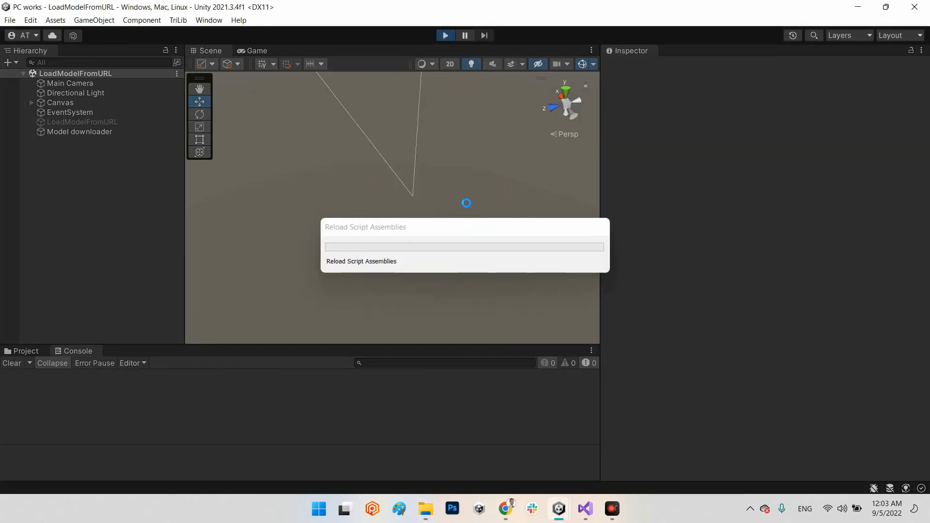
- Run the scene, follow the zip download and load logs, and view the pillow
left_click(444, 35)
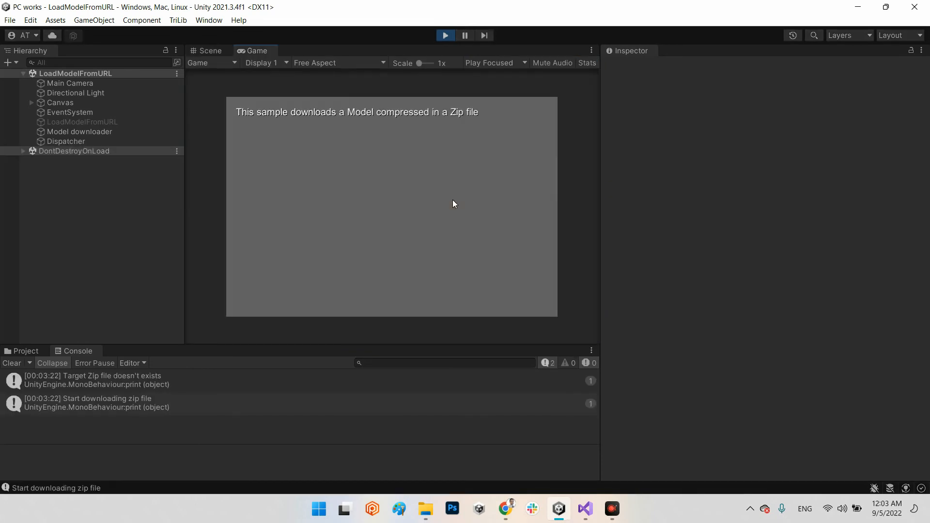
mouse_move(118, 384)
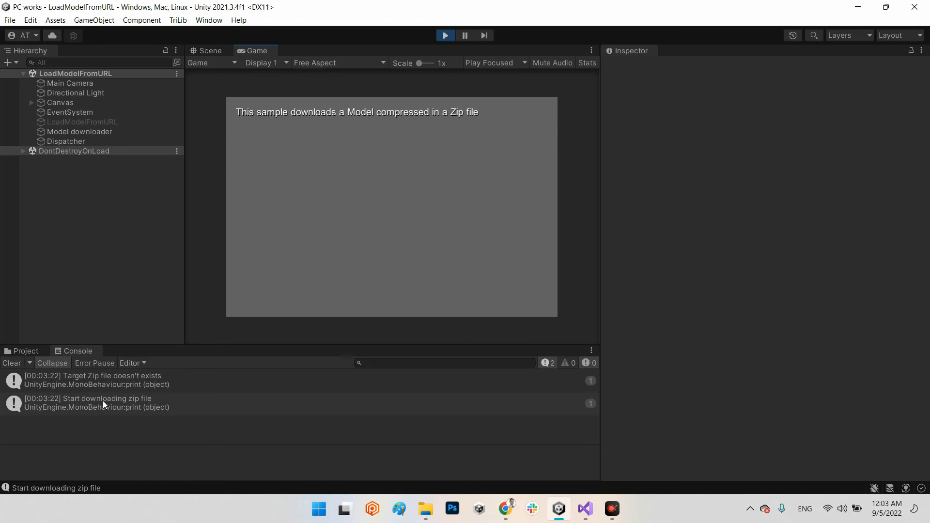
mouse_move(311, 364)
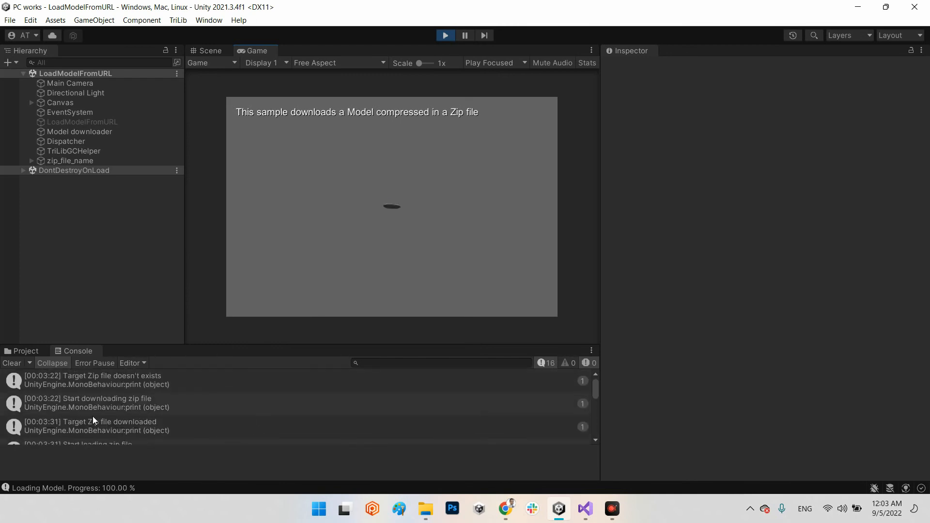
scroll("down", 3)
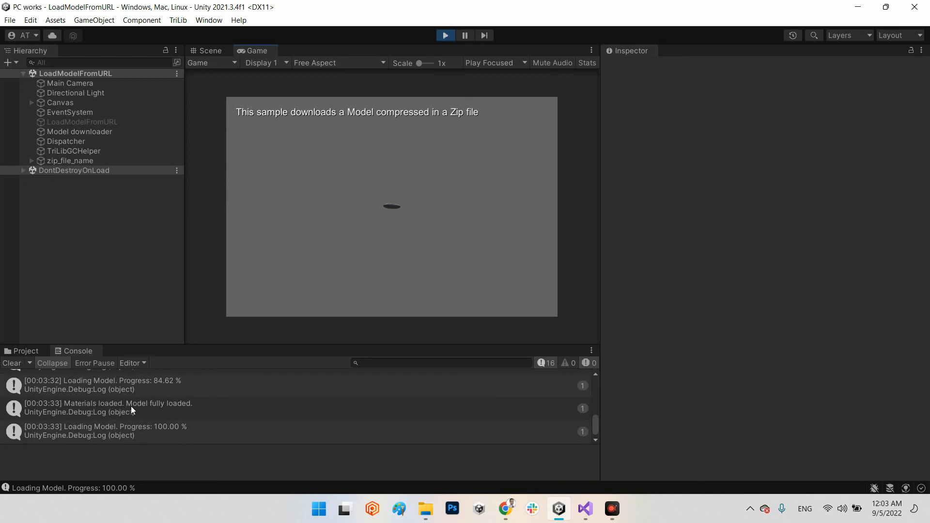
mouse_move(172, 409)
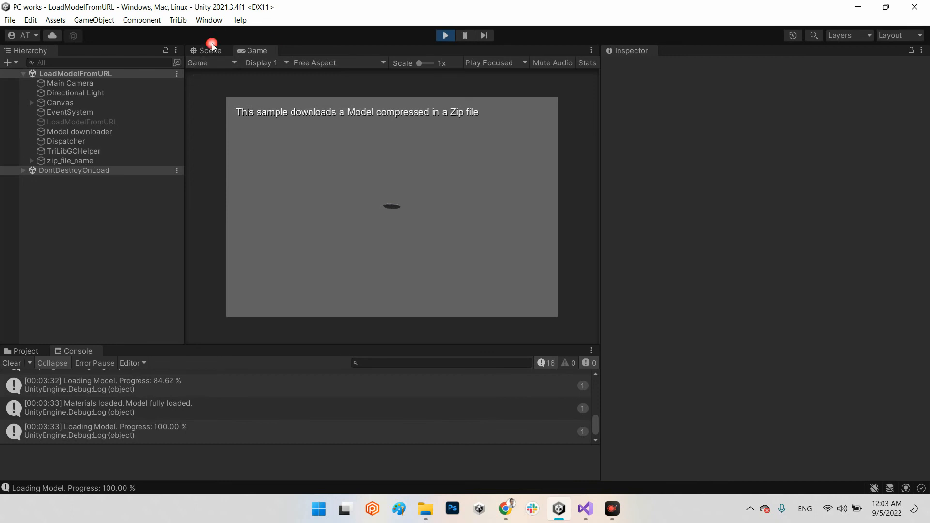
left_click(210, 50)
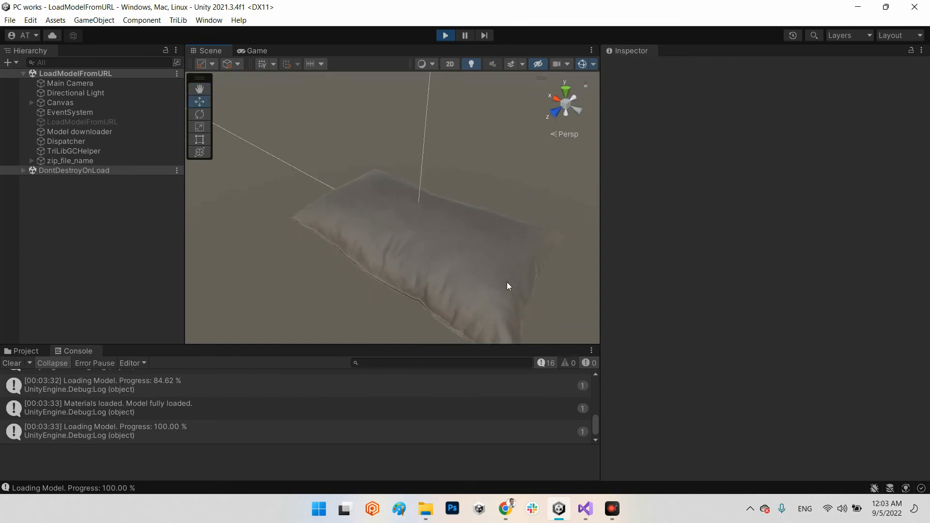
- Open the saved zip_file_name.zip in PCworks past the security warning and browse its pillow files
left_click(425, 508)
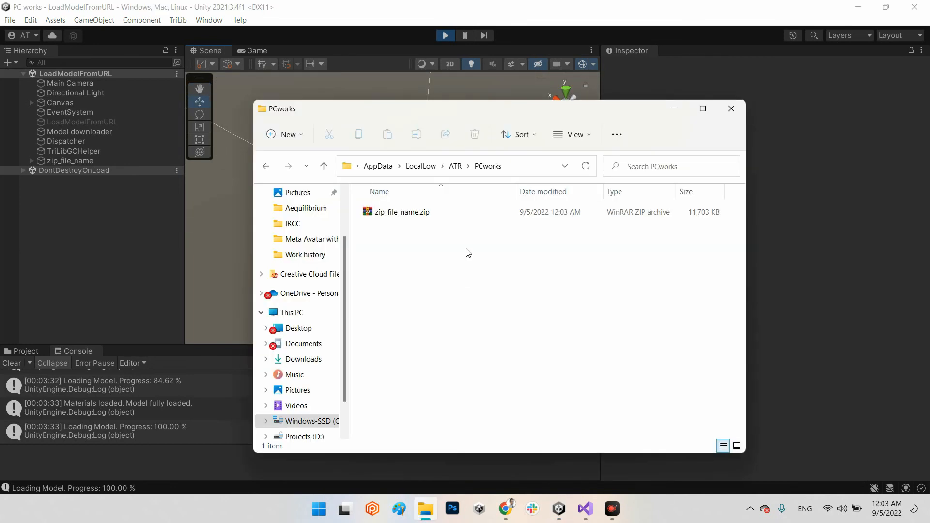
mouse_move(405, 224)
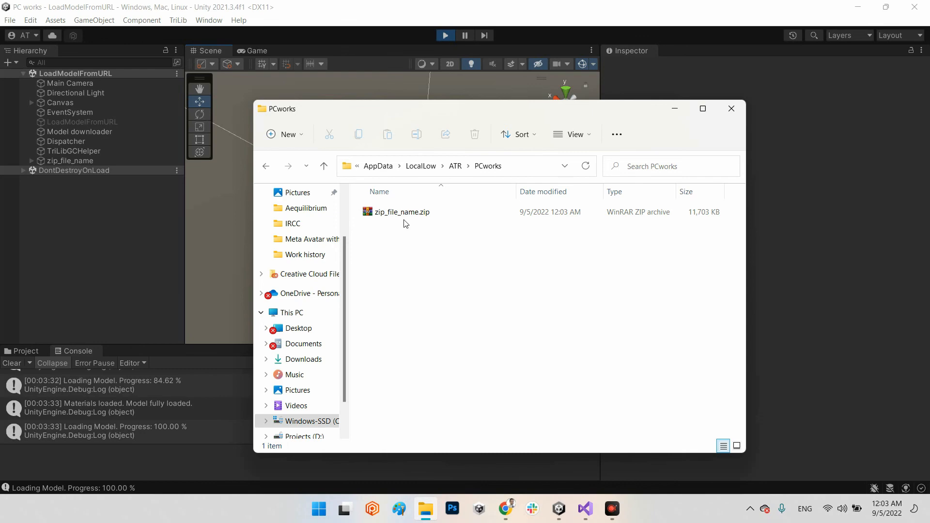
double_click(402, 211)
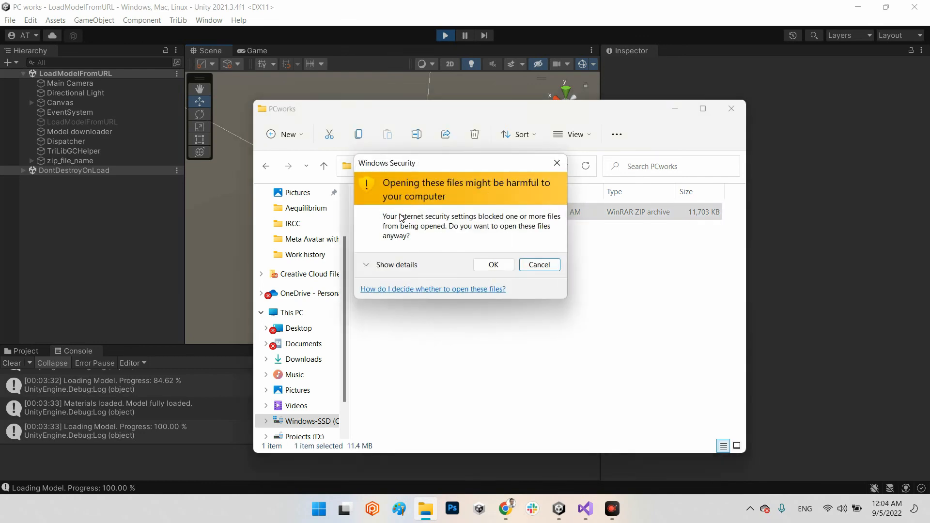
left_click(493, 264)
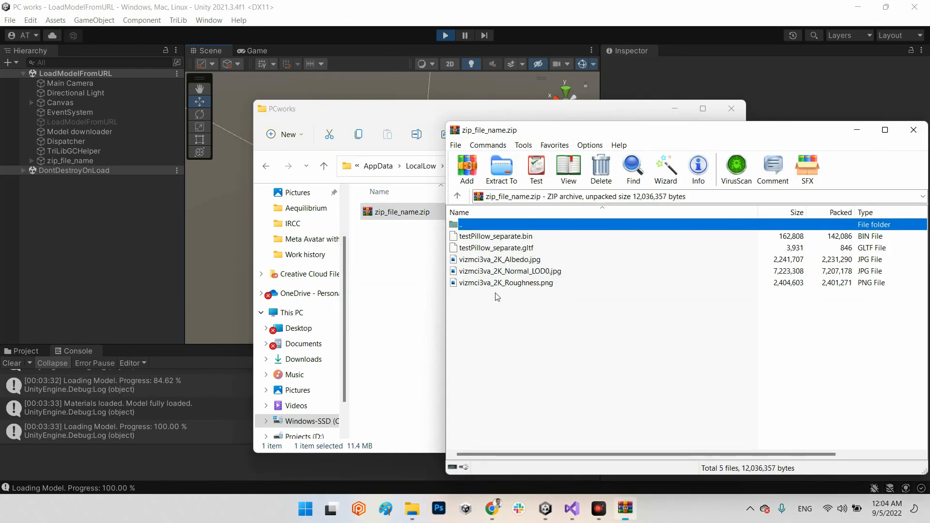
mouse_move(533, 253)
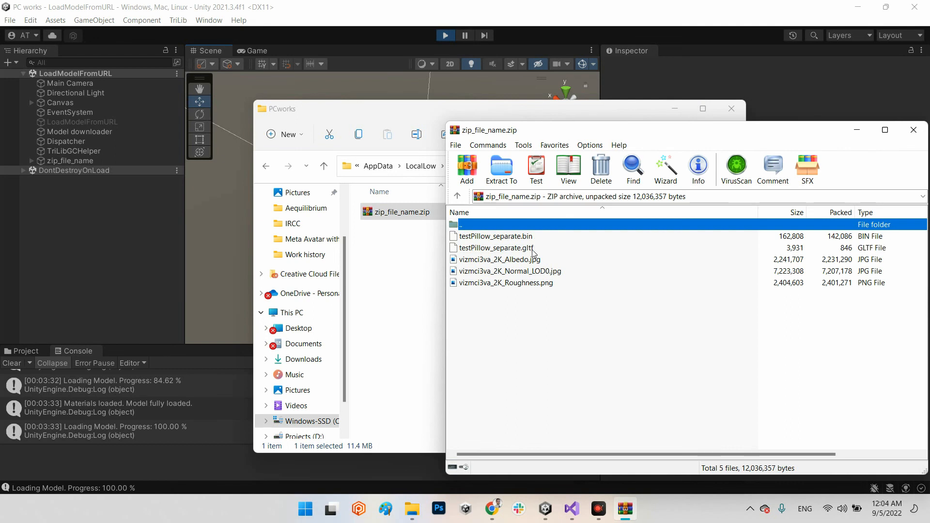
left_click(500, 260)
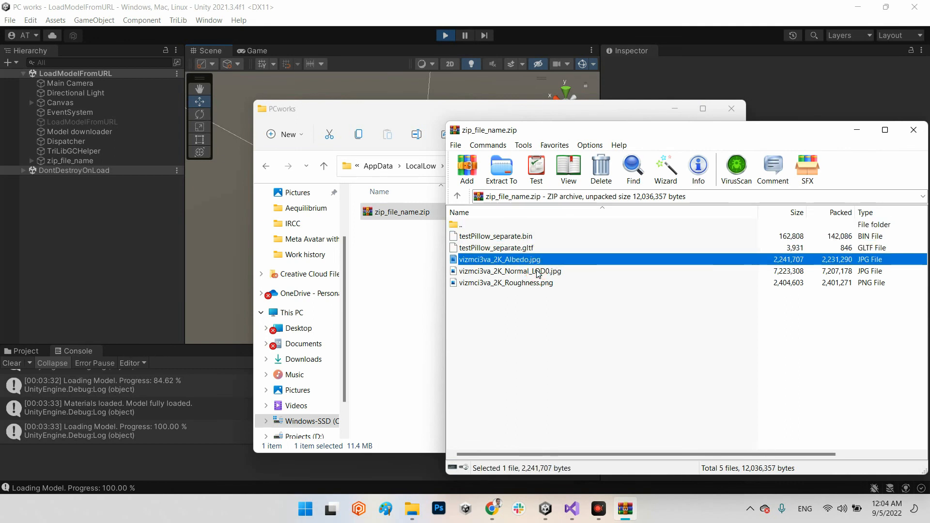
left_click(912, 130)
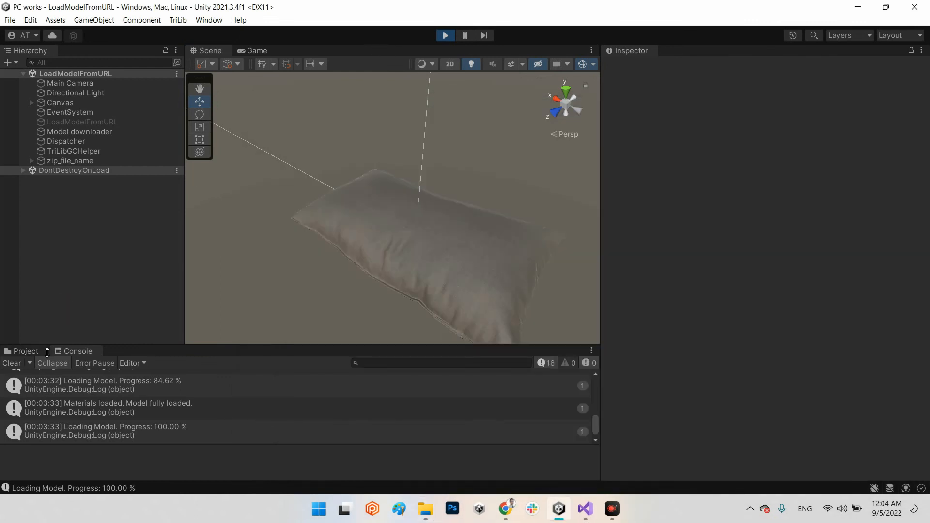
- Stop and rerun the scene so the existing zip loads locally, then view the pillow
left_click(444, 35)
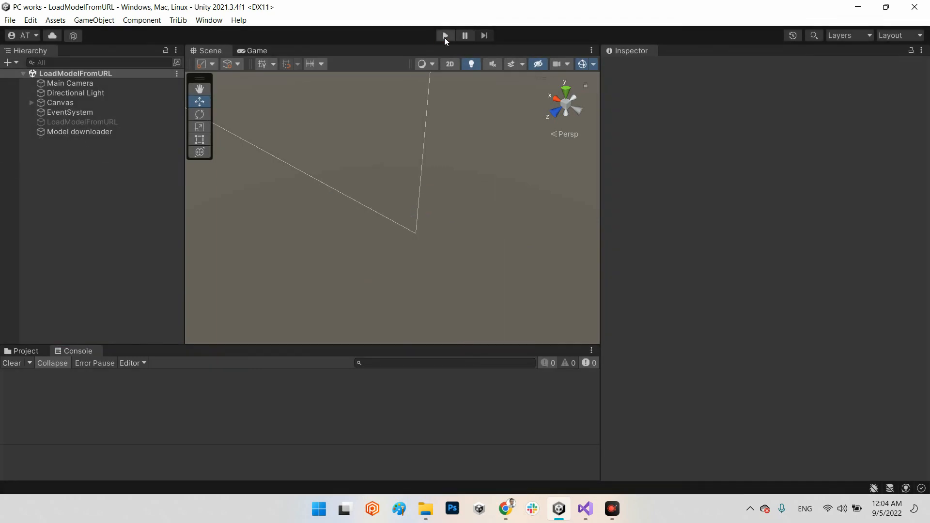
left_click(425, 508)
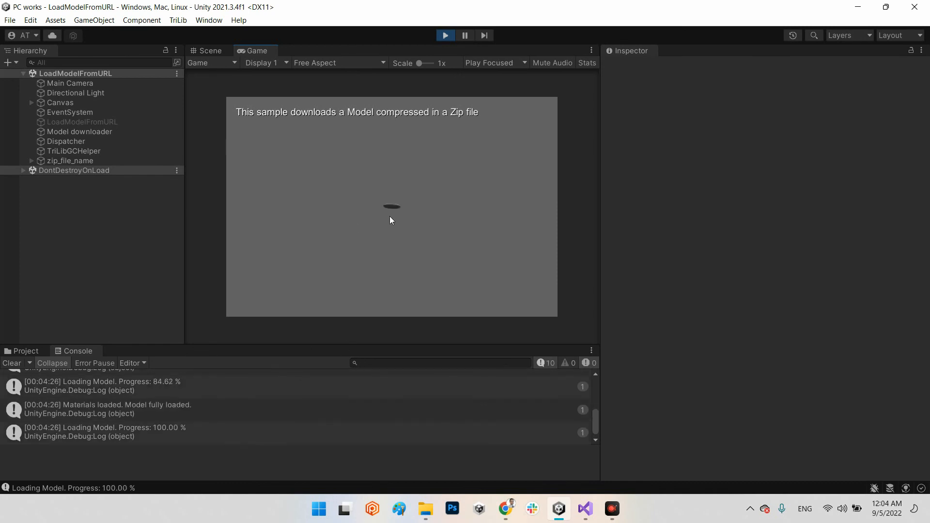
scroll("up", 3)
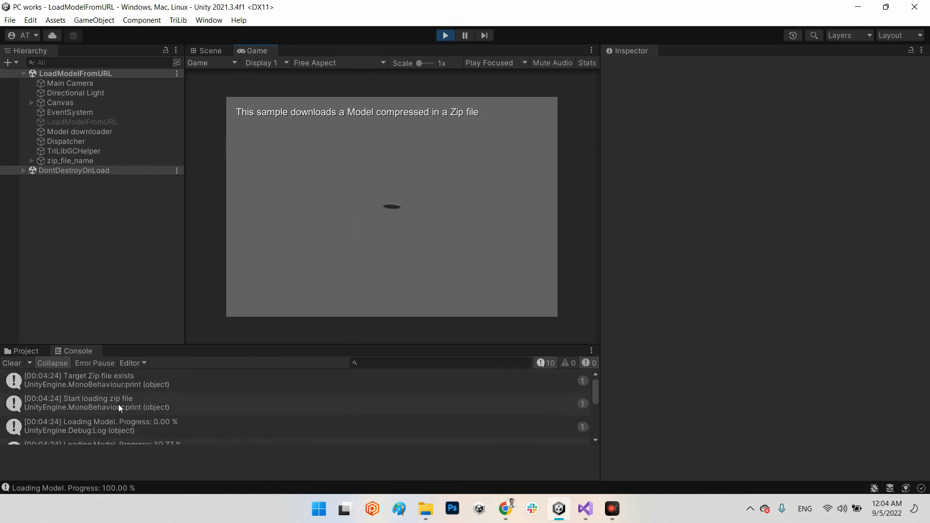
mouse_move(121, 383)
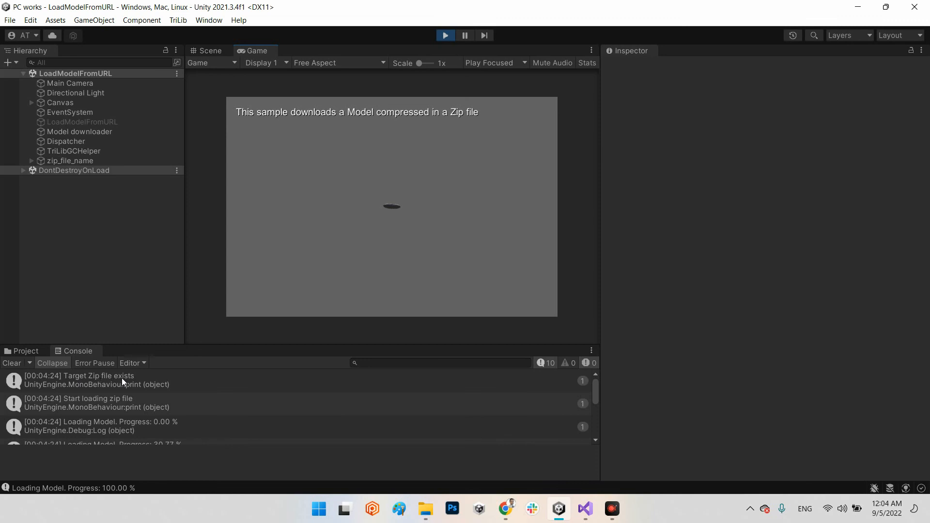
mouse_move(76, 408)
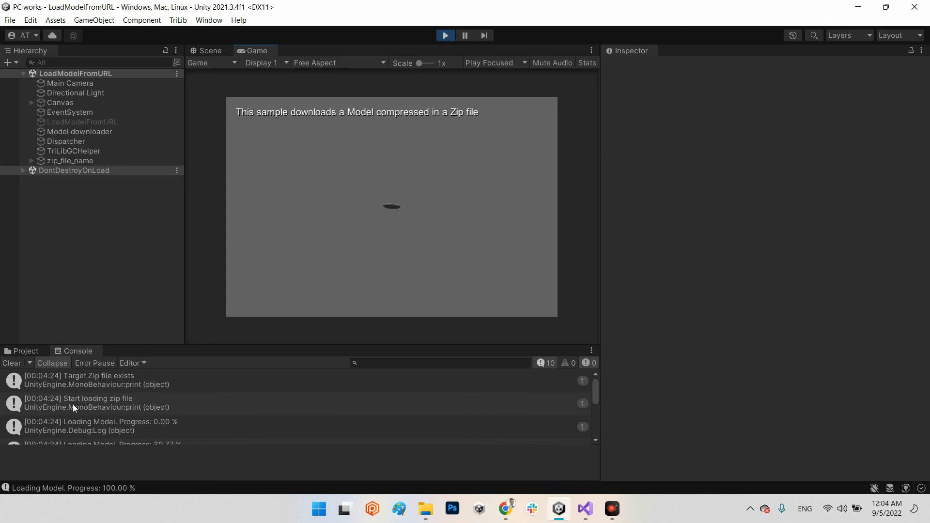
mouse_move(98, 405)
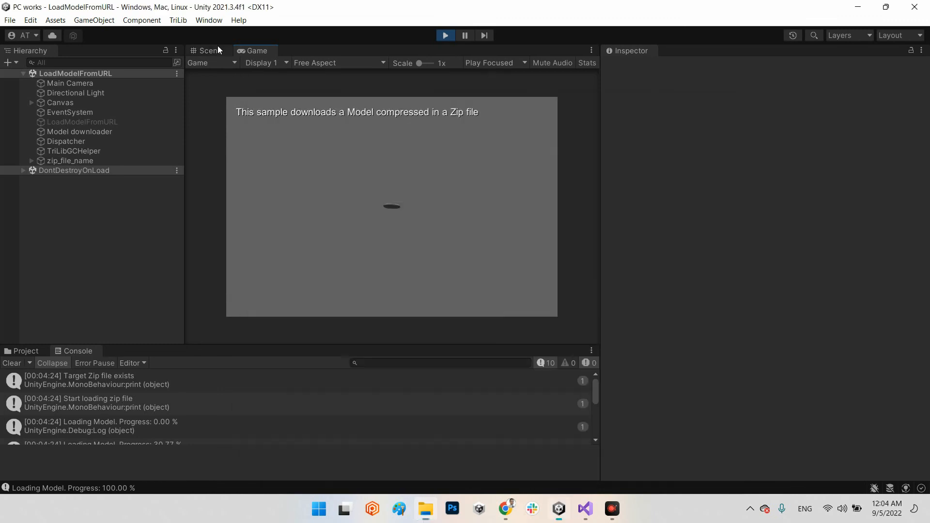
left_click(208, 50)
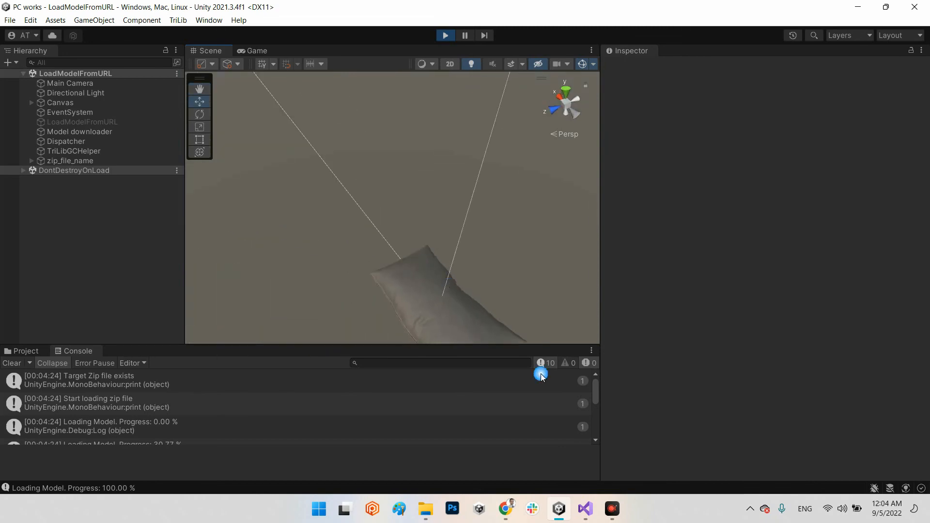
left_click(584, 508)
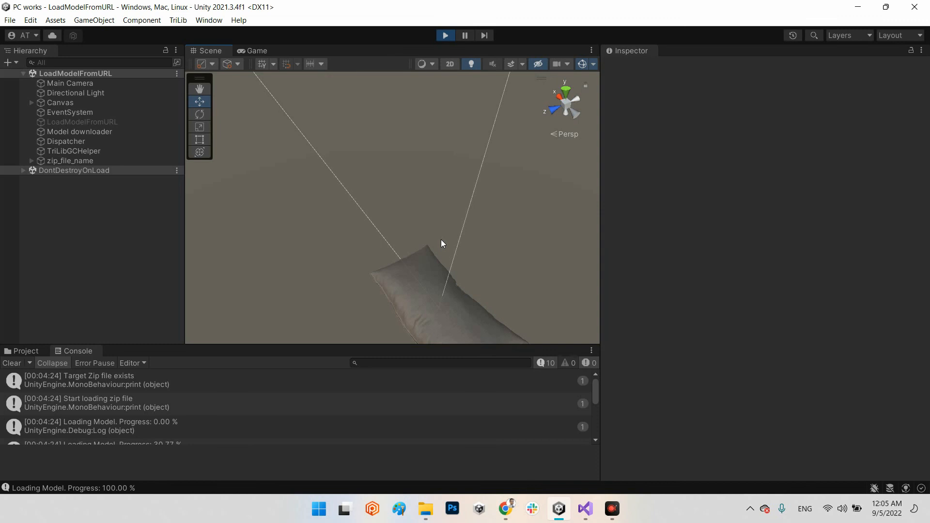
mouse_move(488, 241)
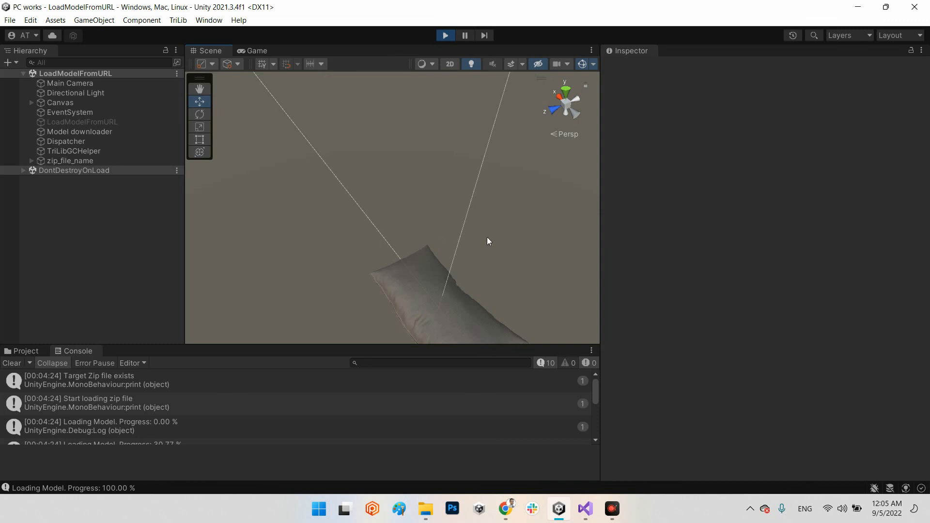